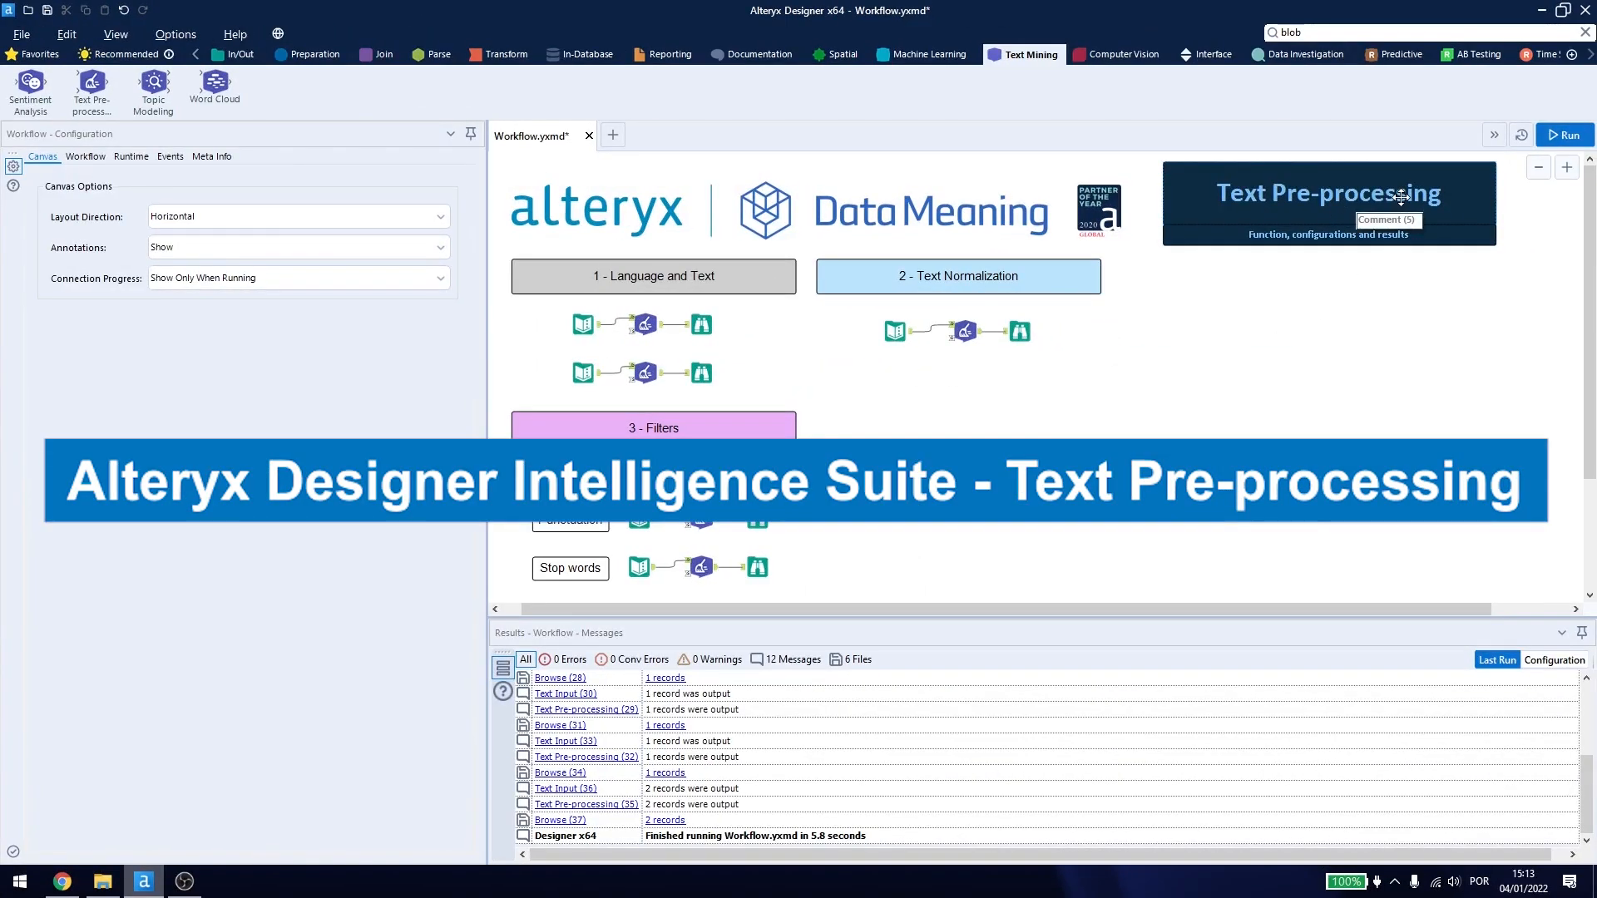
pyautogui.moveTo(233, 181)
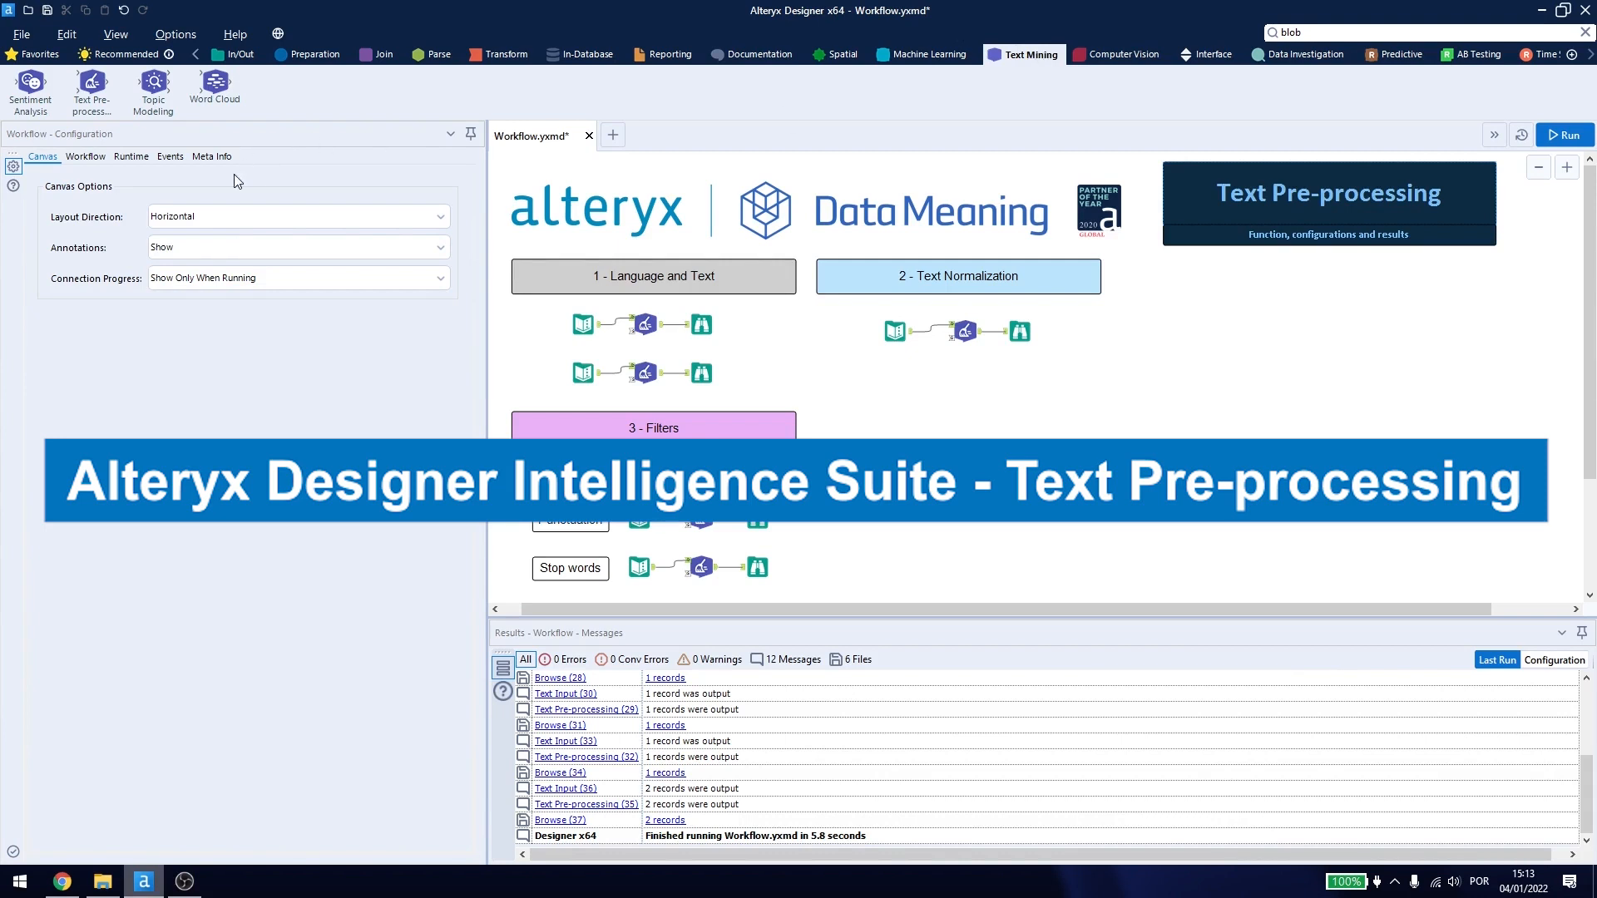
pyautogui.moveTo(153, 87)
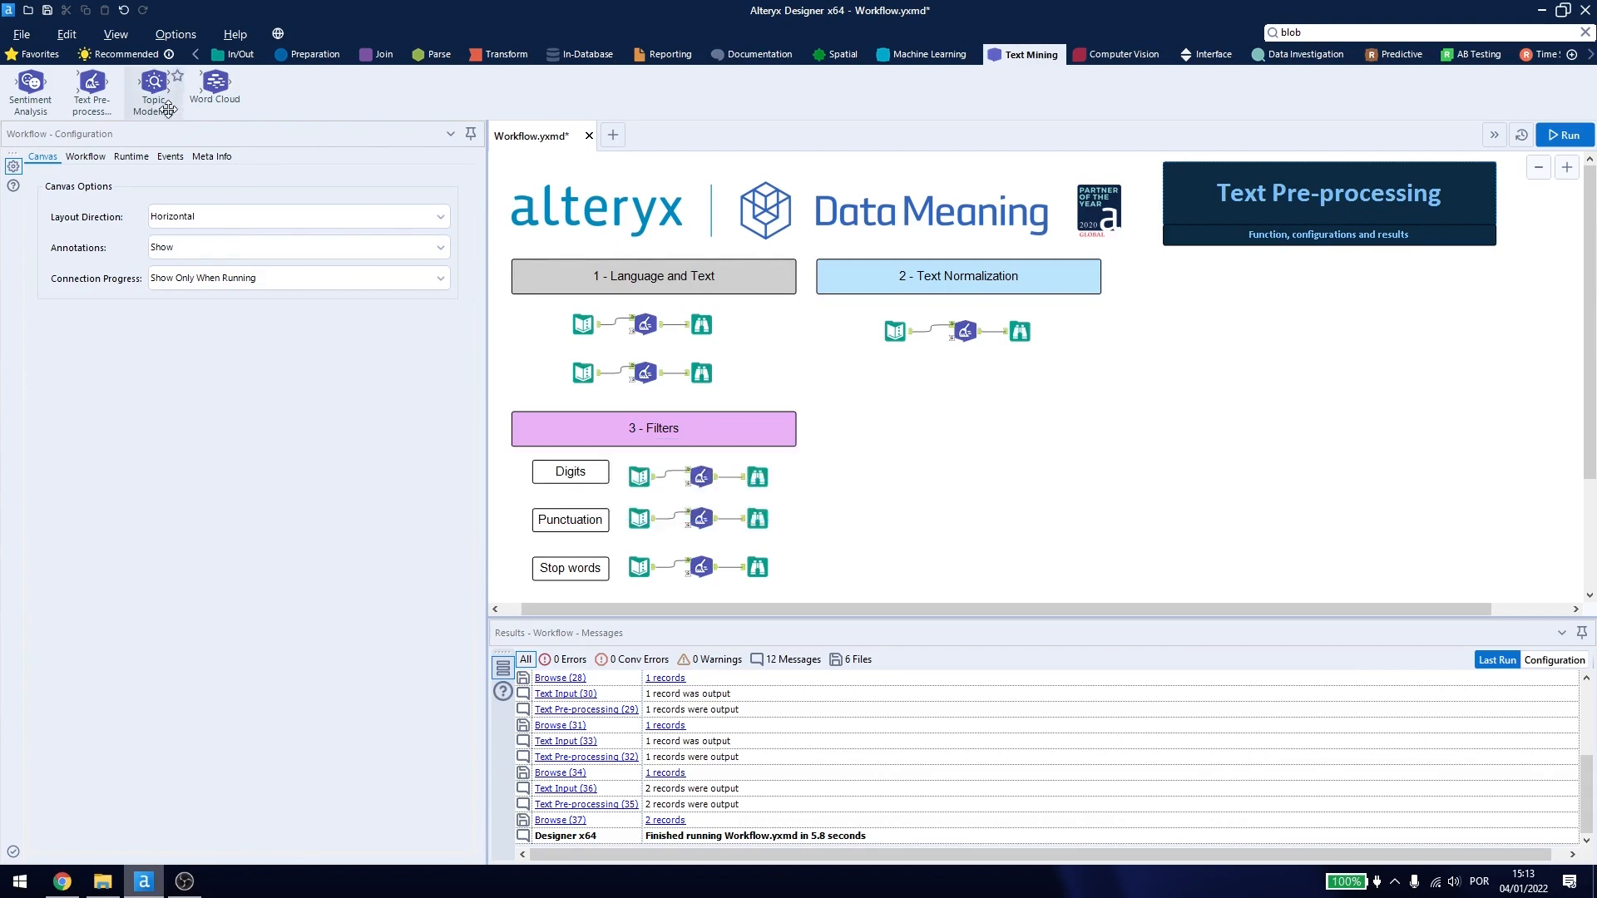
pyautogui.moveTo(586, 292)
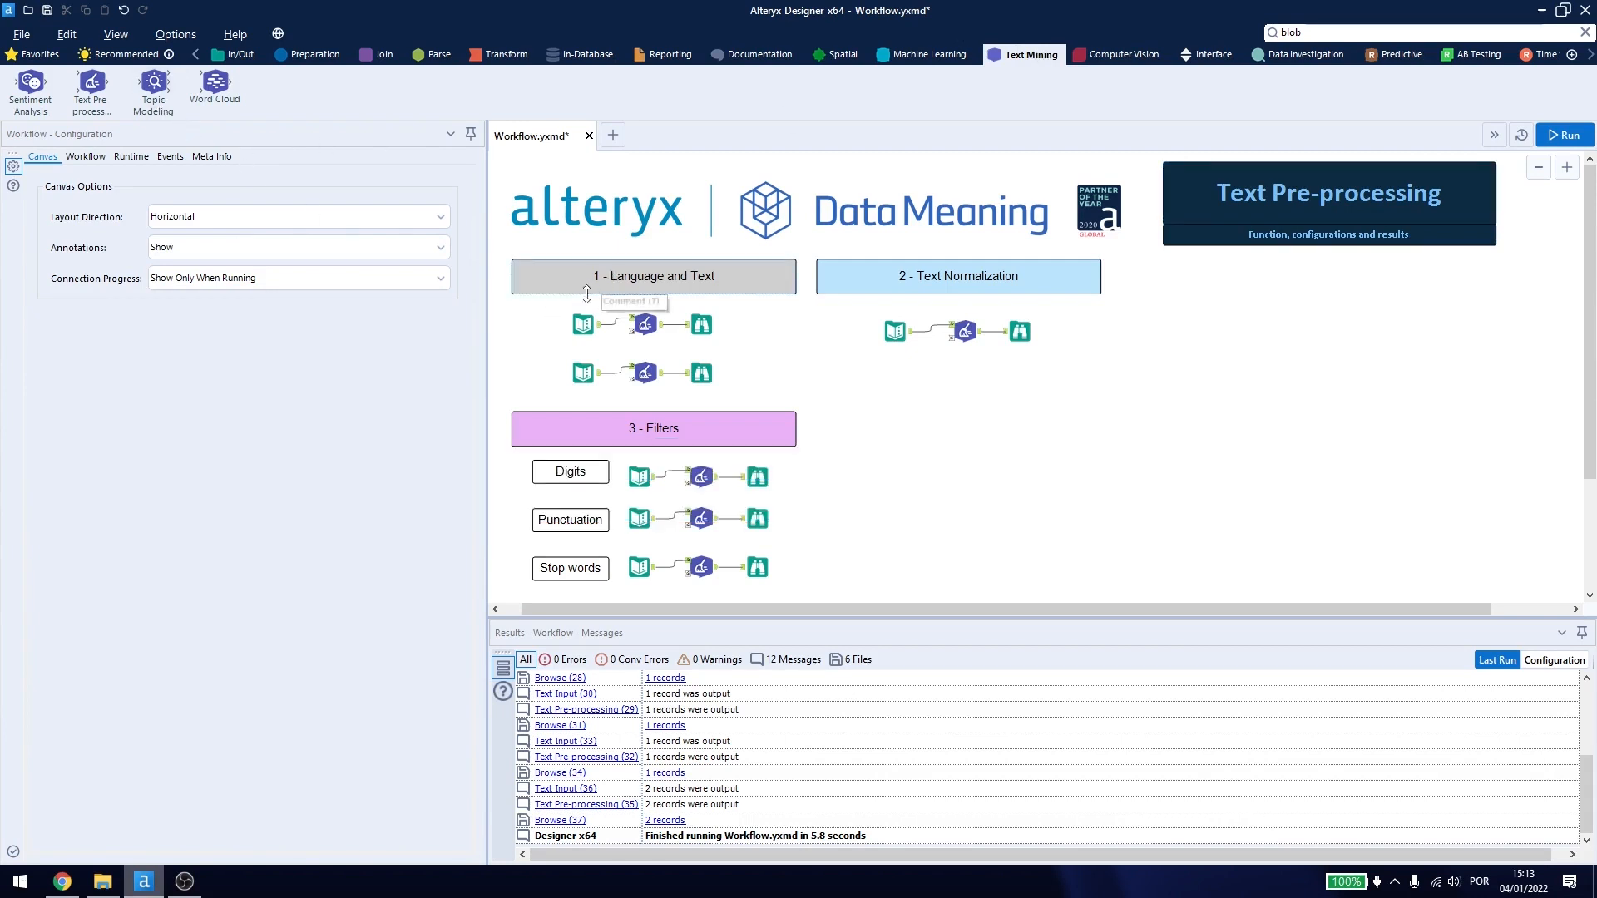
# Select the first Text Pre-processing tool and keep English, with normalization and filters unticked.
pyautogui.click(645, 323)
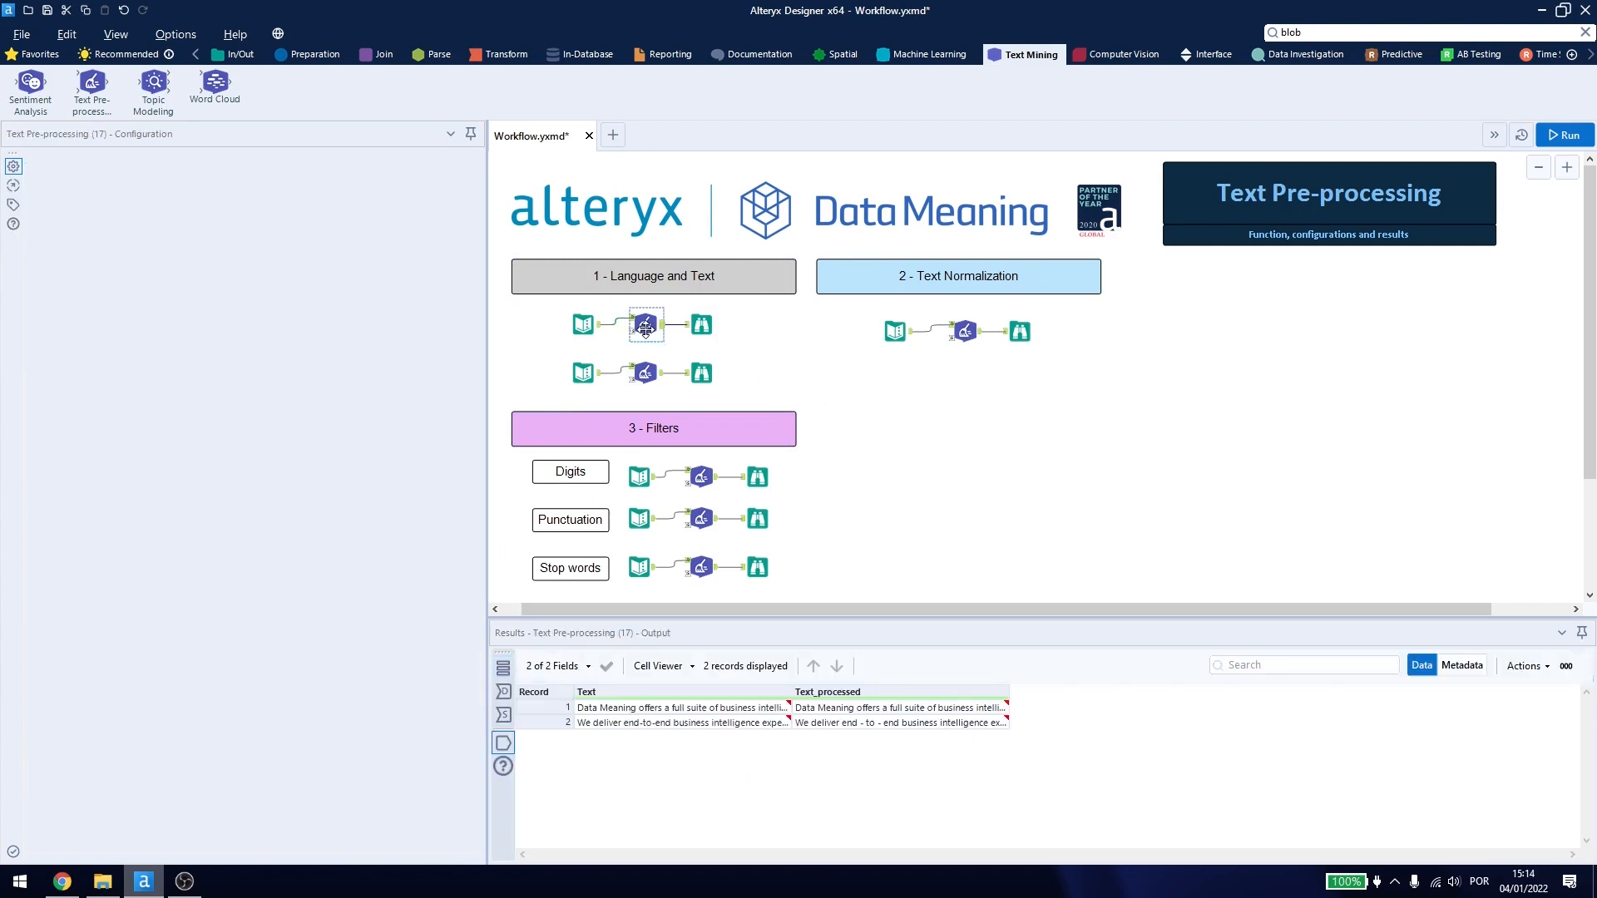
pyautogui.click(645, 327)
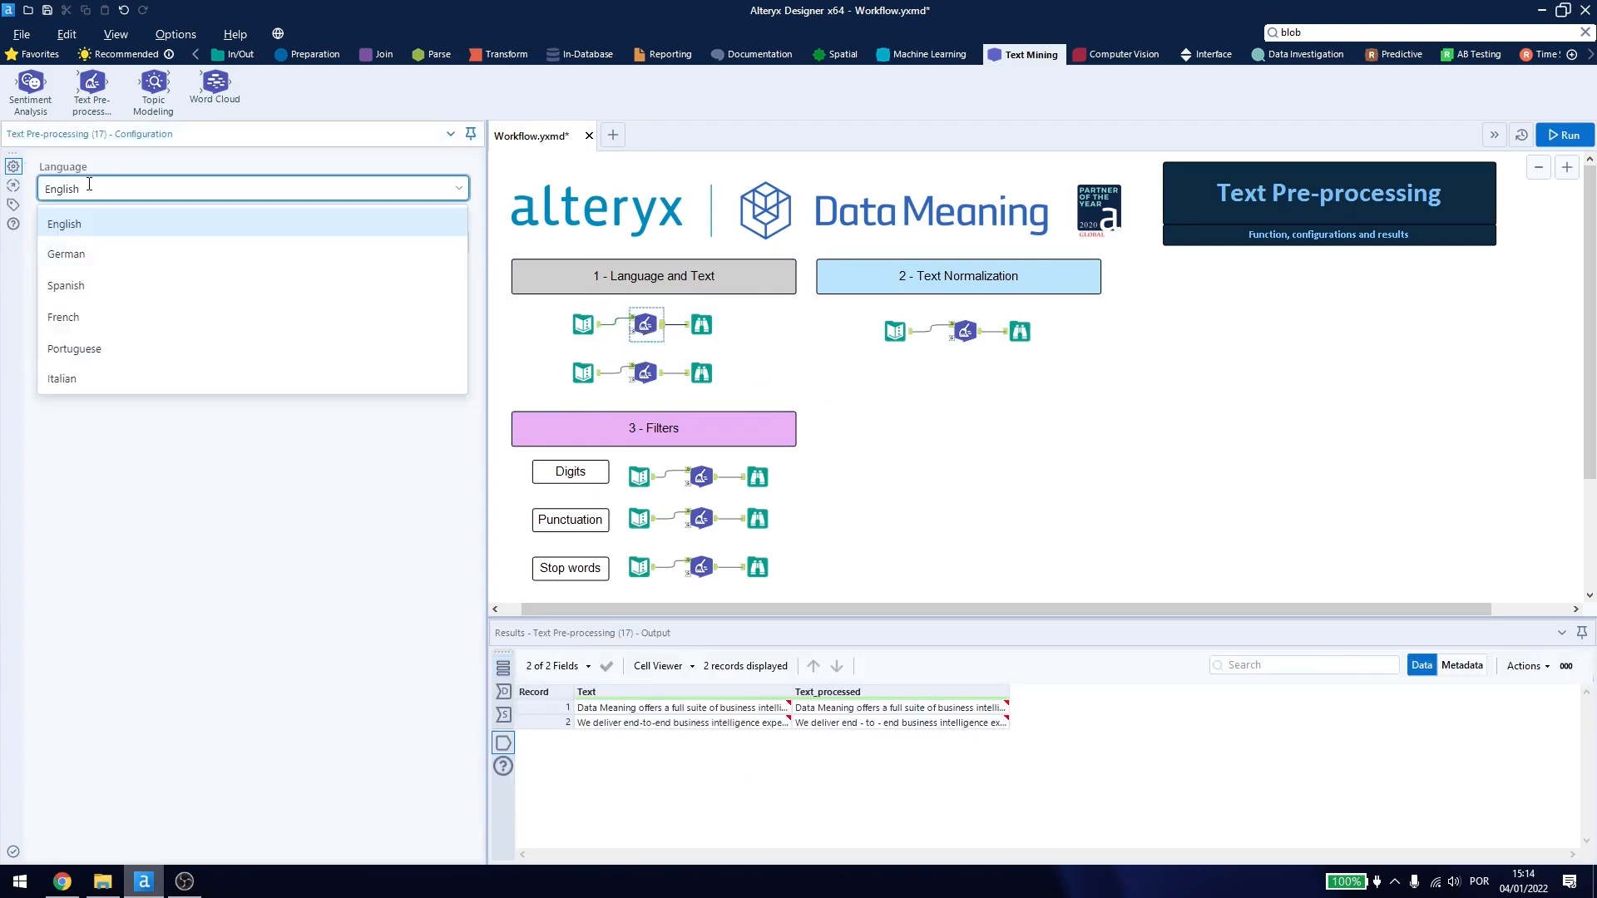
pyautogui.moveTo(85, 317)
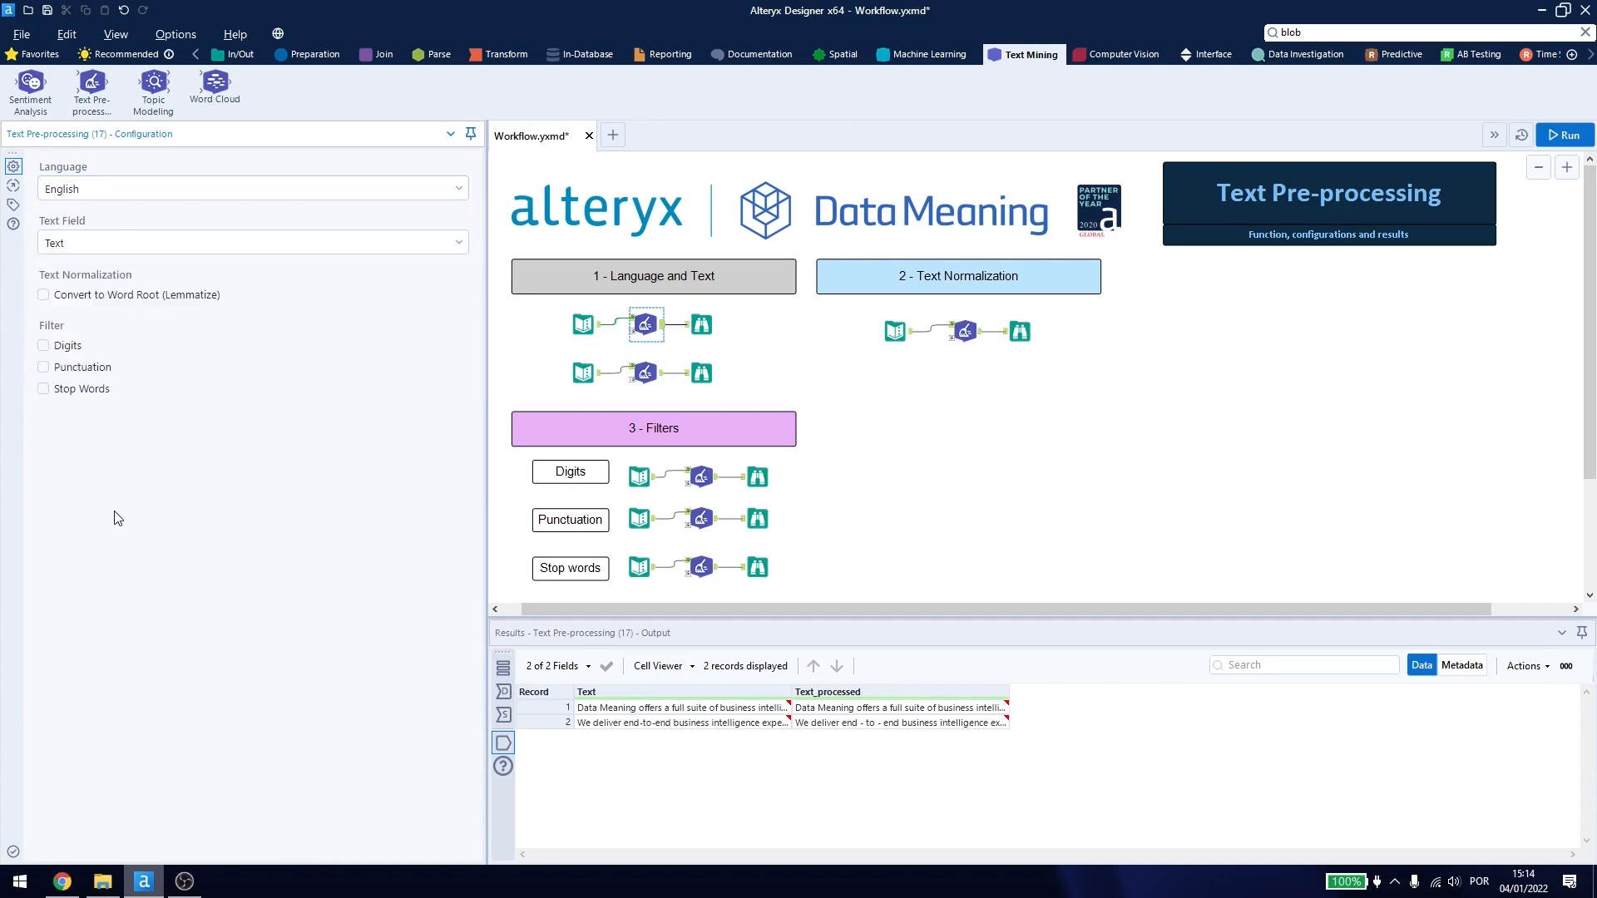
pyautogui.click(251, 242)
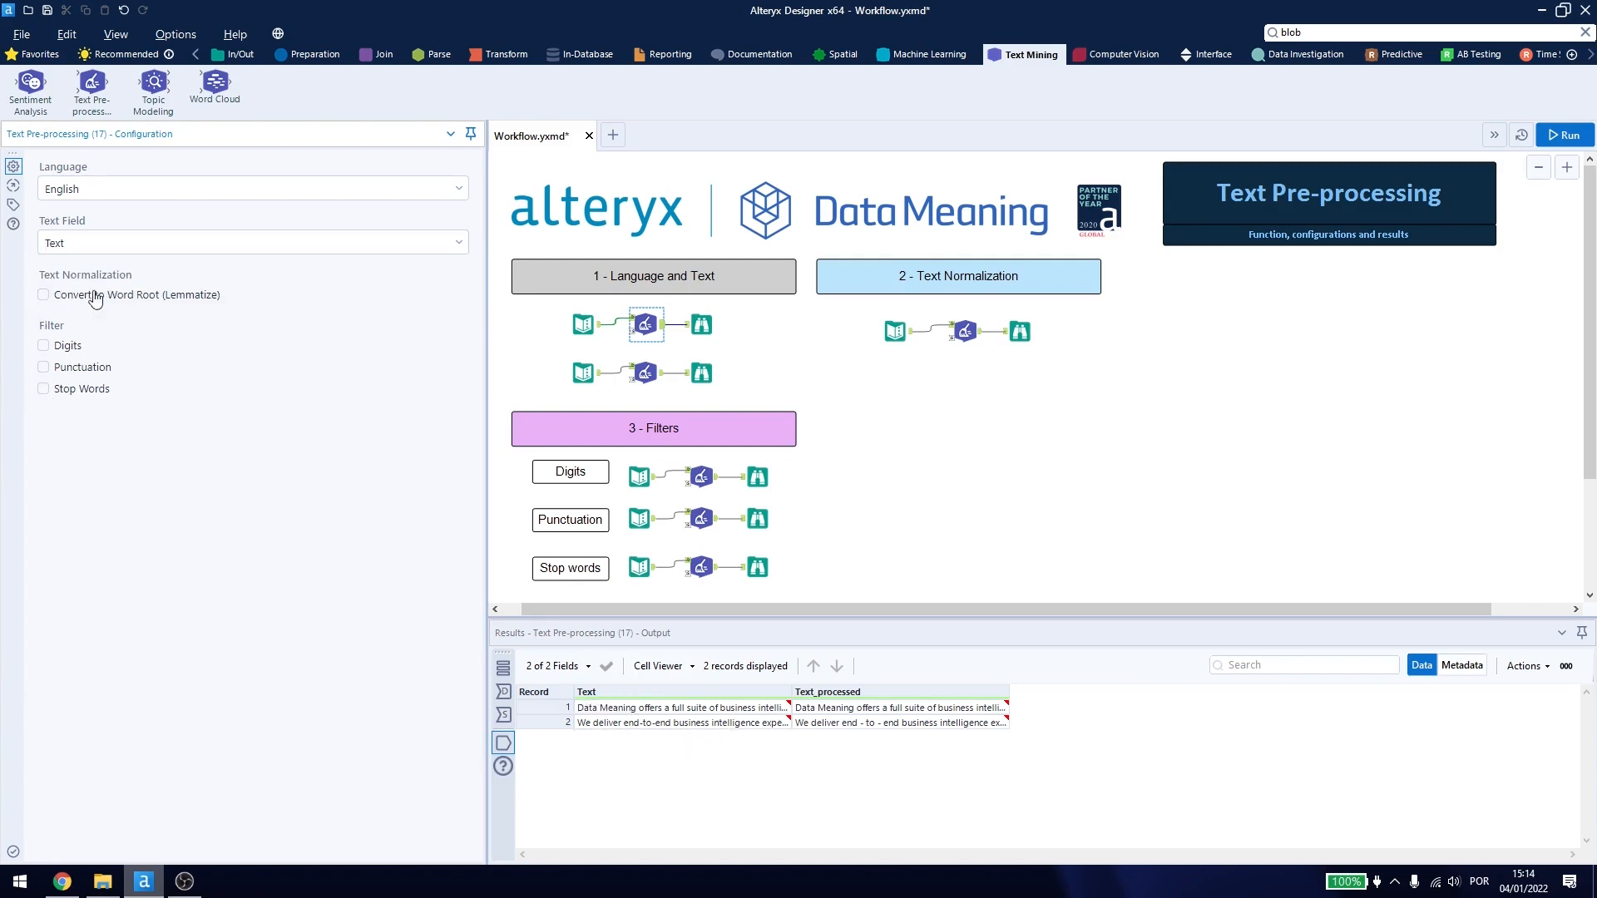
pyautogui.moveTo(63, 358)
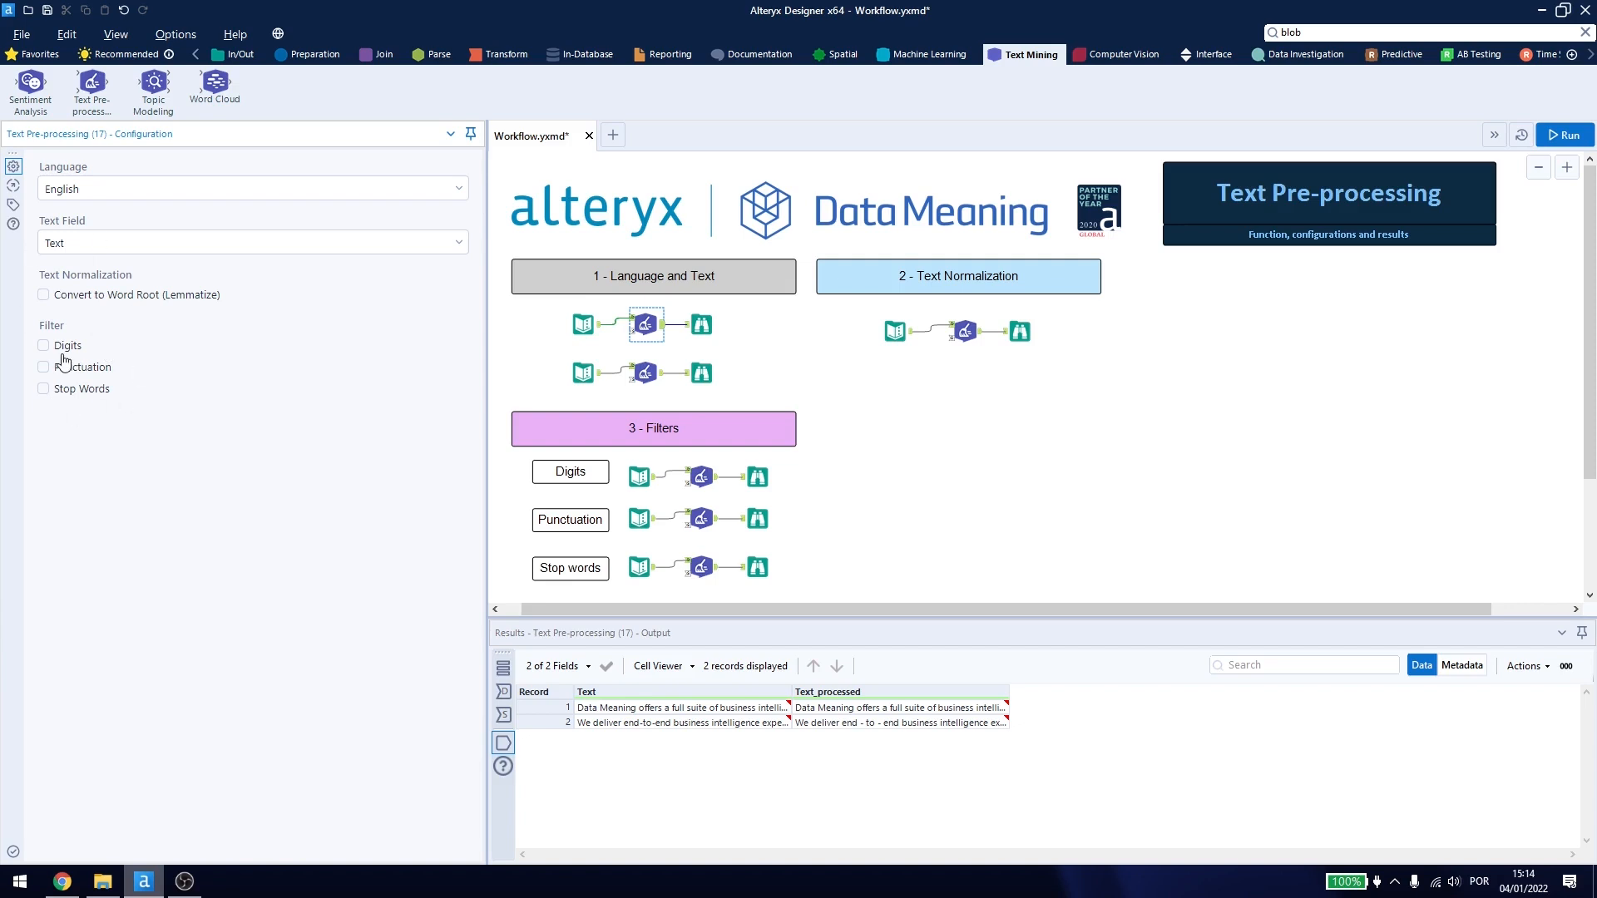
pyautogui.moveTo(68, 283)
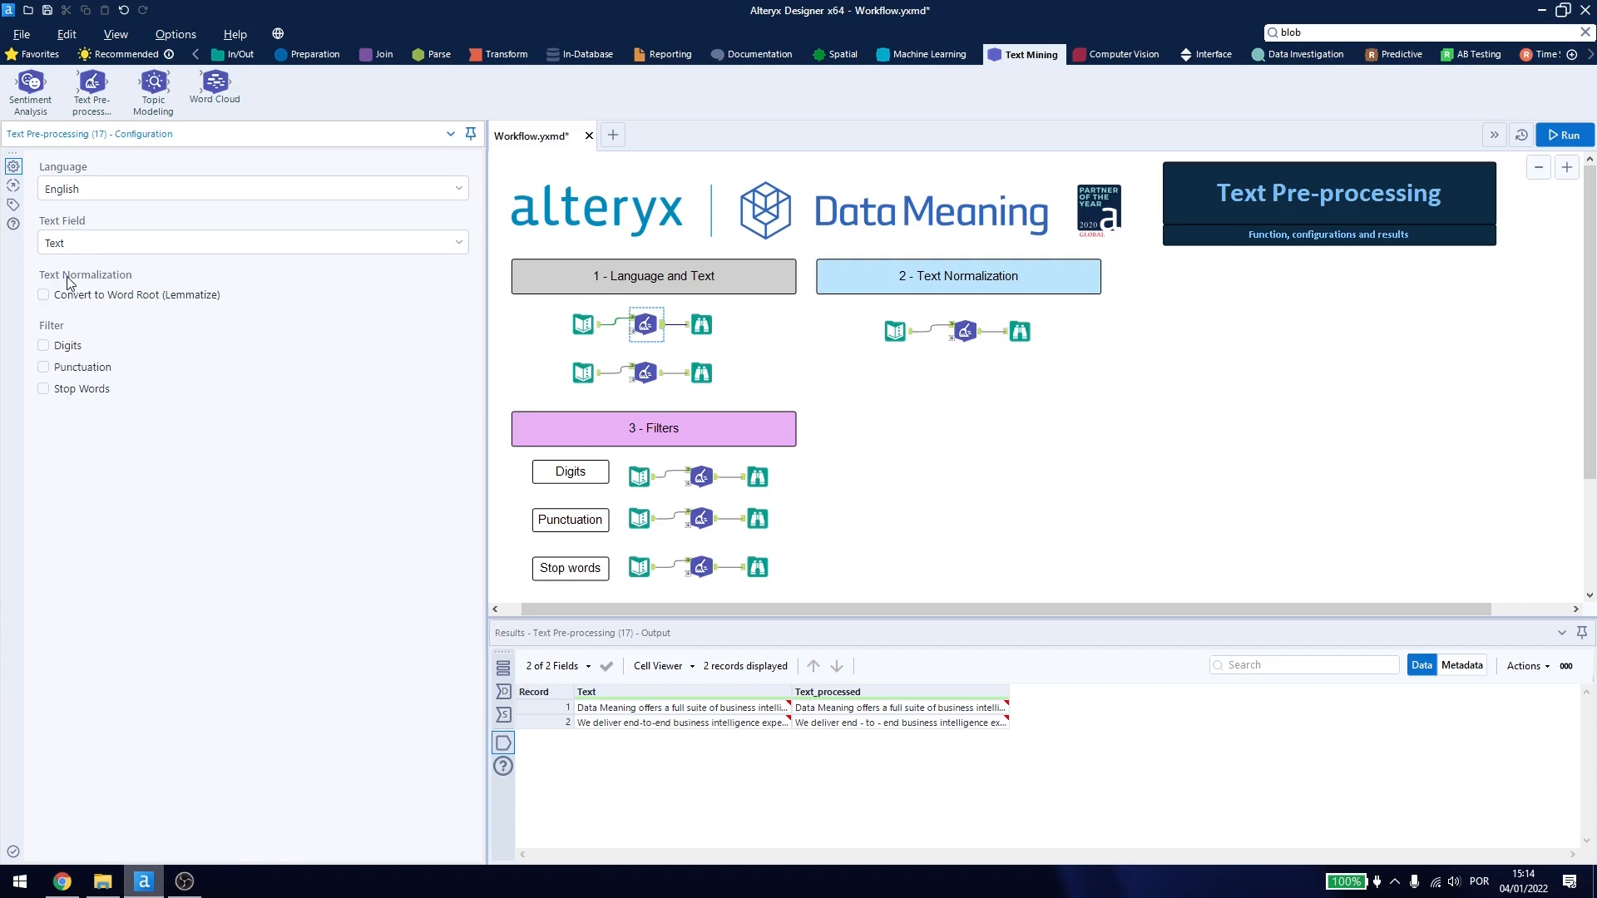
pyautogui.moveTo(292, 367)
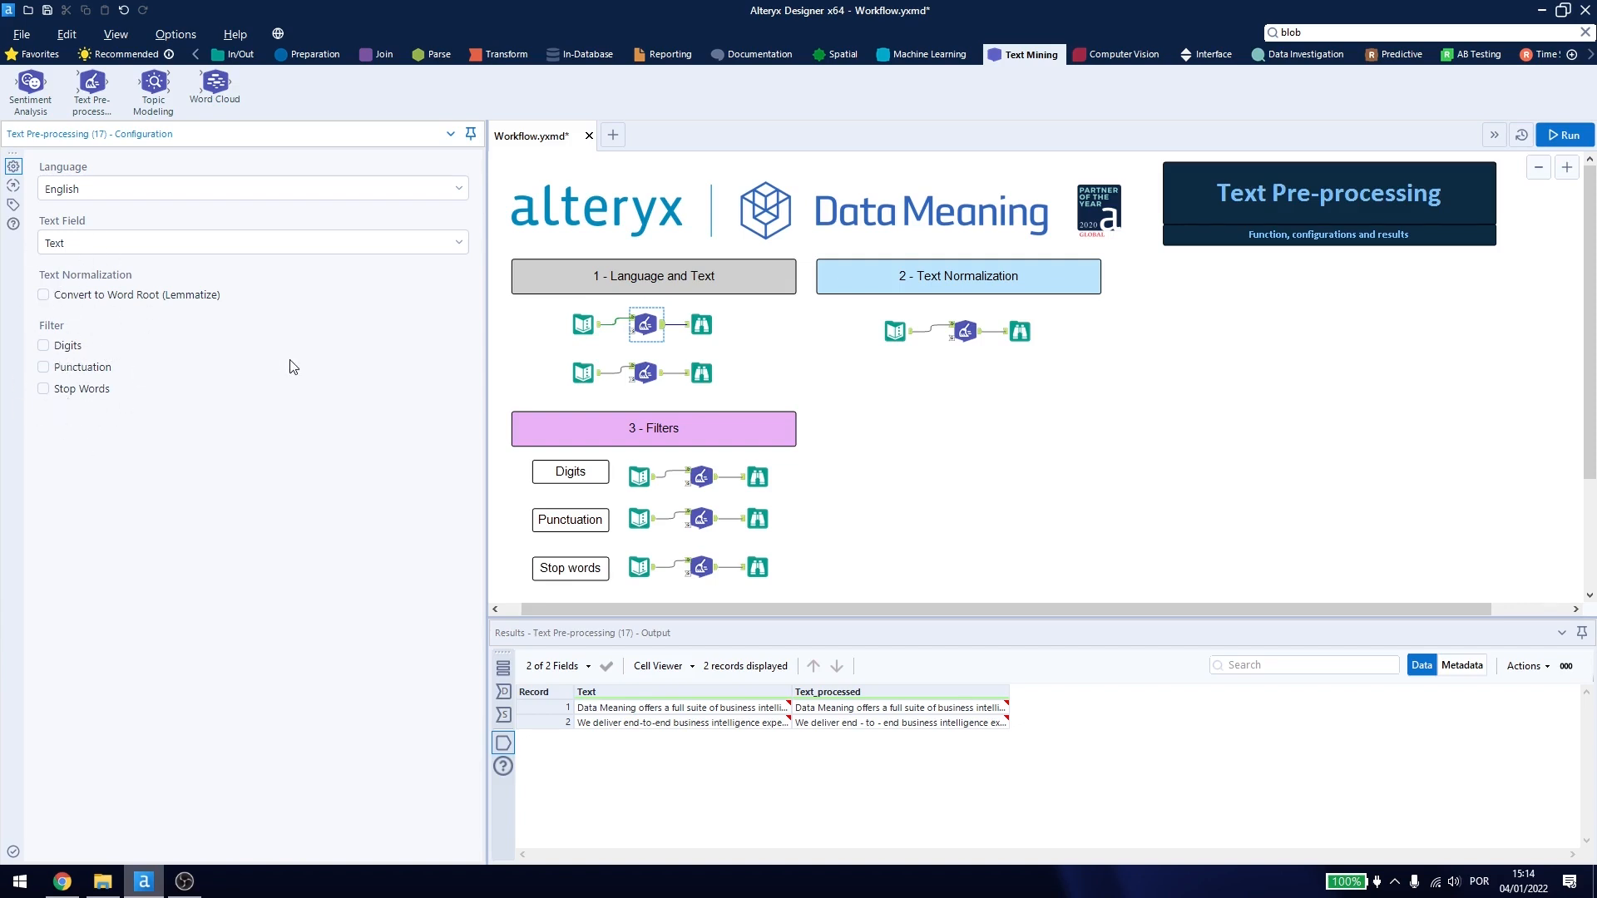
# Browse the English pipeline's output to compare the Text and Text_processed columns.
pyautogui.click(582, 323)
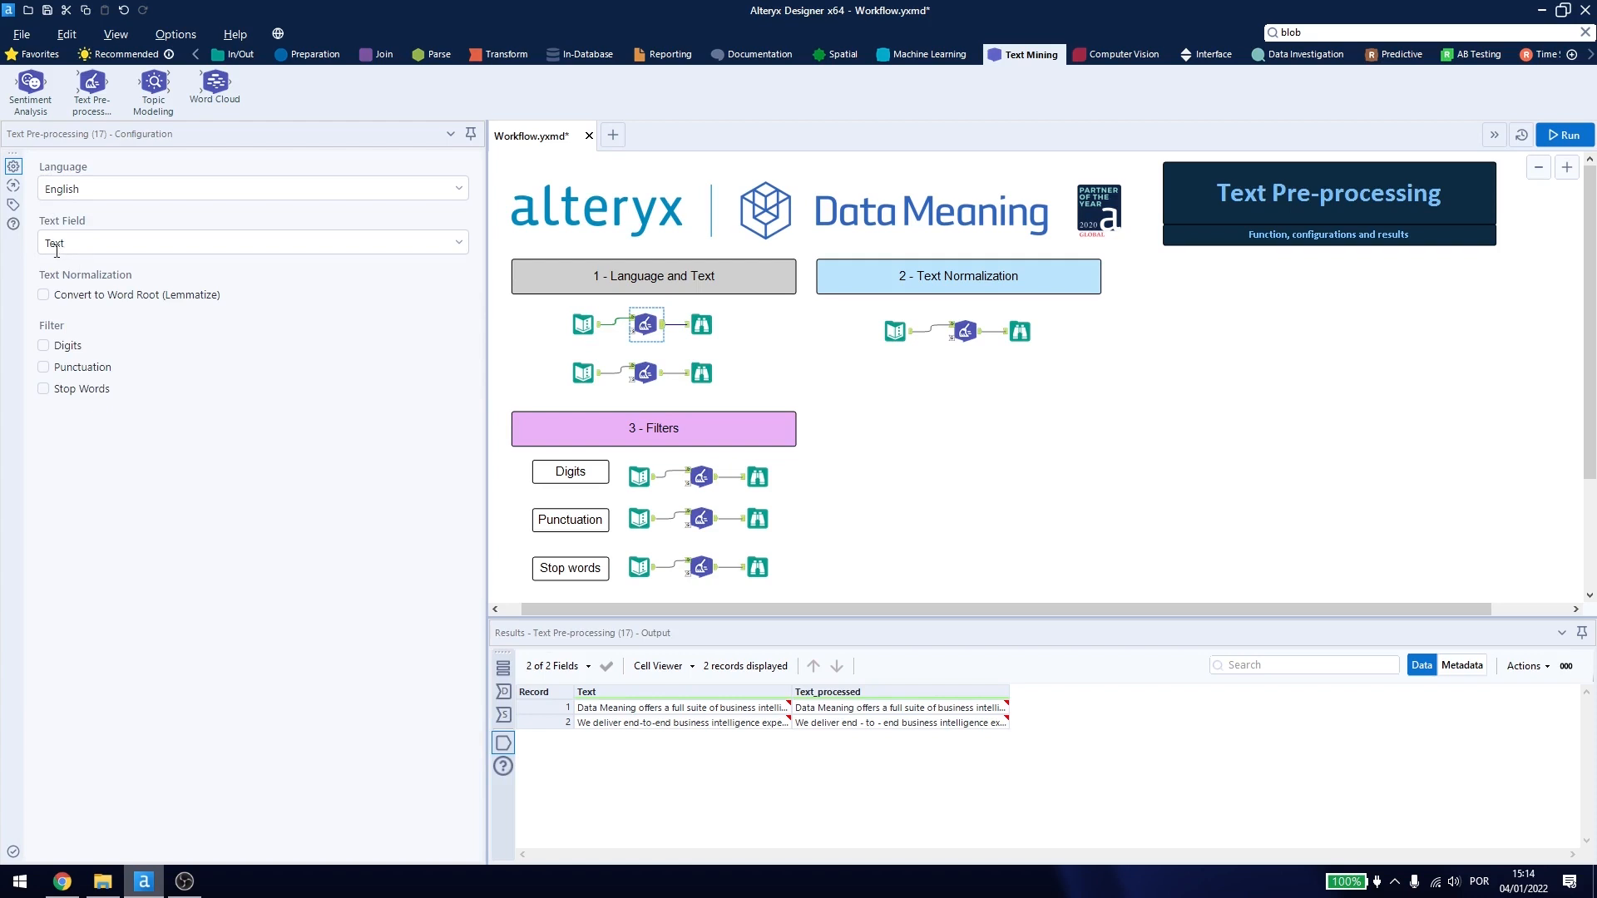
pyautogui.moveTo(148, 250)
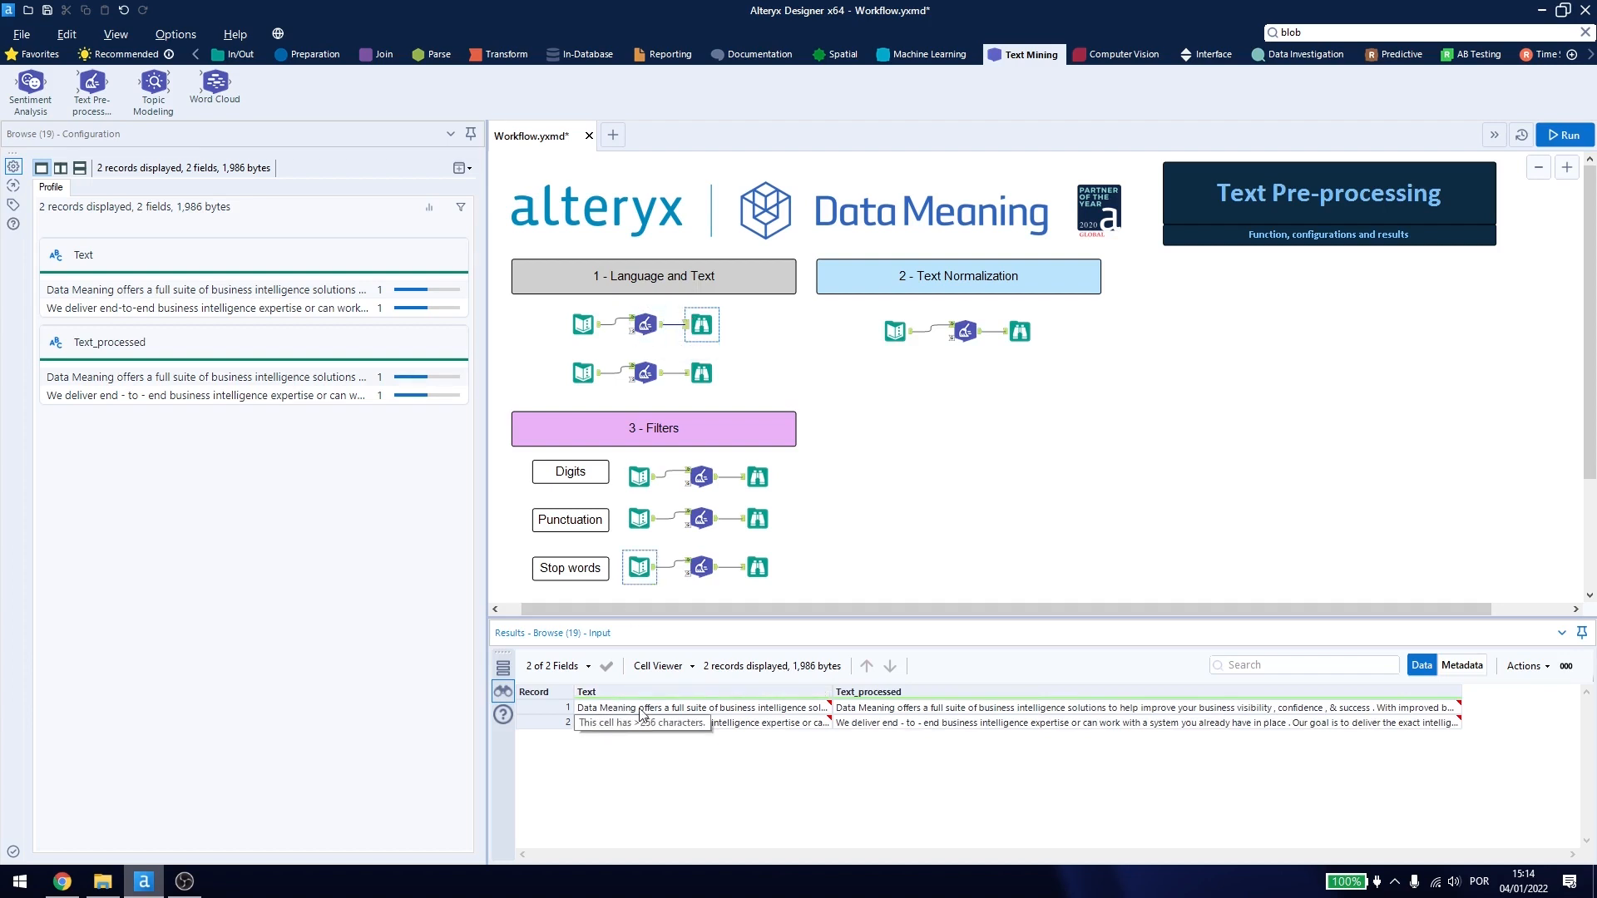
pyautogui.moveTo(920, 723)
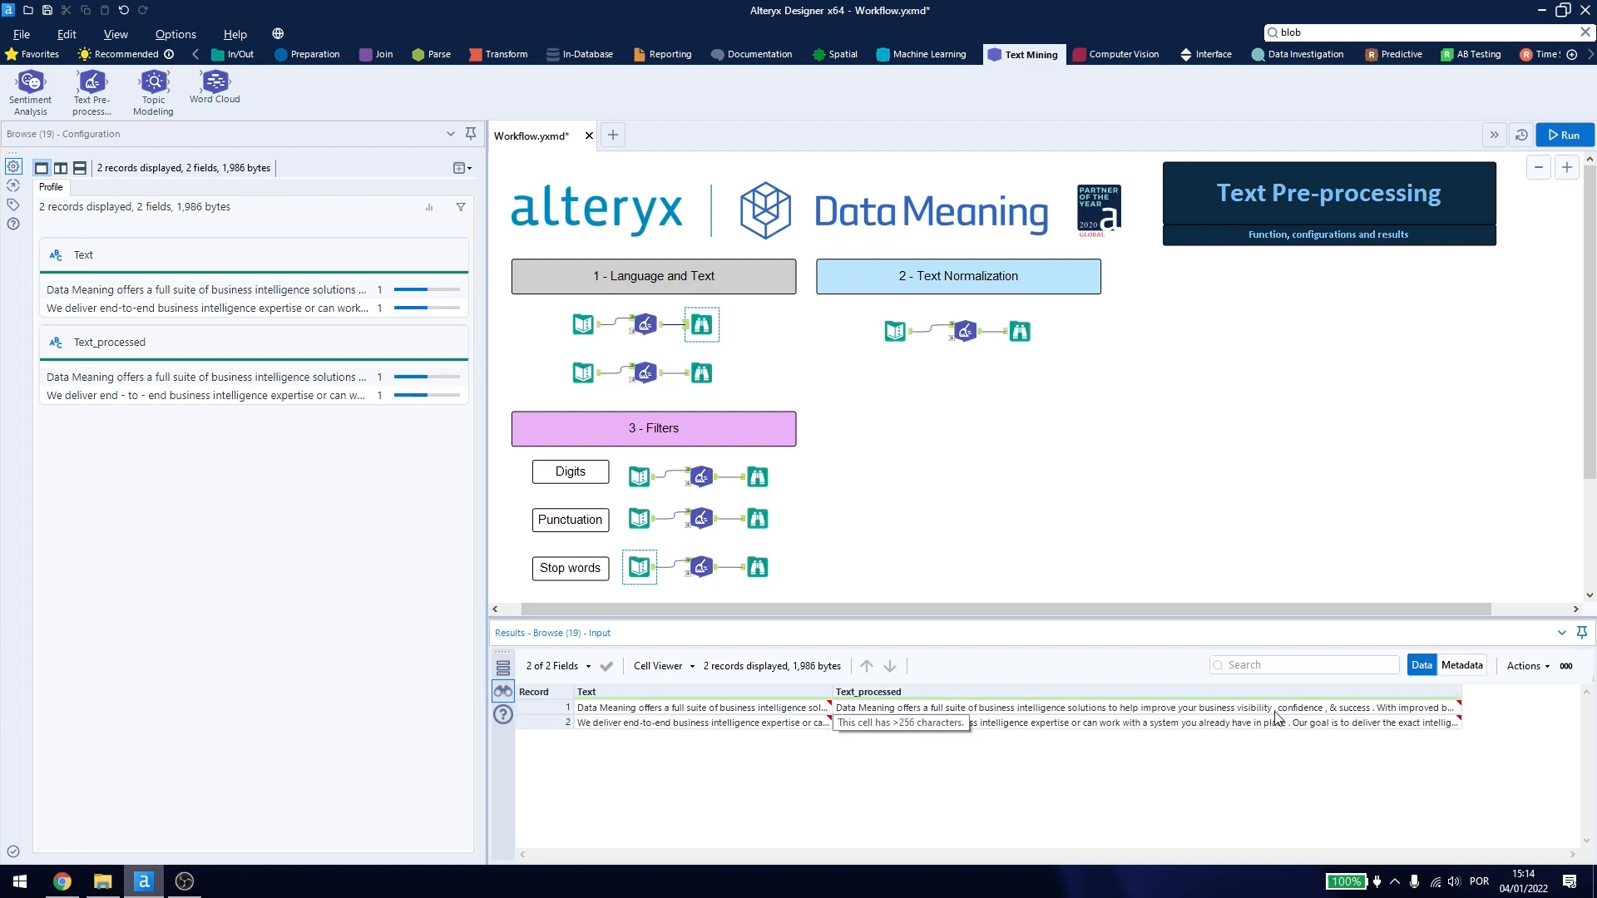
pyautogui.moveTo(917, 723)
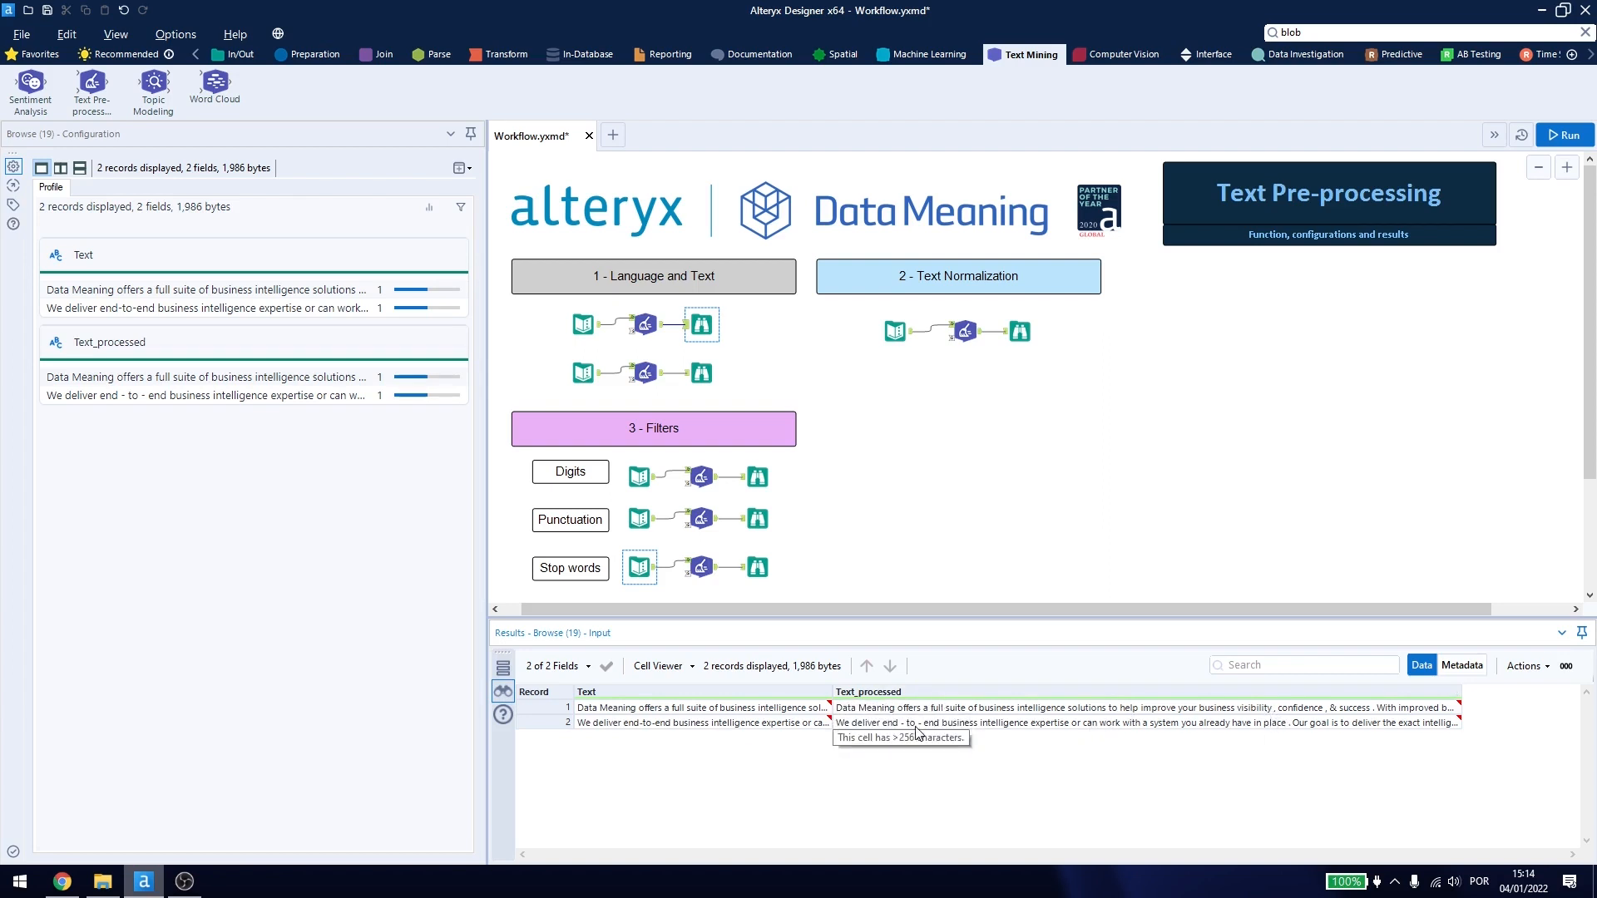
pyautogui.moveTo(1270, 717)
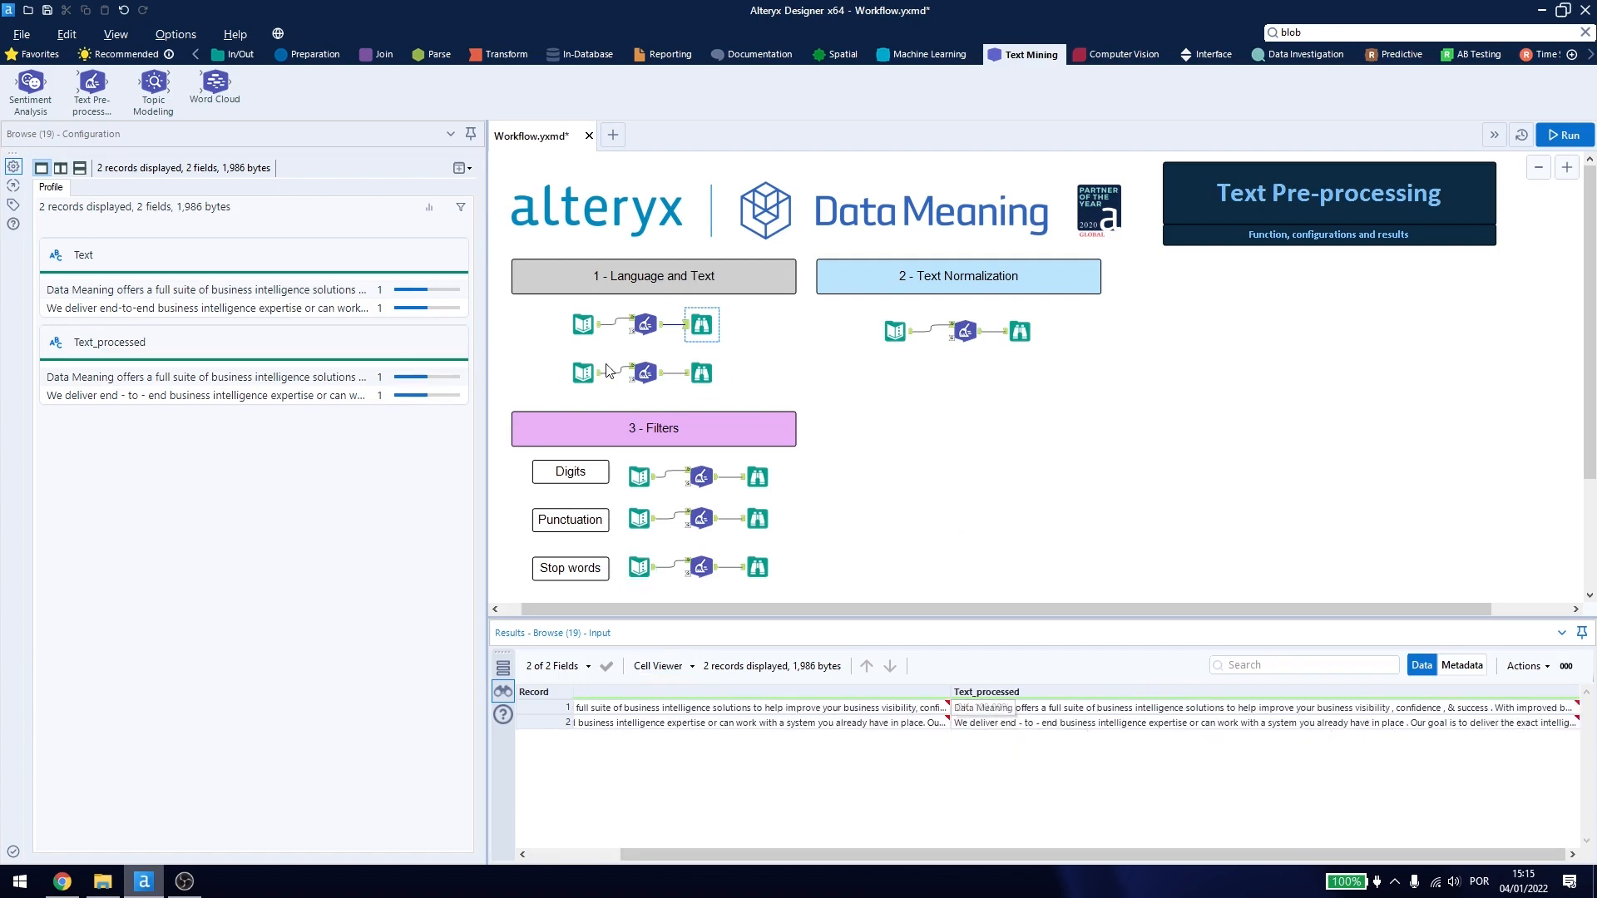
# View the Portuguese record's original Text beside its tokenized Text_processed.
pyautogui.click(582, 371)
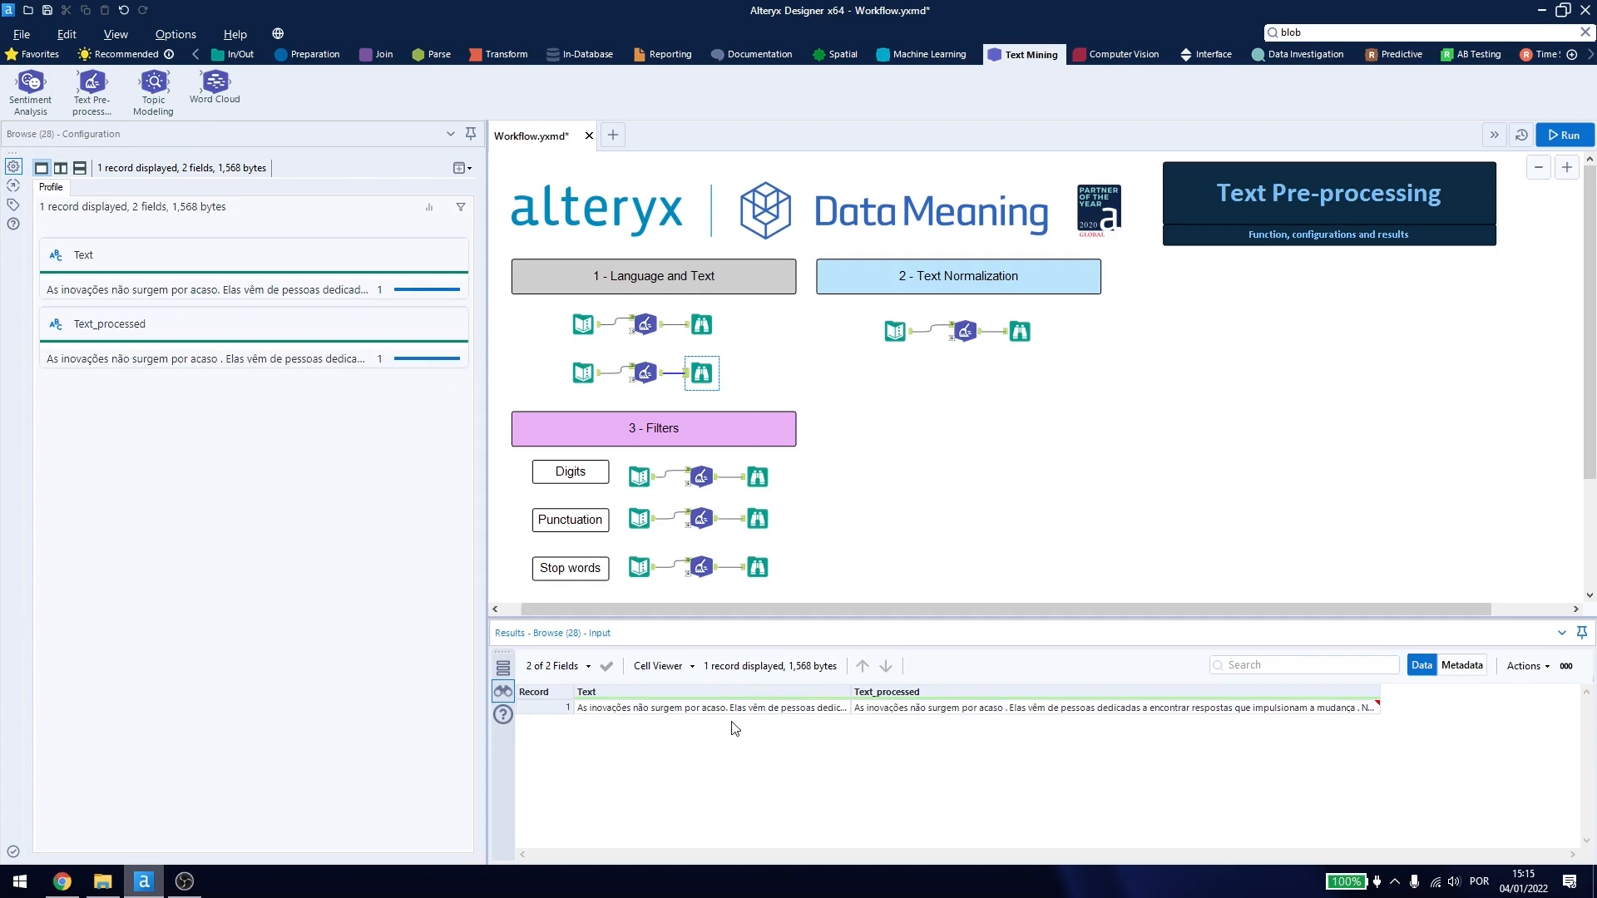
pyautogui.moveTo(1011, 728)
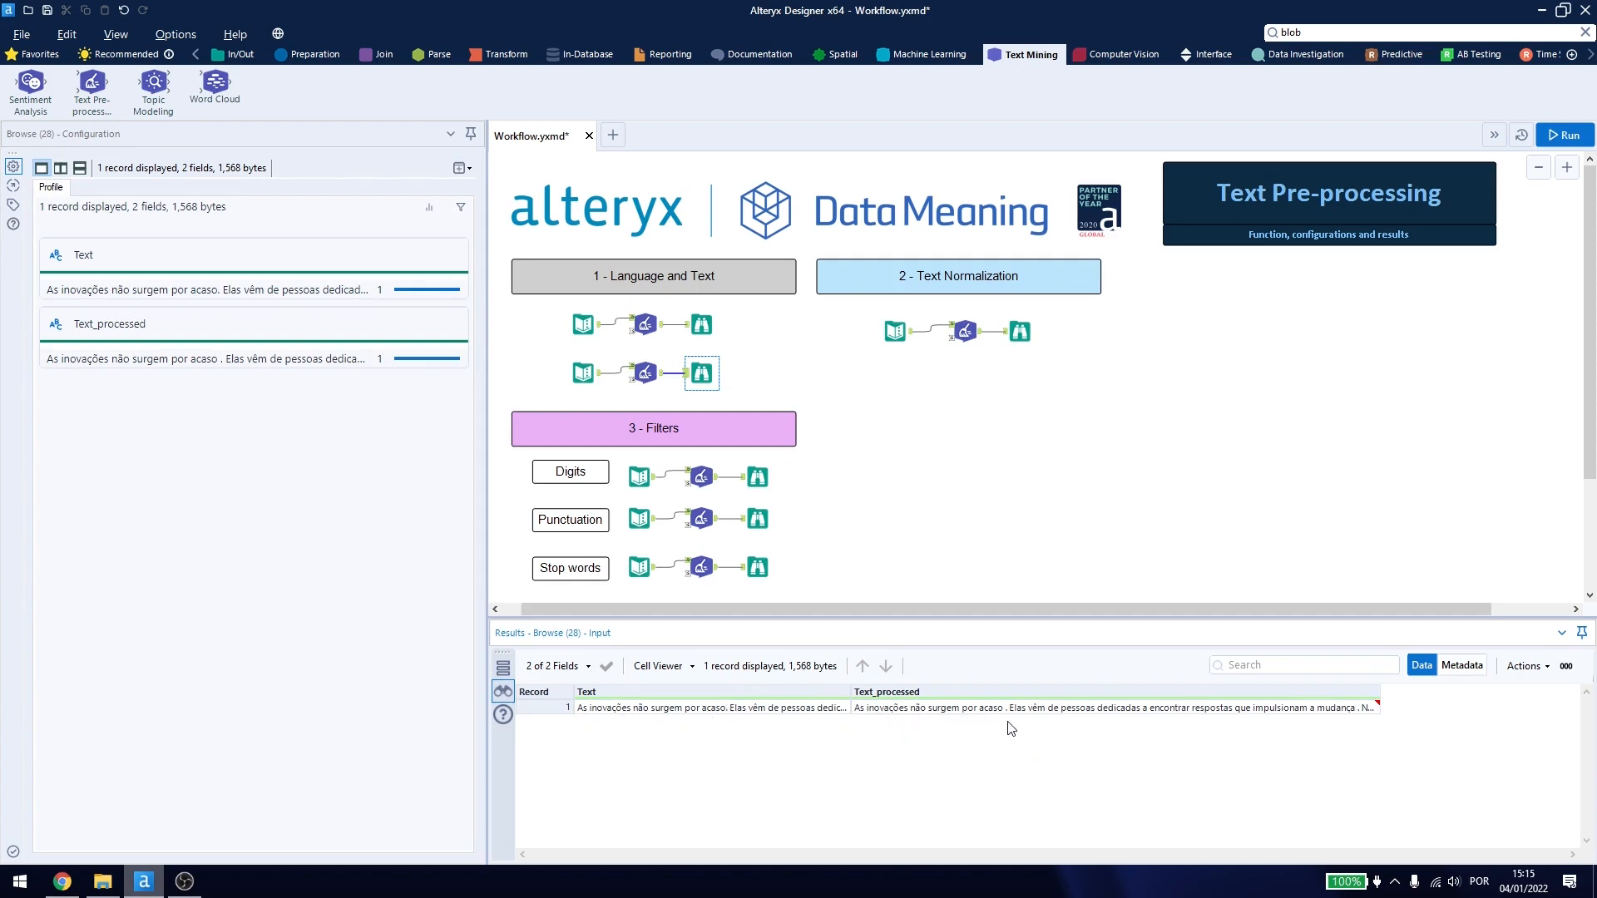
pyautogui.moveTo(1011, 723)
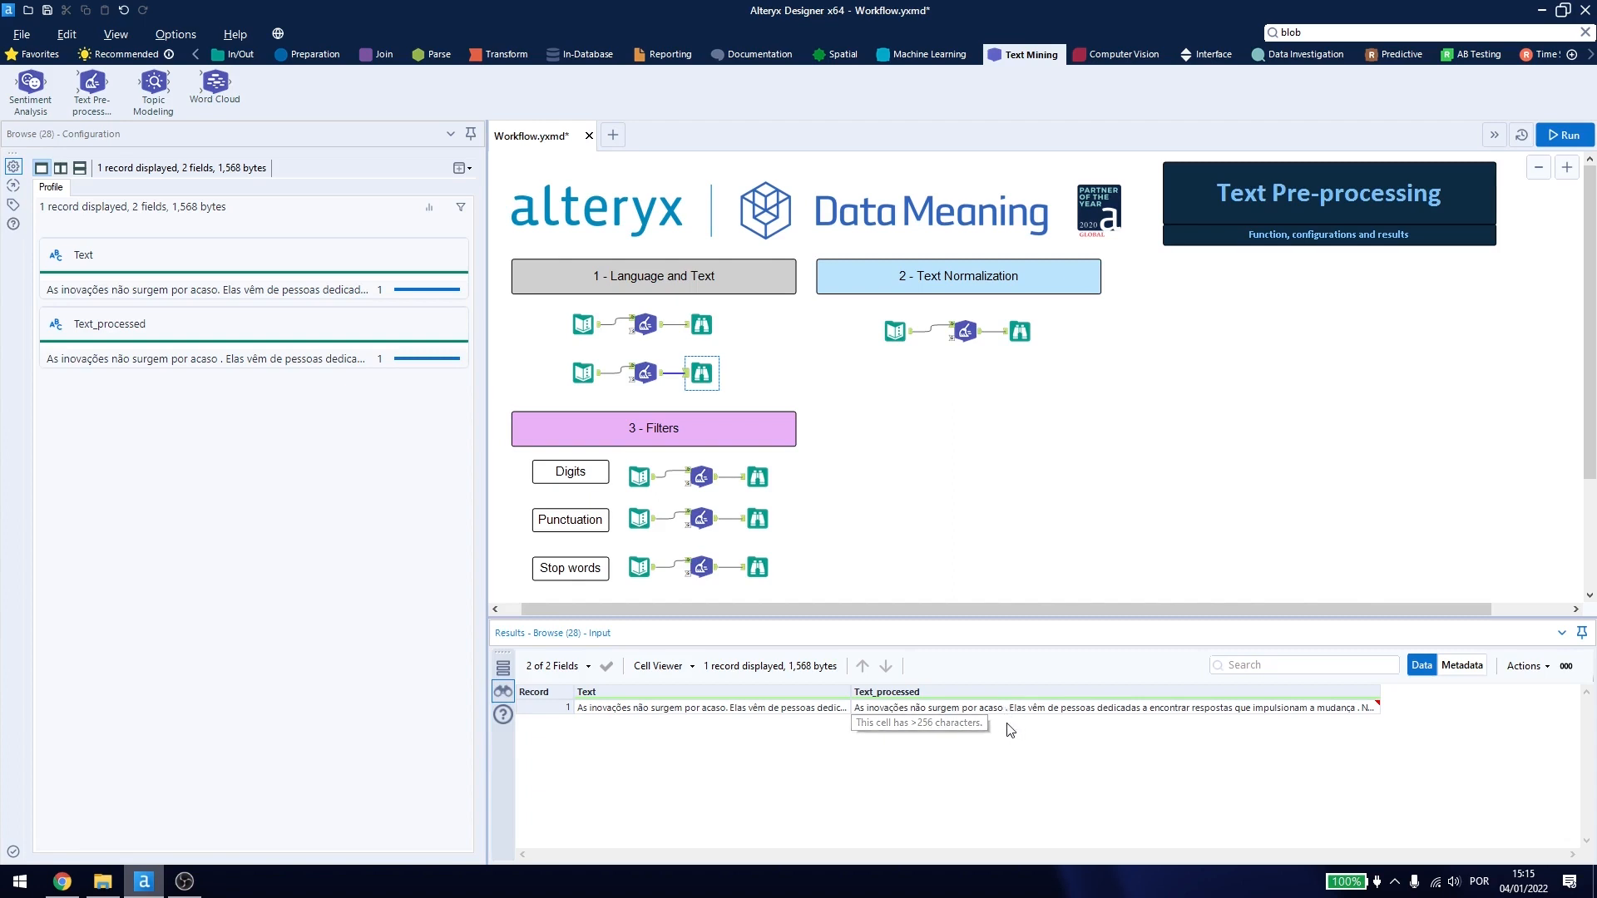
pyautogui.moveTo(1370, 712)
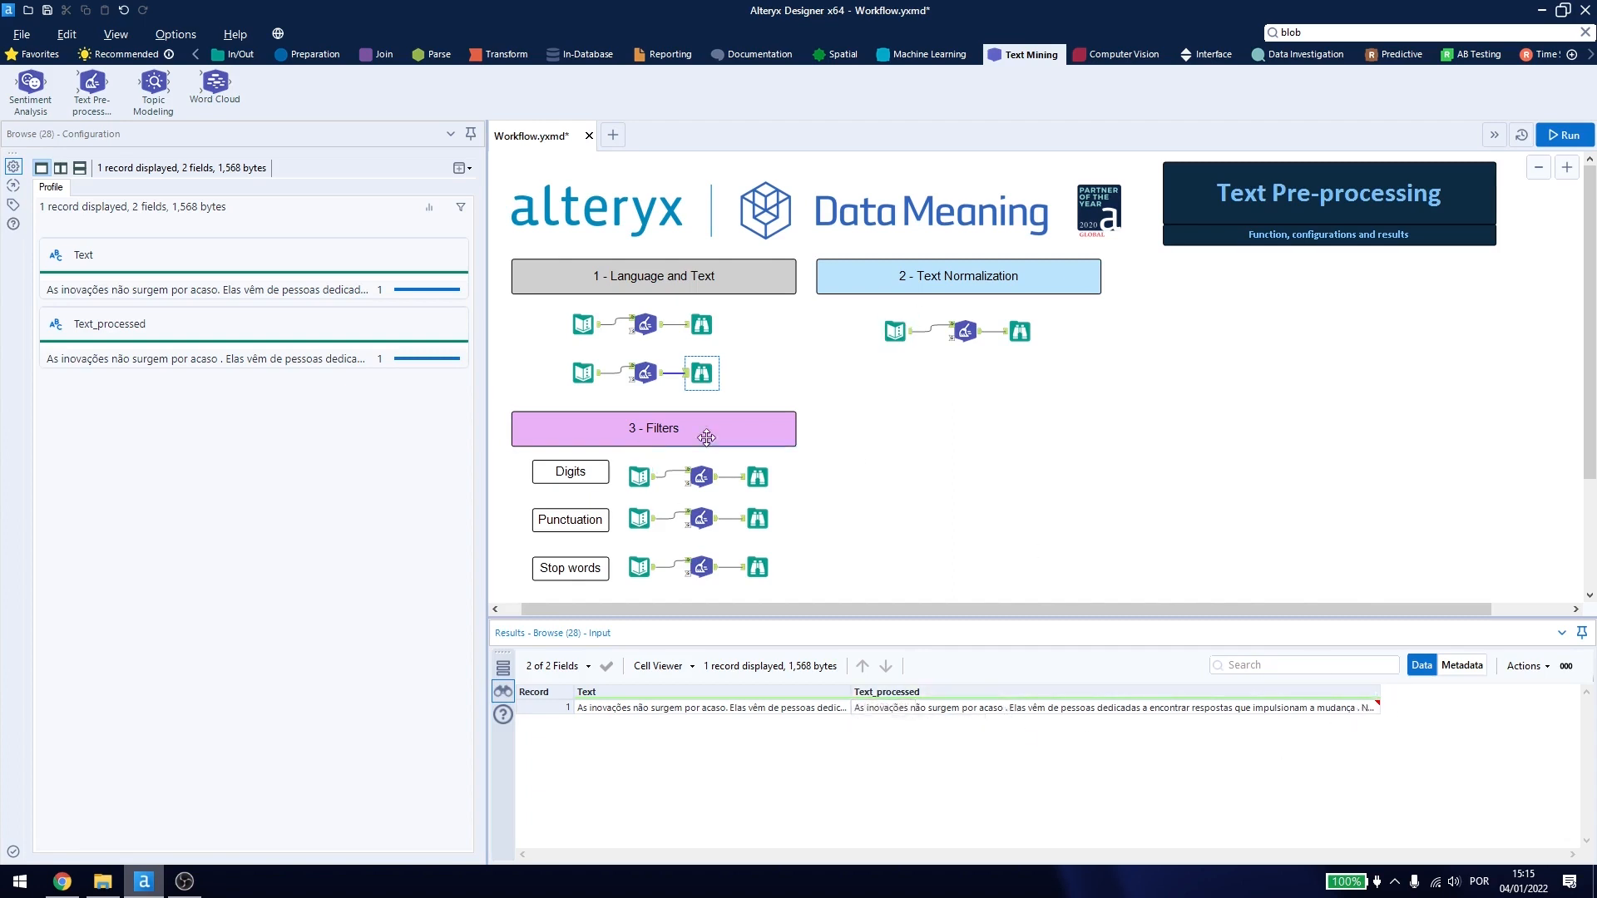
# Inspect the lemmatizing tool, which turns 'universities ran' into 'university run'.
pyautogui.click(963, 330)
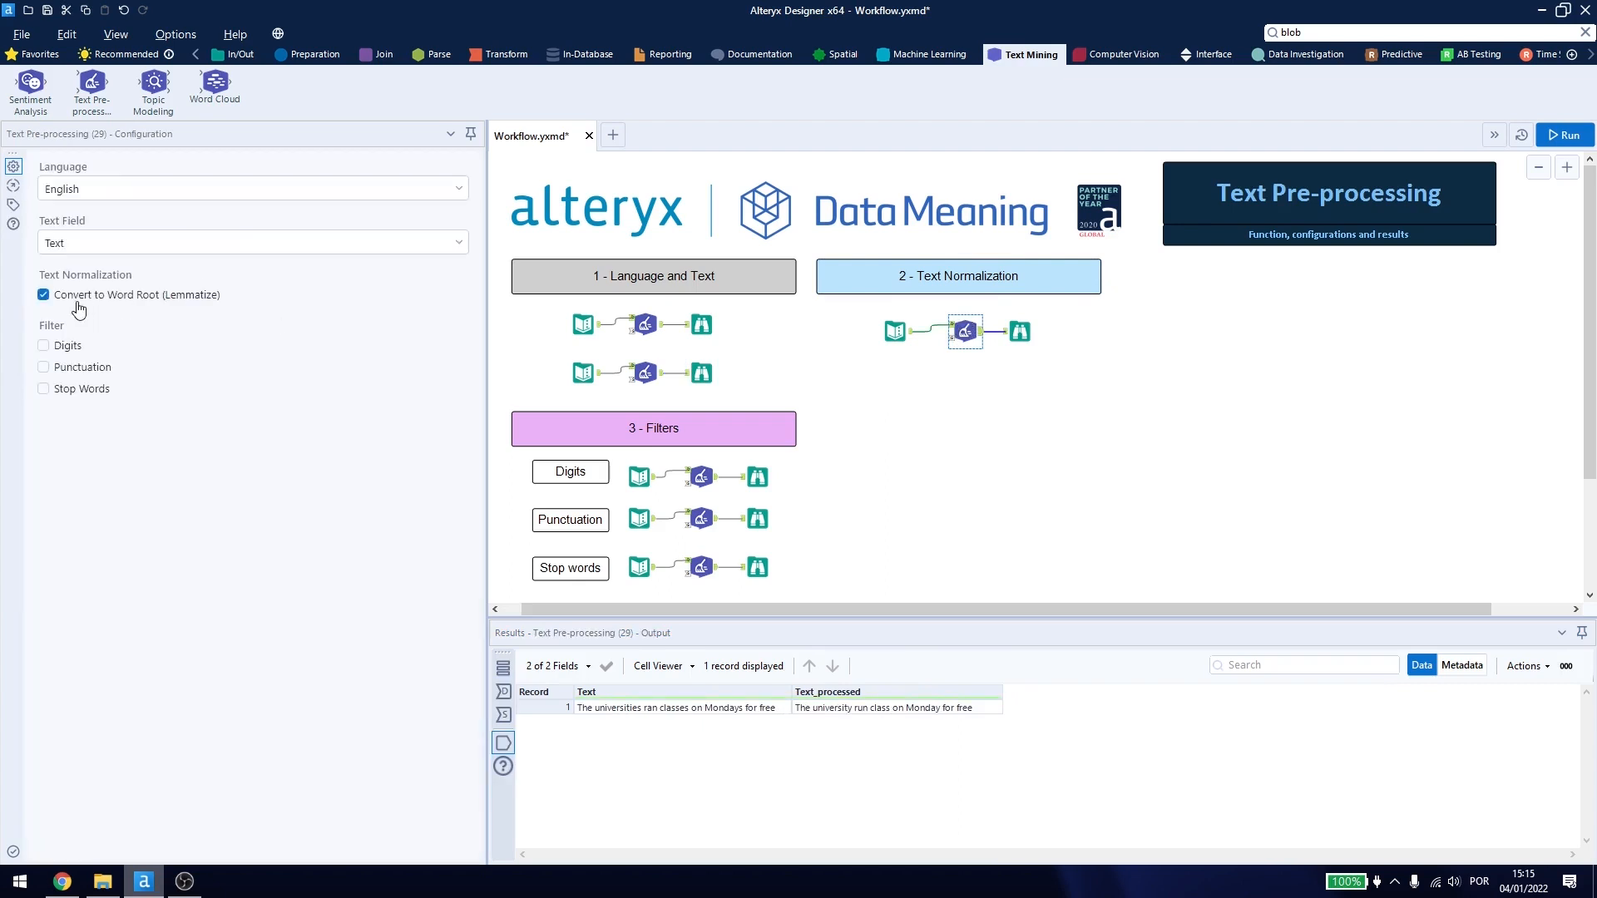
pyautogui.moveTo(107, 303)
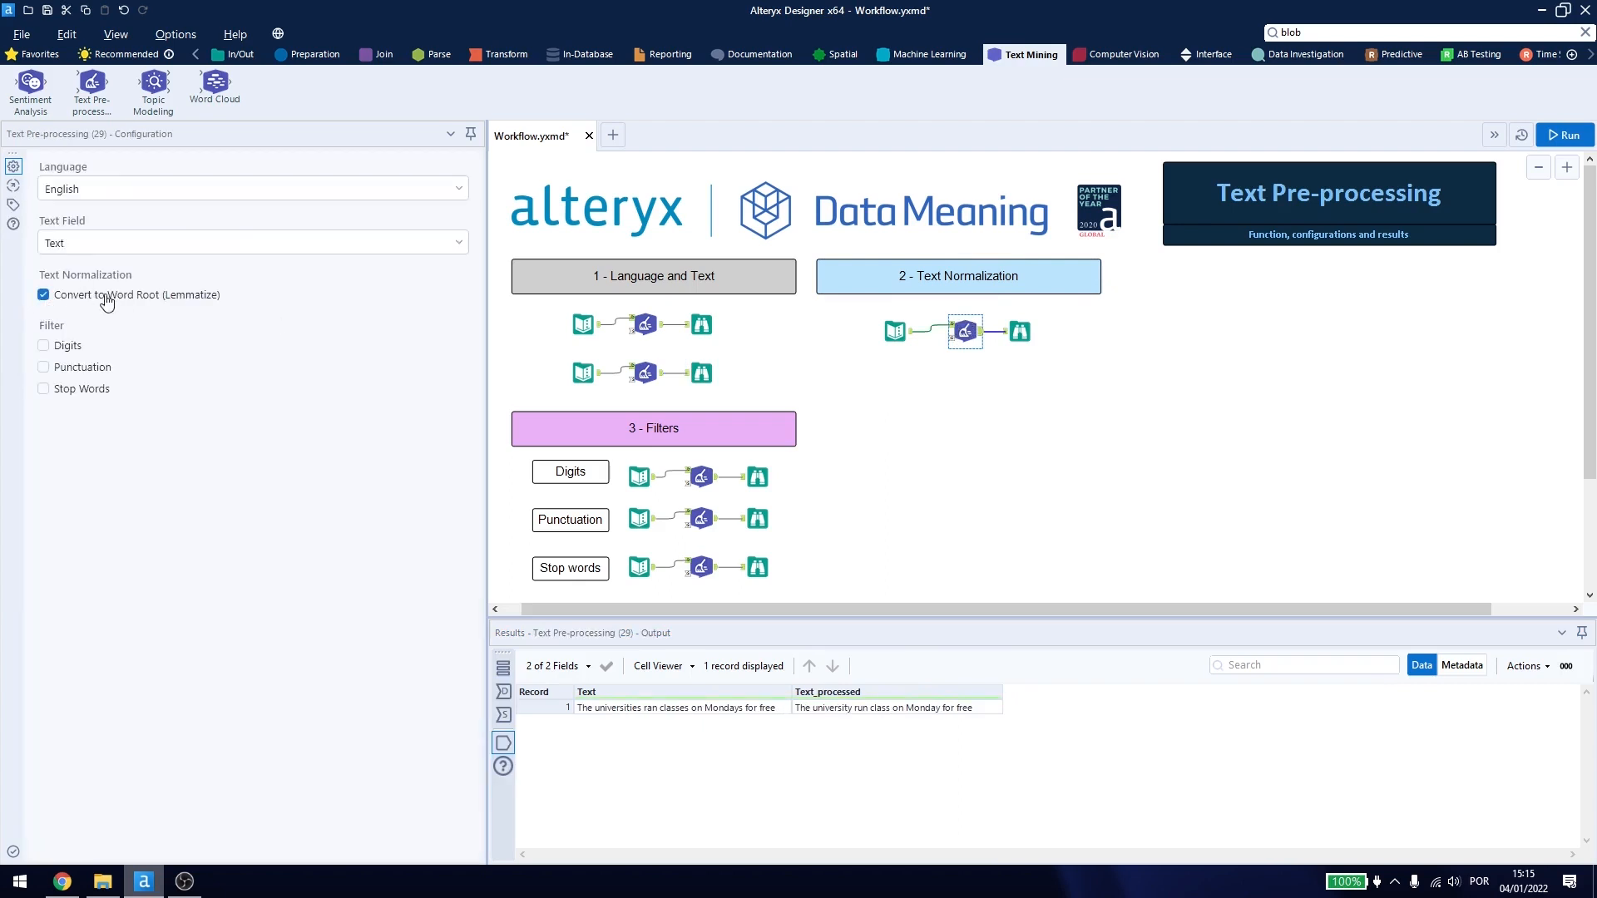
pyautogui.moveTo(150, 303)
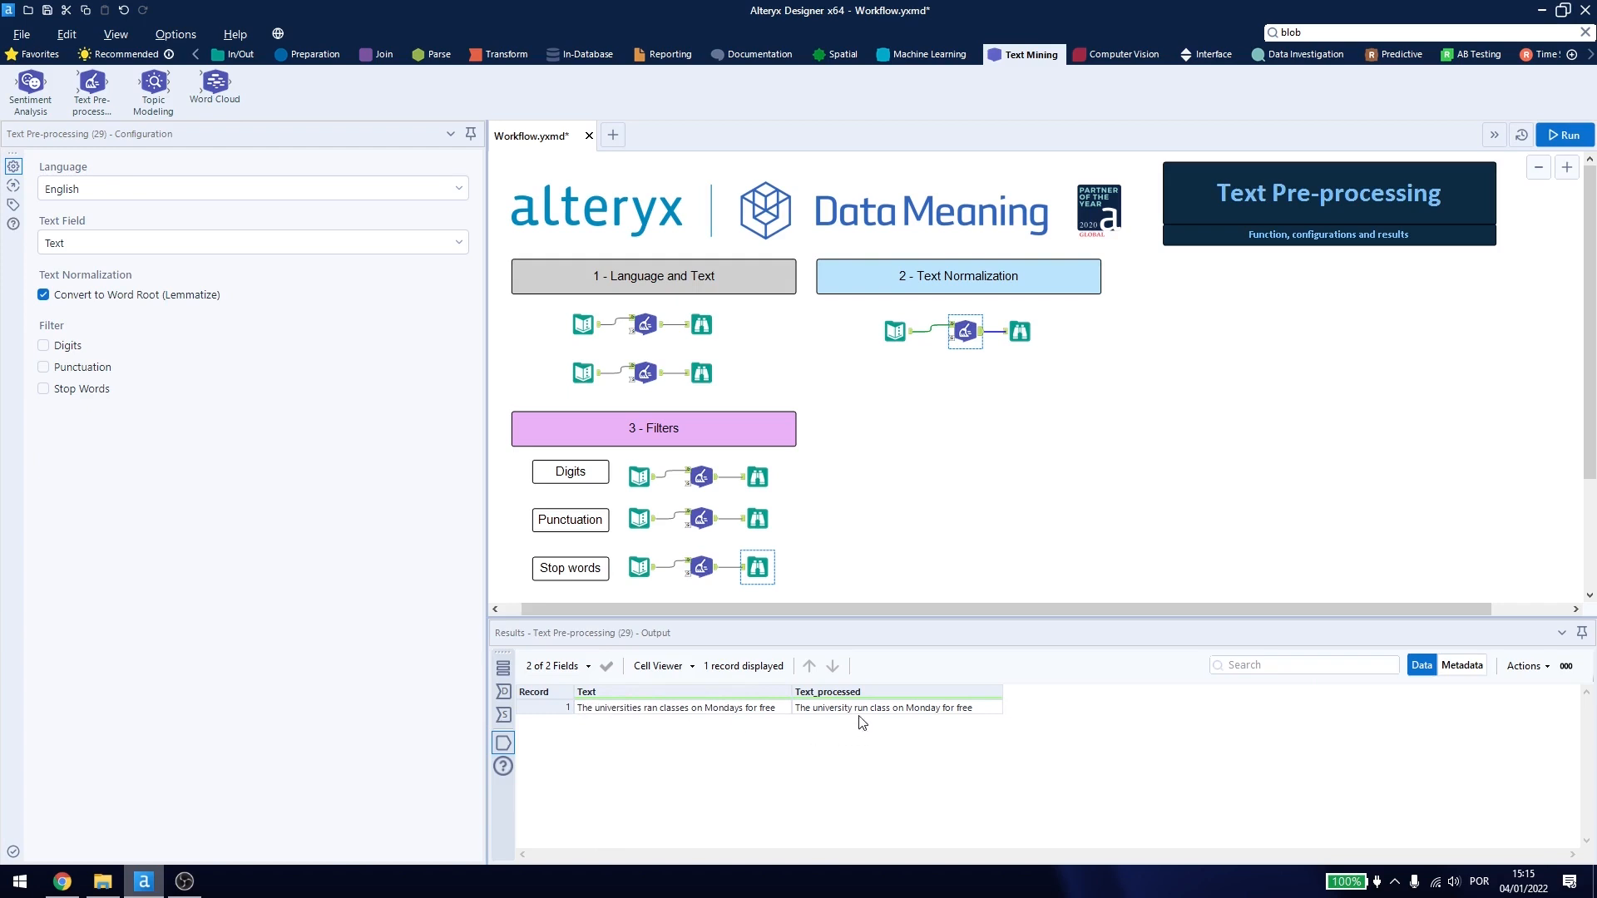
pyautogui.moveTo(612, 710)
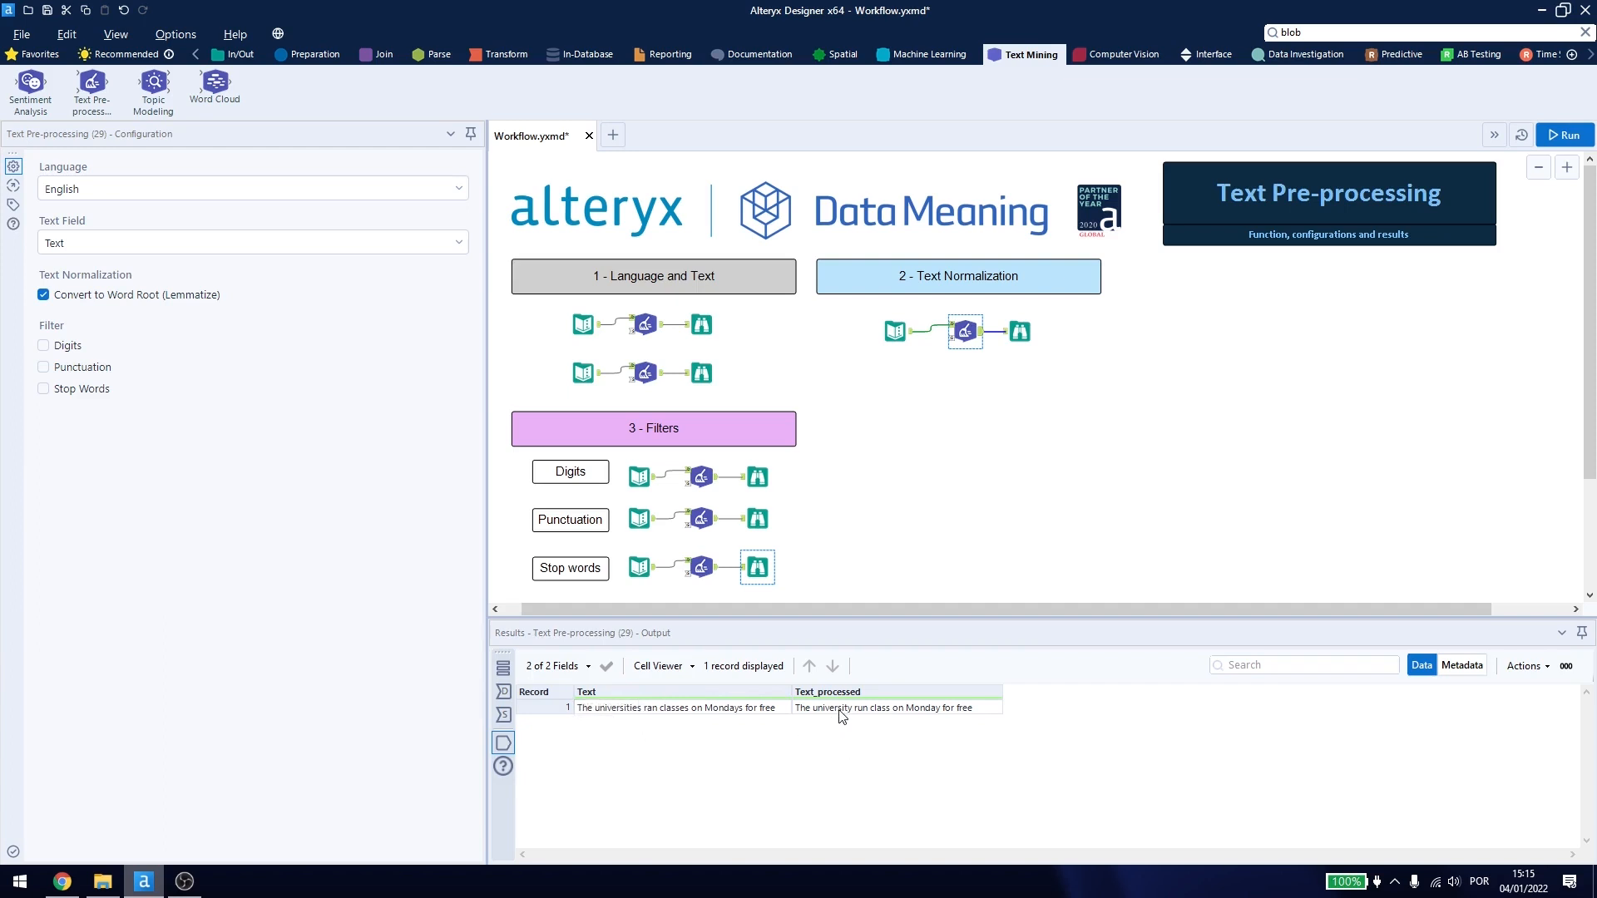
pyautogui.moveTo(652, 719)
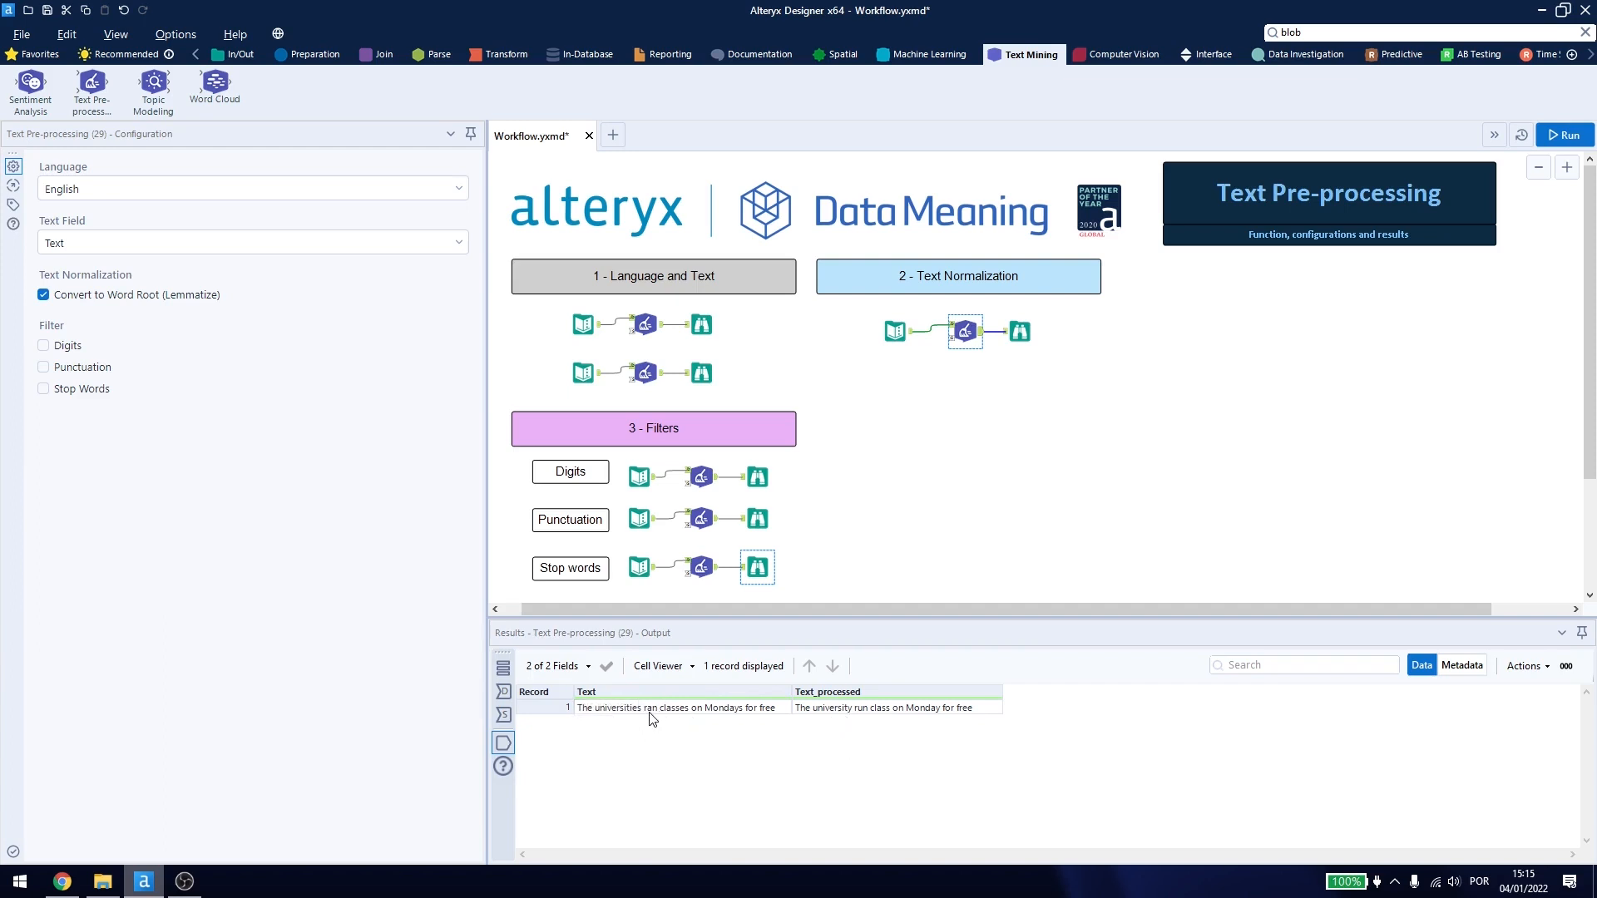
pyautogui.moveTo(853, 716)
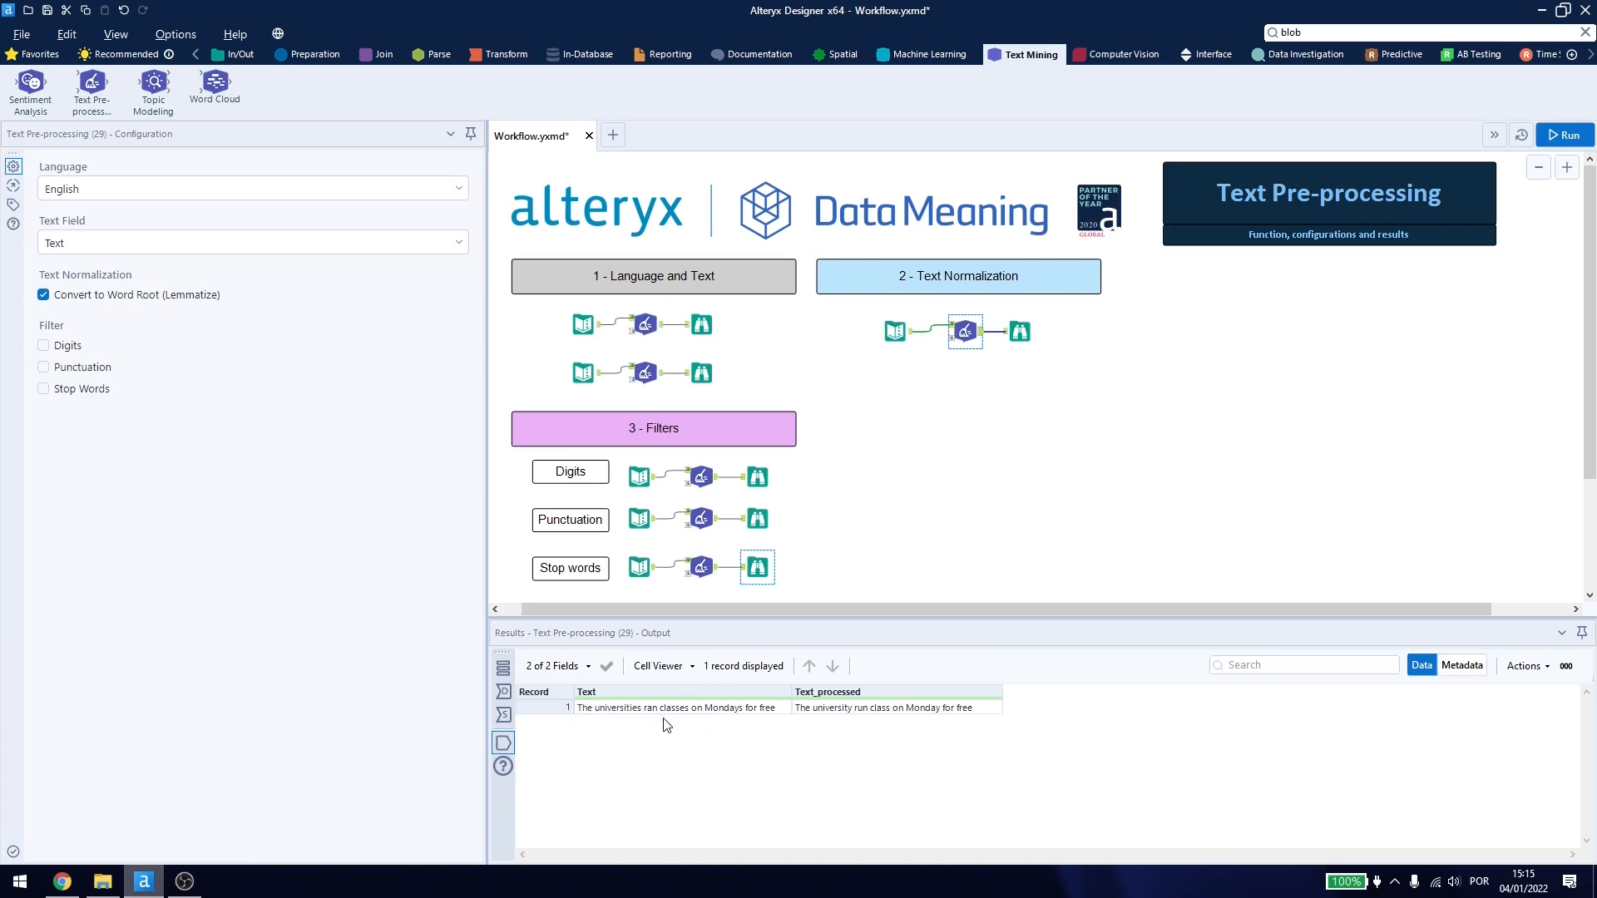
pyautogui.moveTo(867, 716)
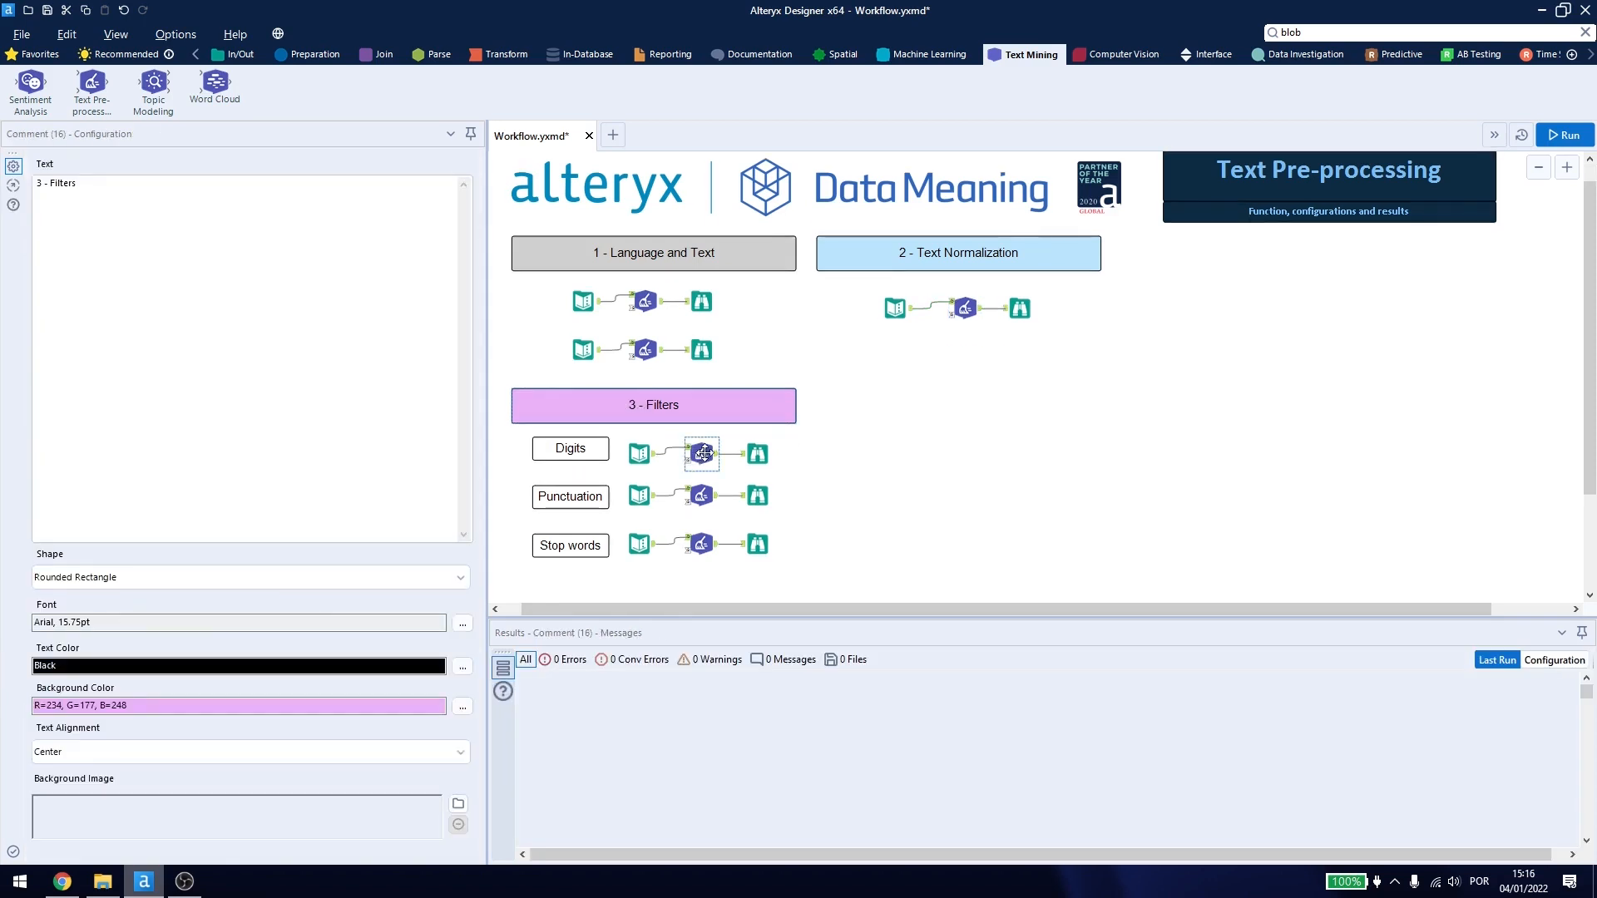
# Review the Digits and Punctuation filters on the address, then the two stop-word input sentences.
pyautogui.click(701, 454)
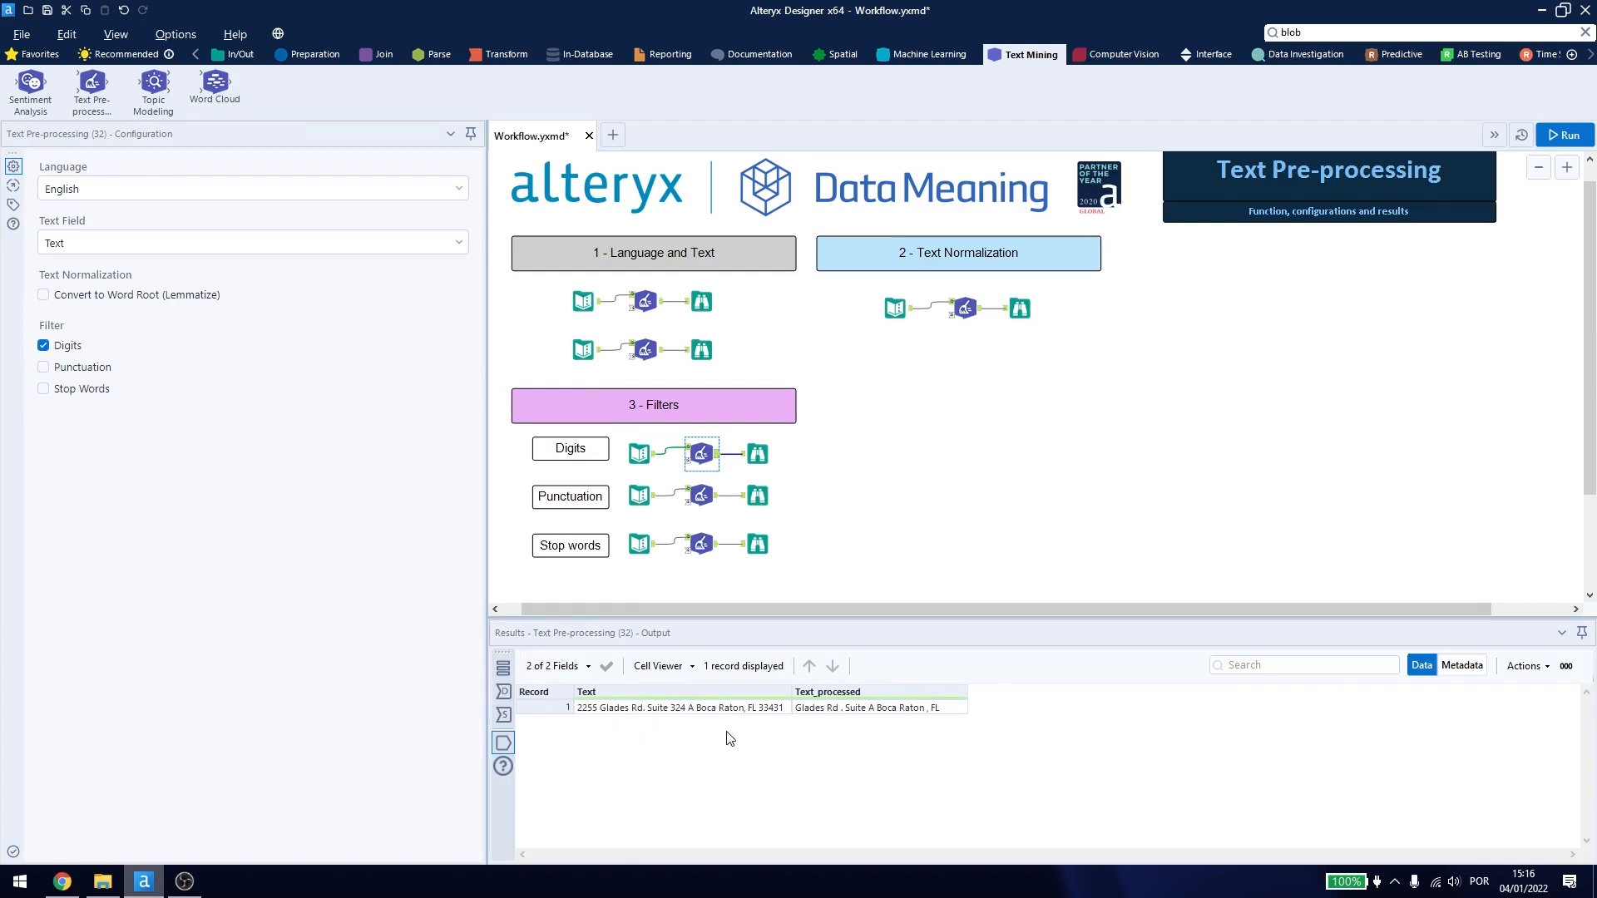
pyautogui.moveTo(670, 752)
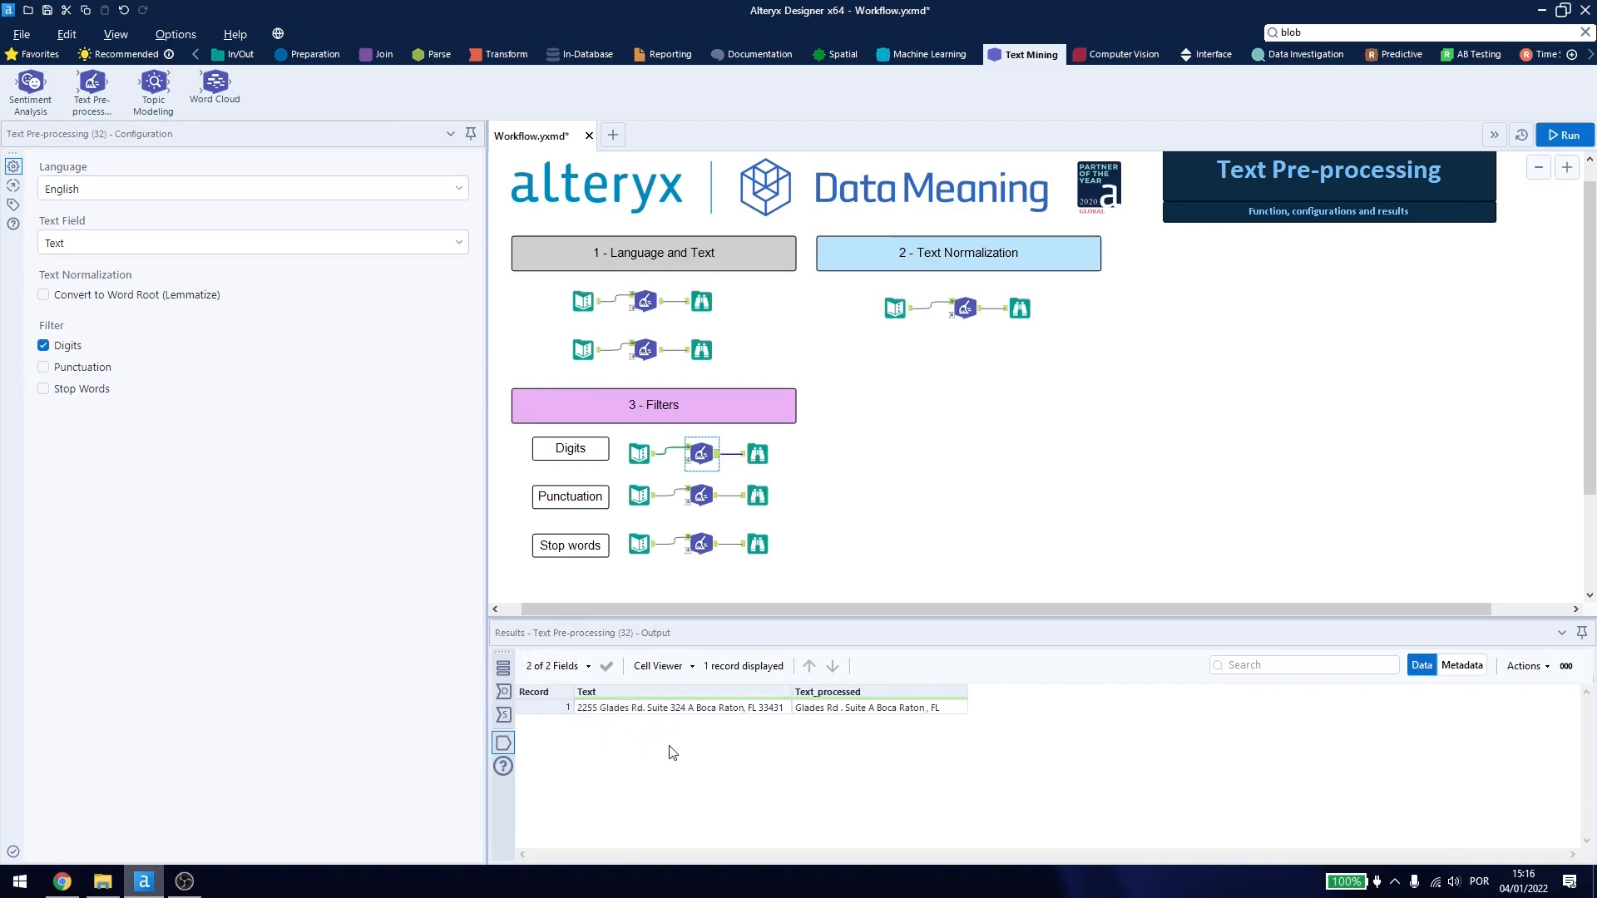
pyautogui.moveTo(237, 364)
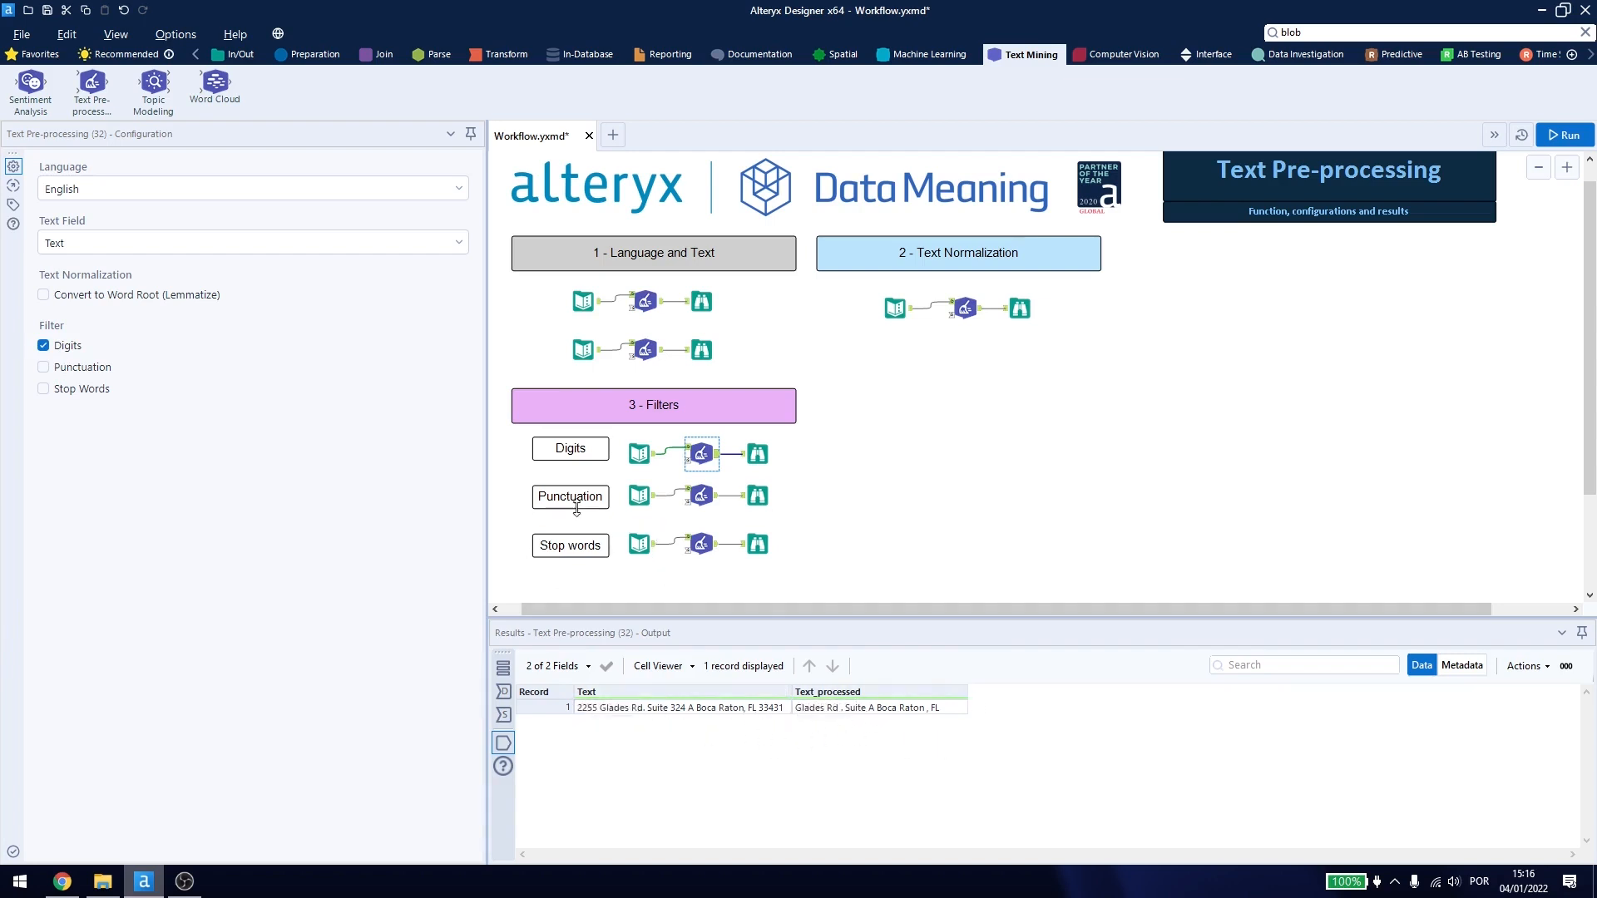
pyautogui.click(754, 496)
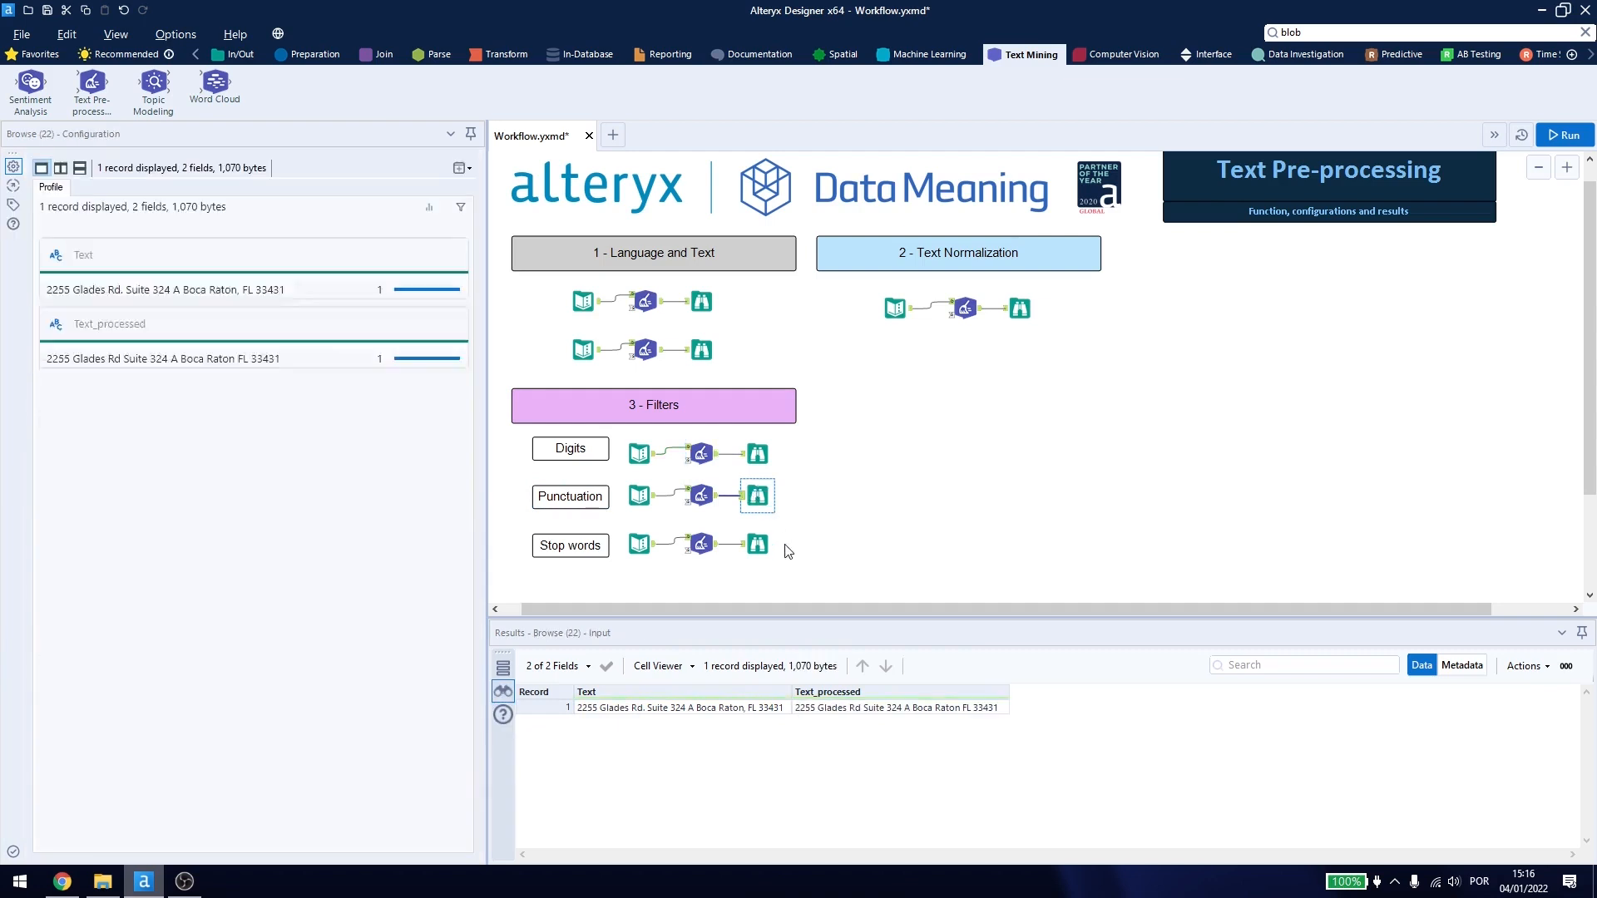
pyautogui.click(699, 496)
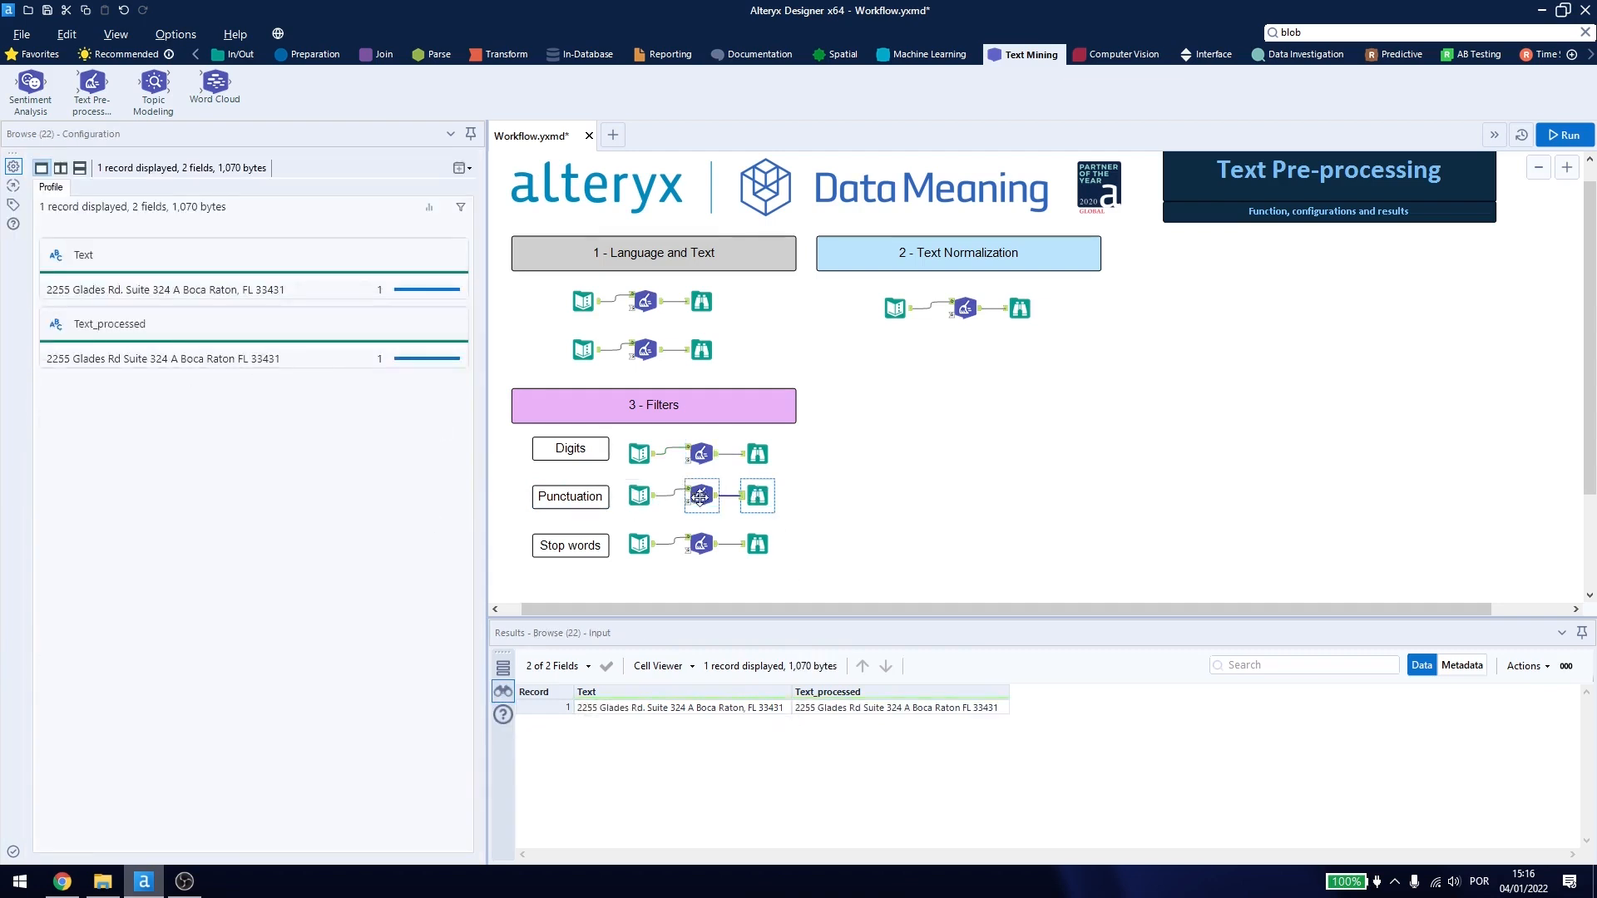
pyautogui.click(699, 495)
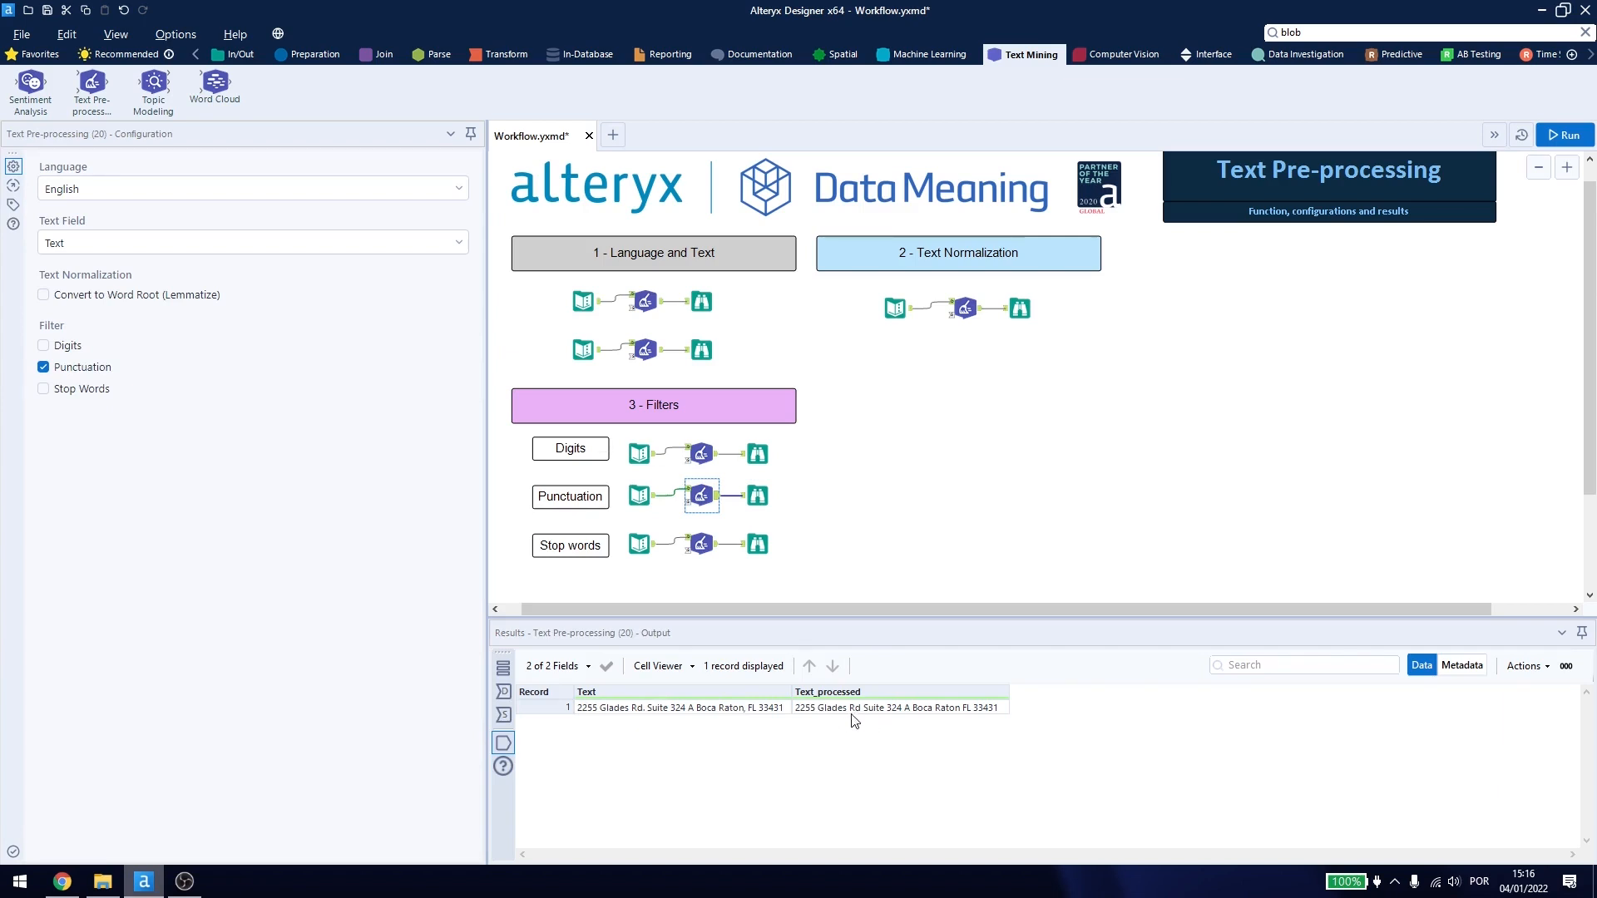
pyautogui.click(639, 544)
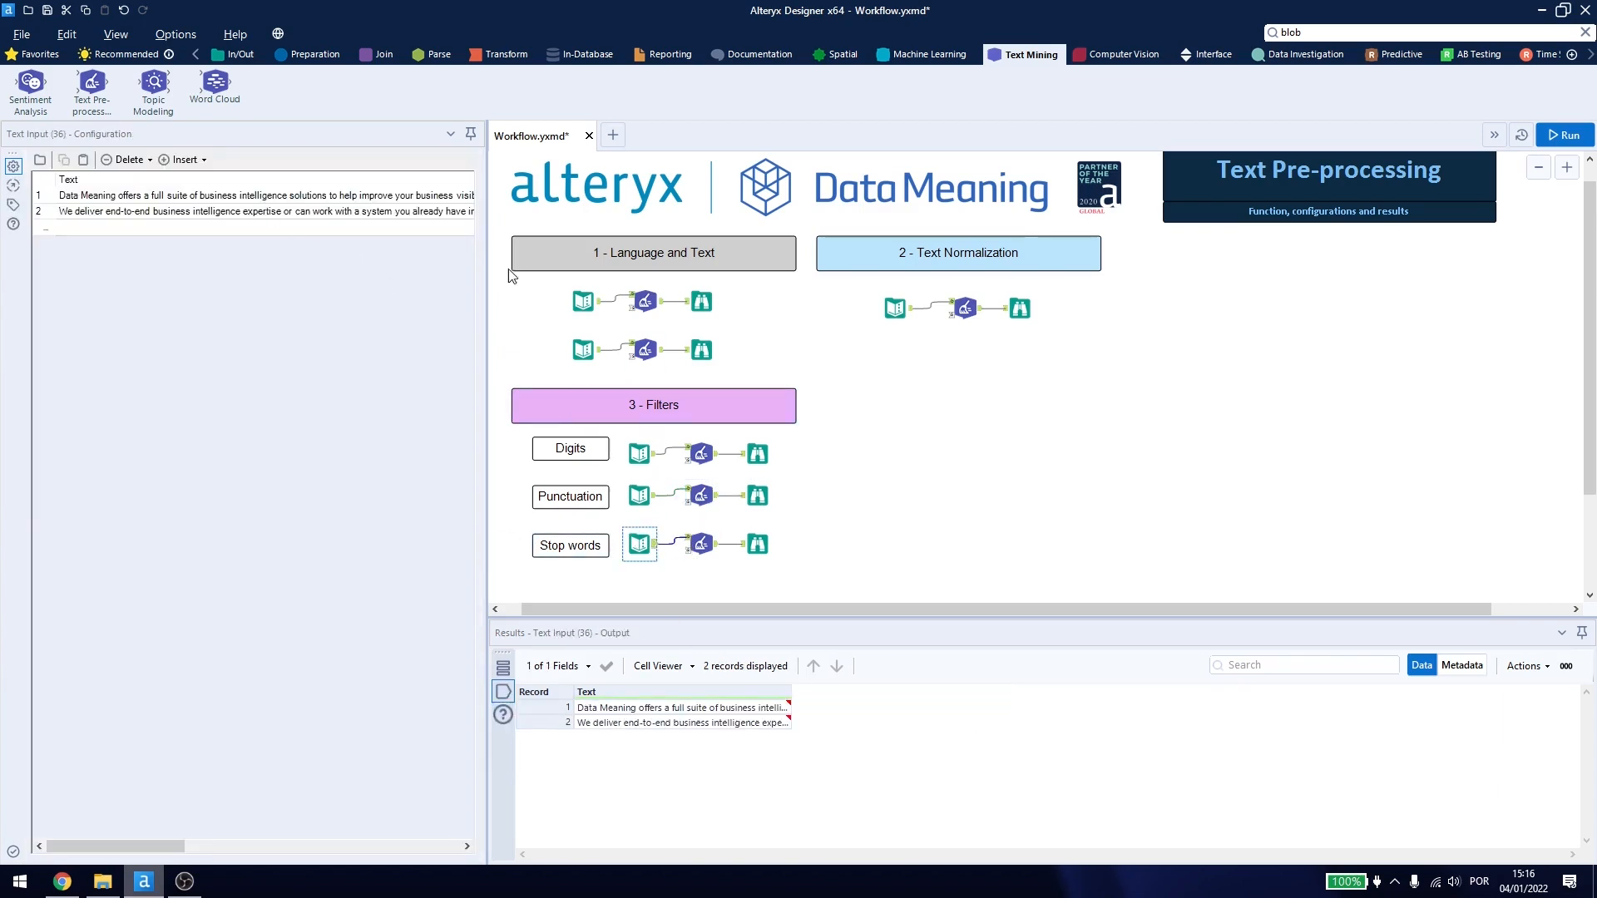
# Review the stop-word filter with extra words 'to, deliver' against the input sentences.
pyautogui.scroll(-3)
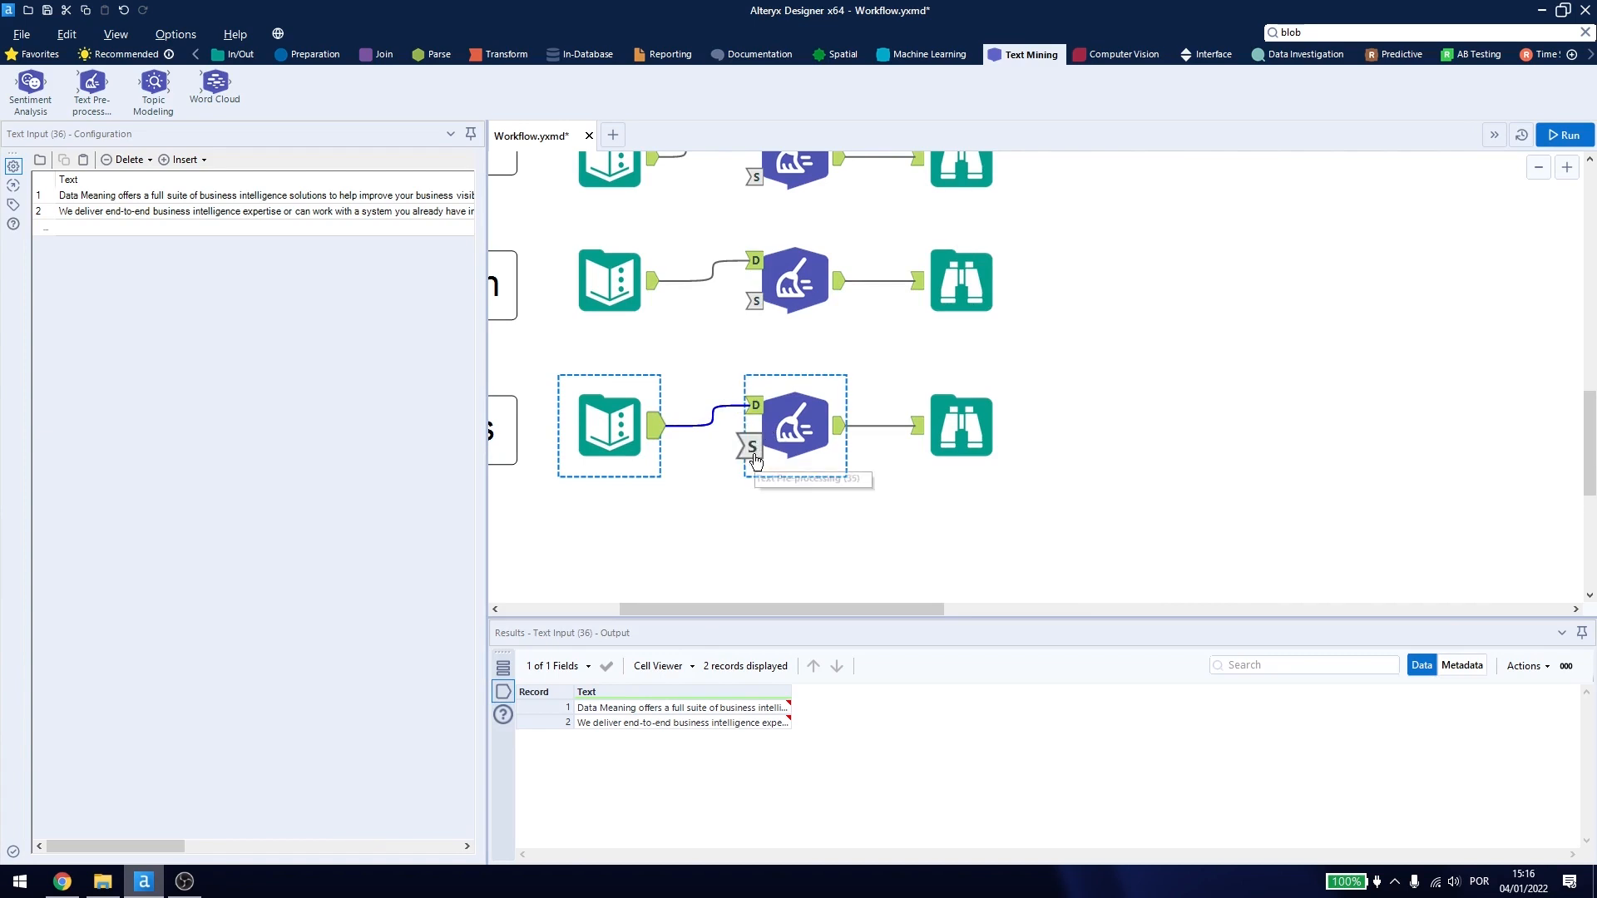
pyautogui.moveTo(754, 458)
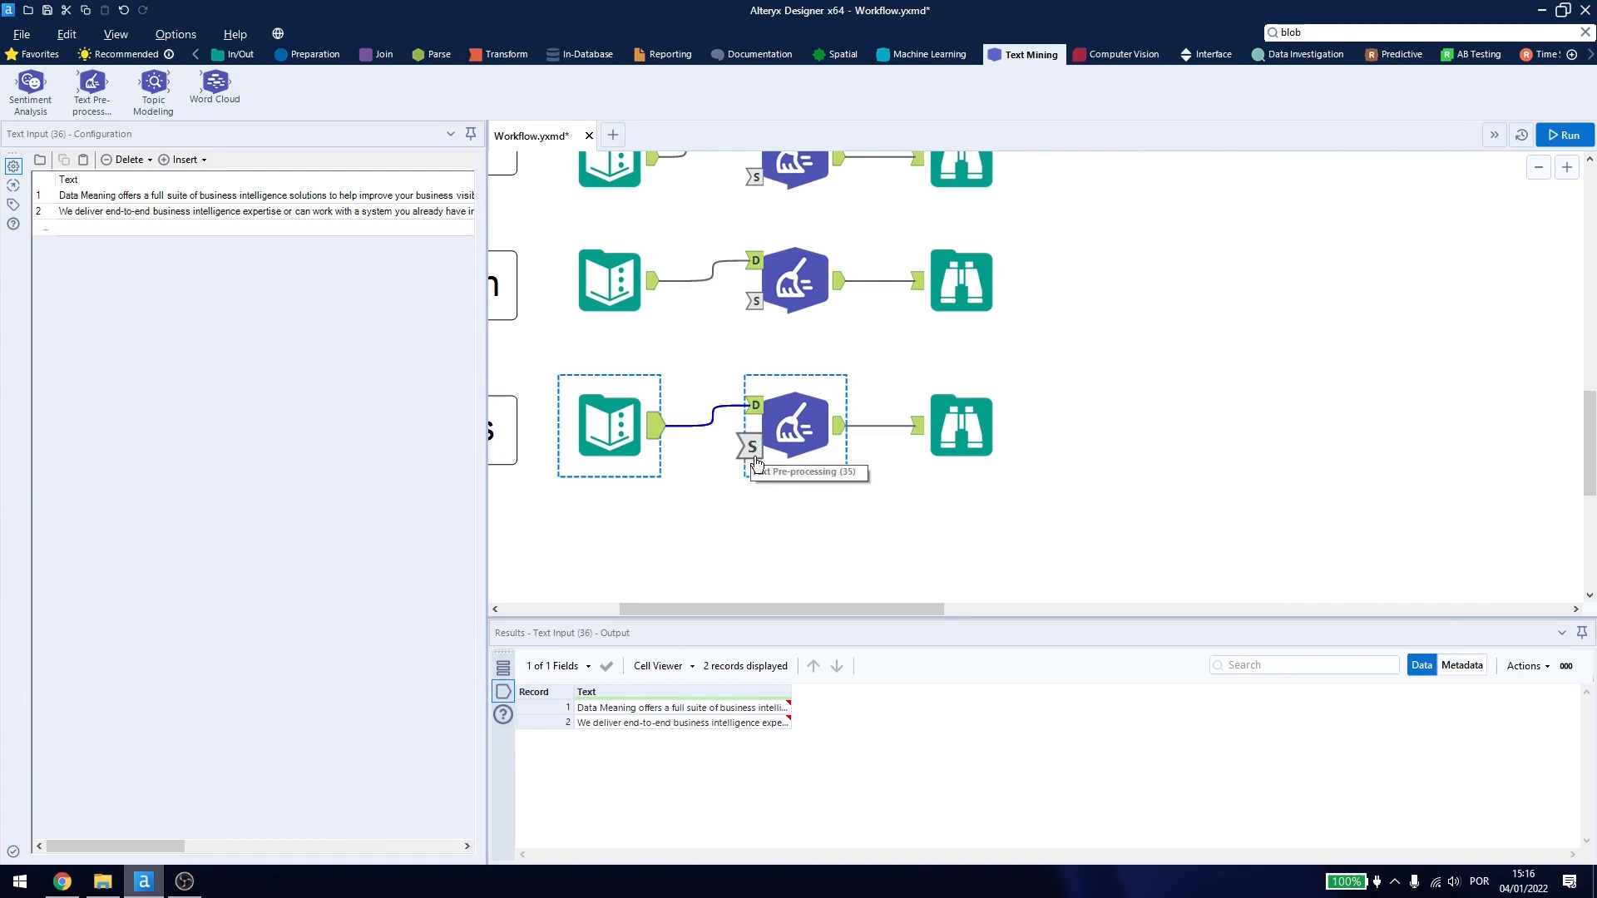
pyautogui.click(795, 425)
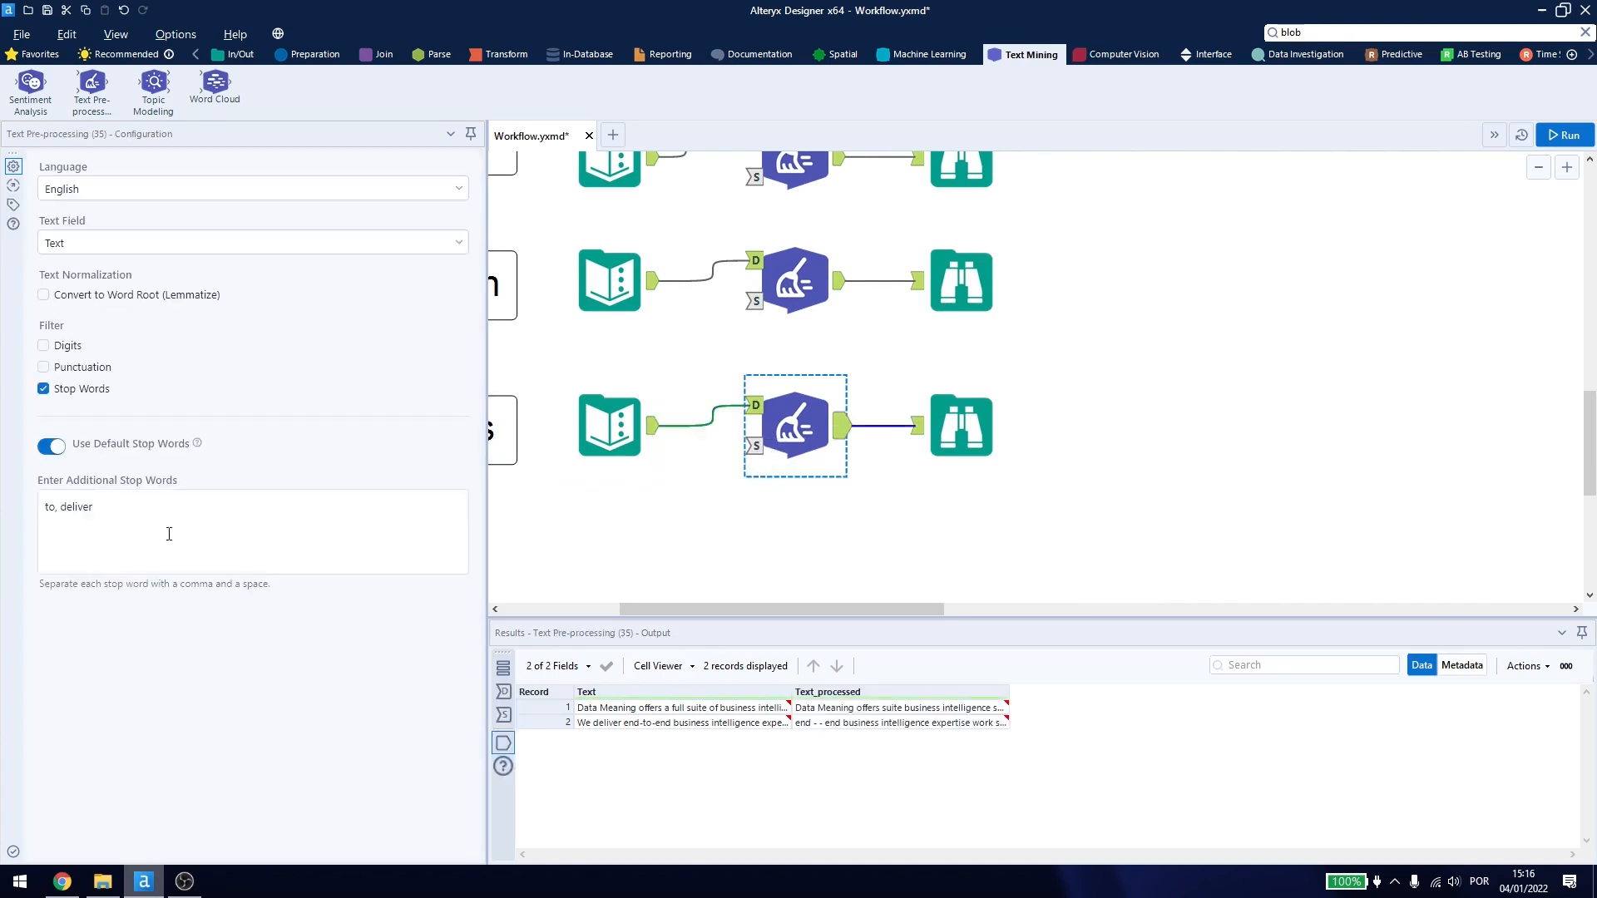
pyautogui.click(44, 389)
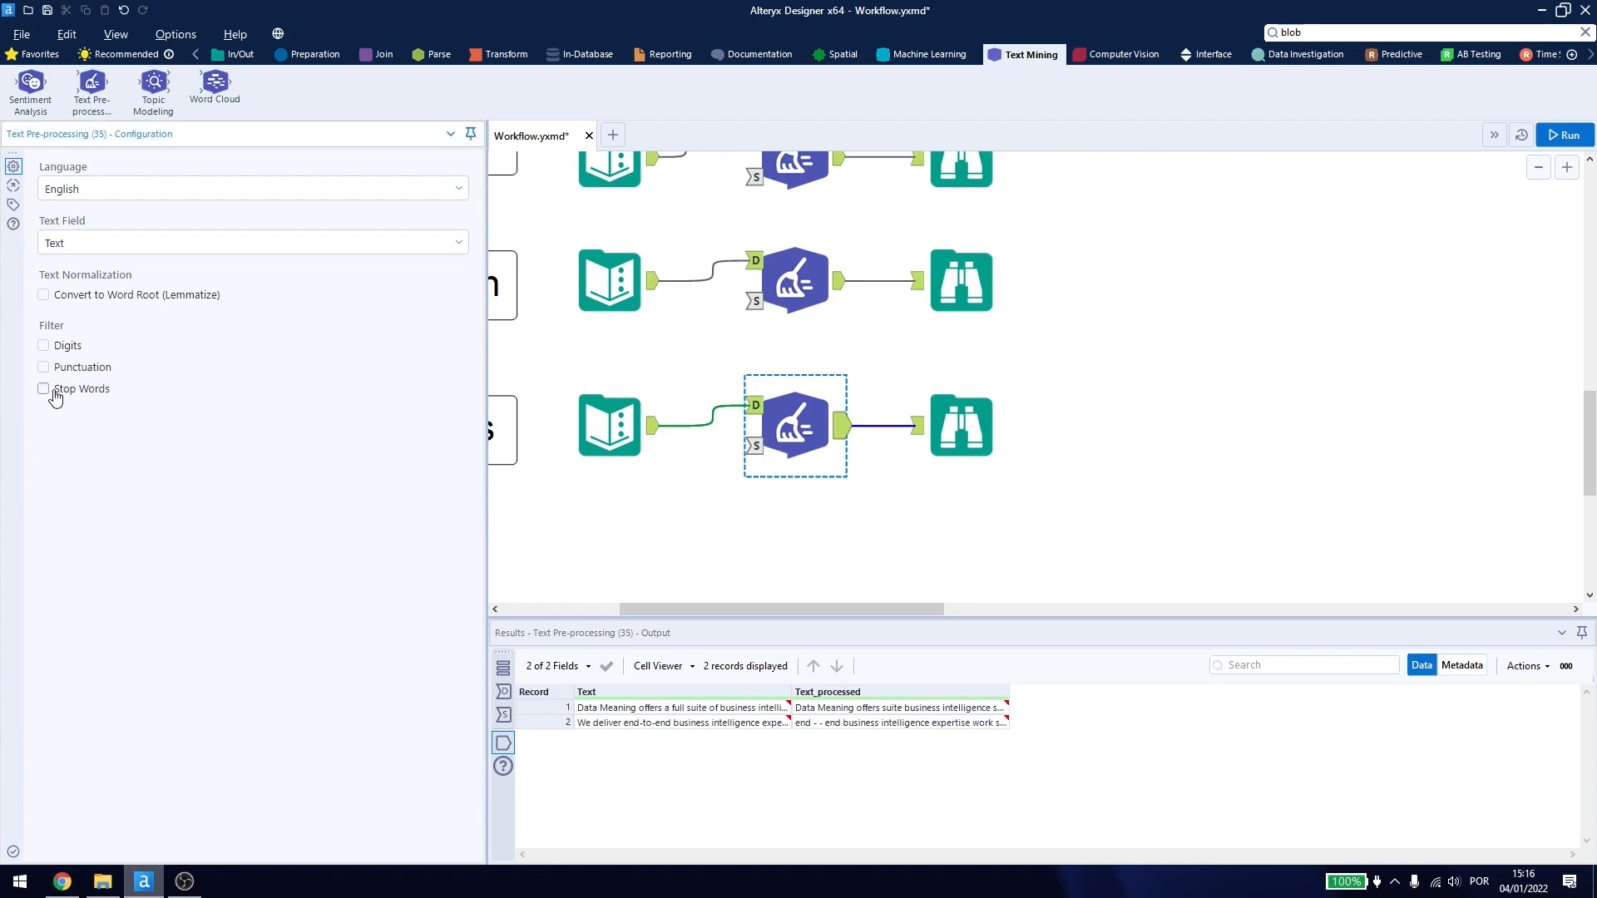
pyautogui.click(43, 389)
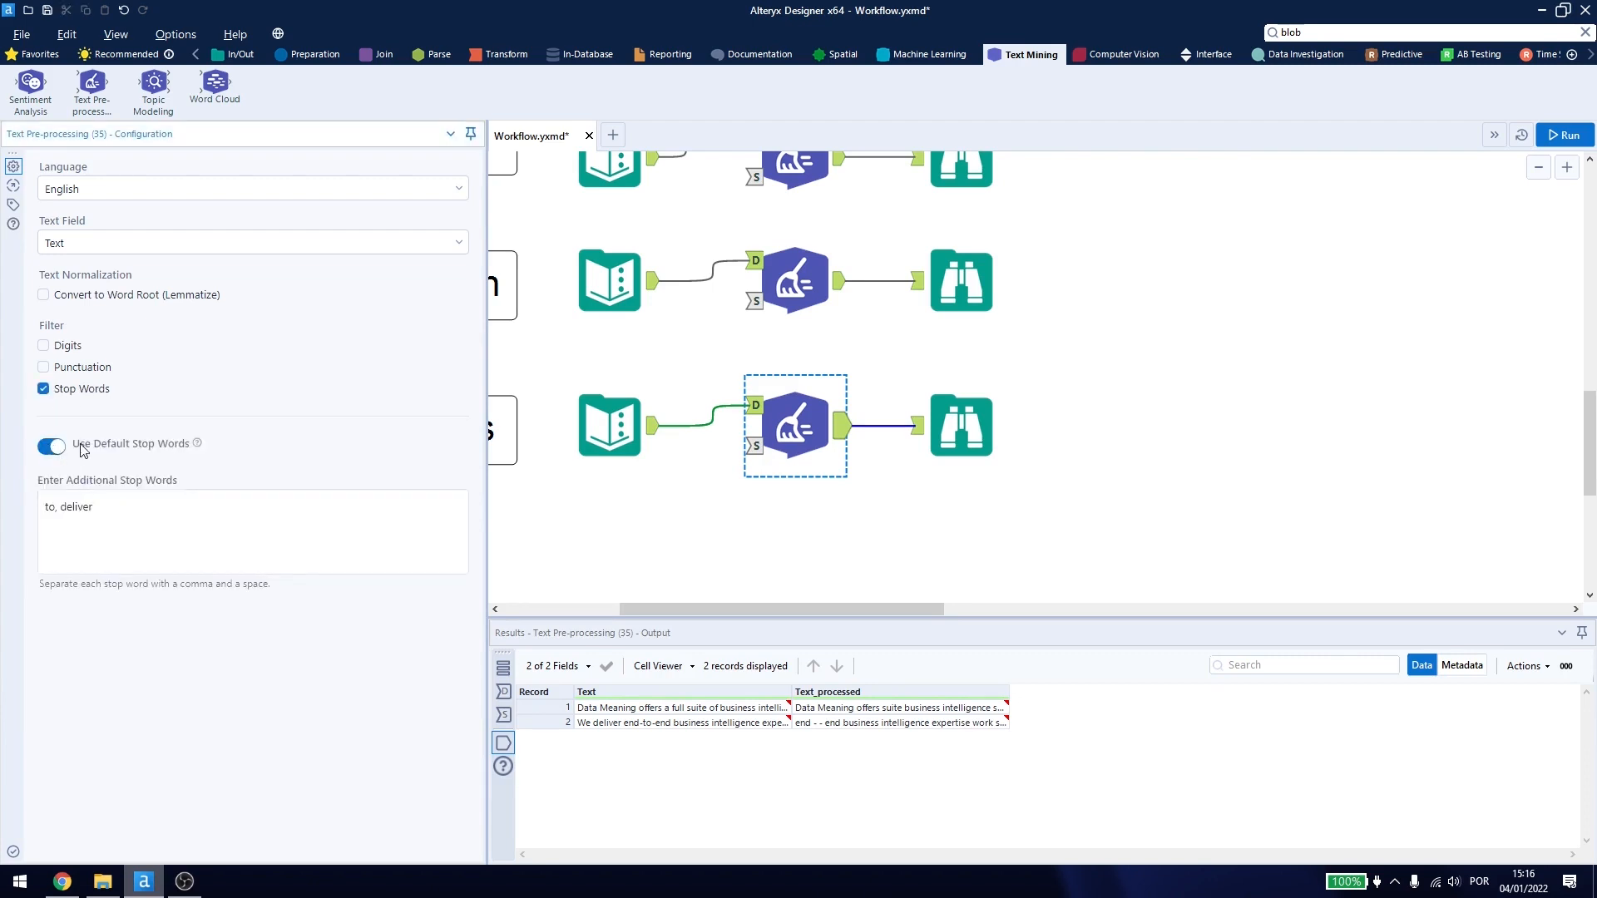
pyautogui.tripleClick(68, 507)
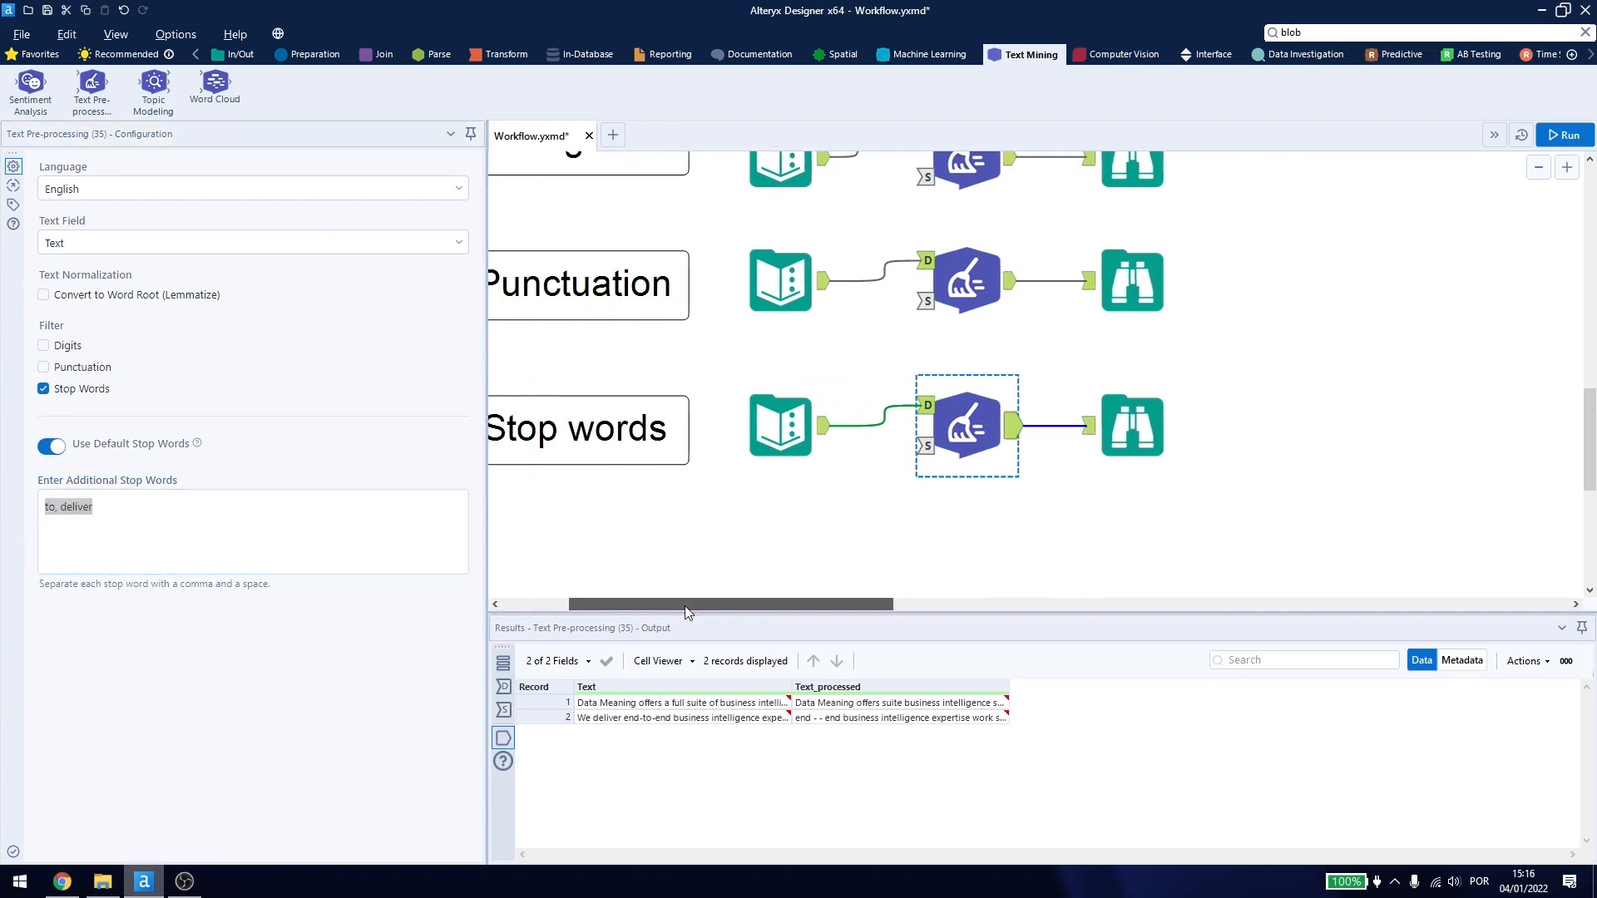
pyautogui.click(780, 424)
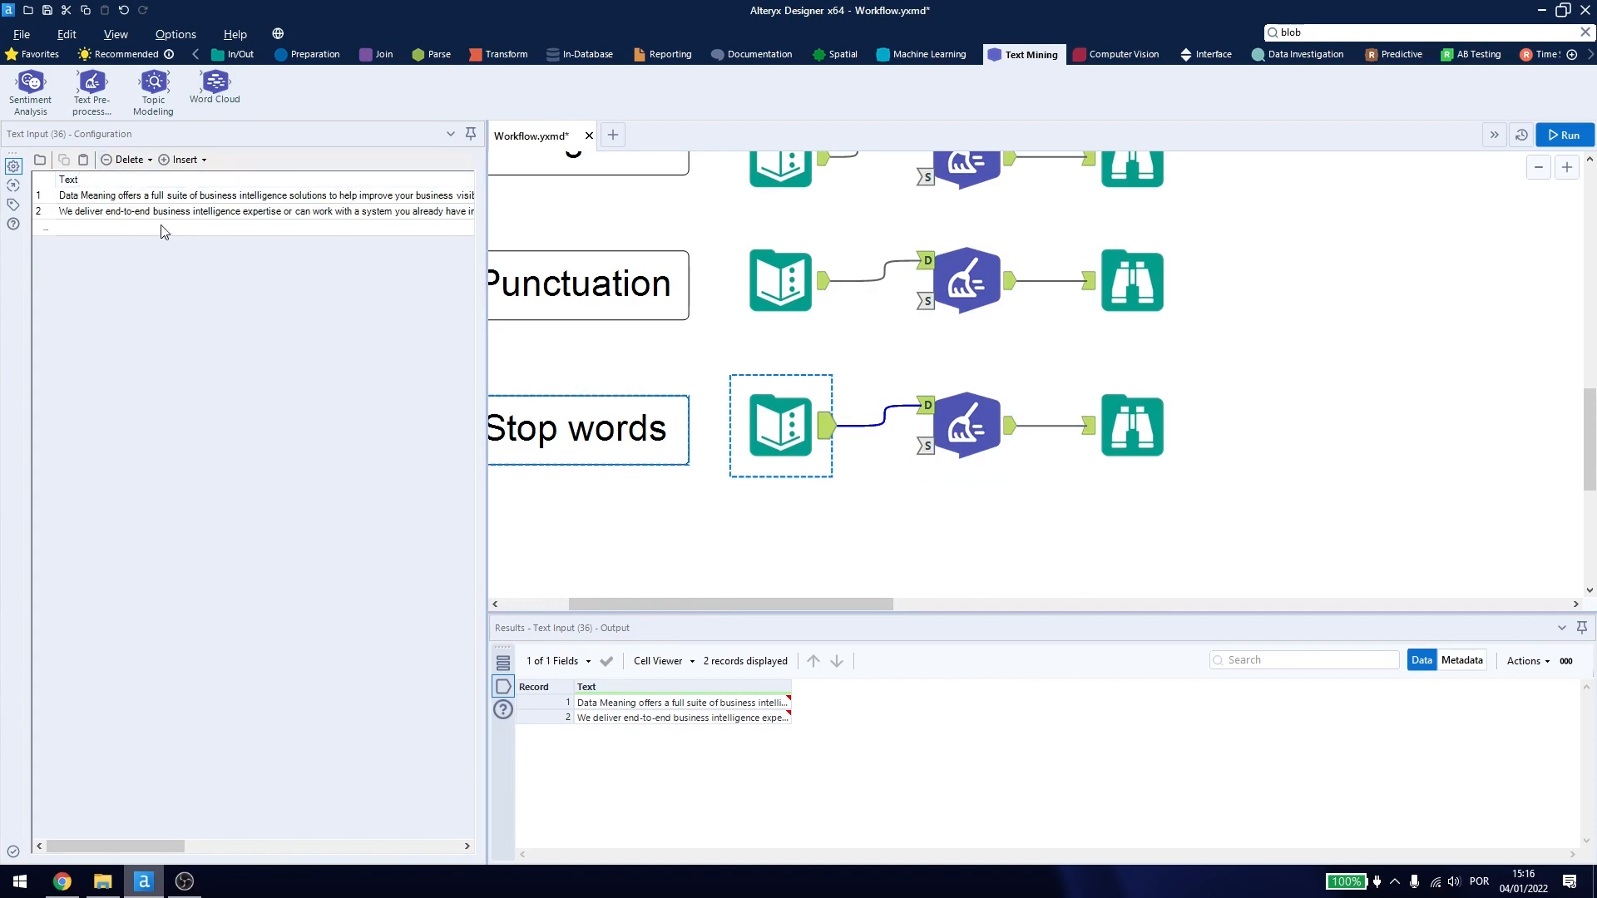
pyautogui.moveTo(109, 427)
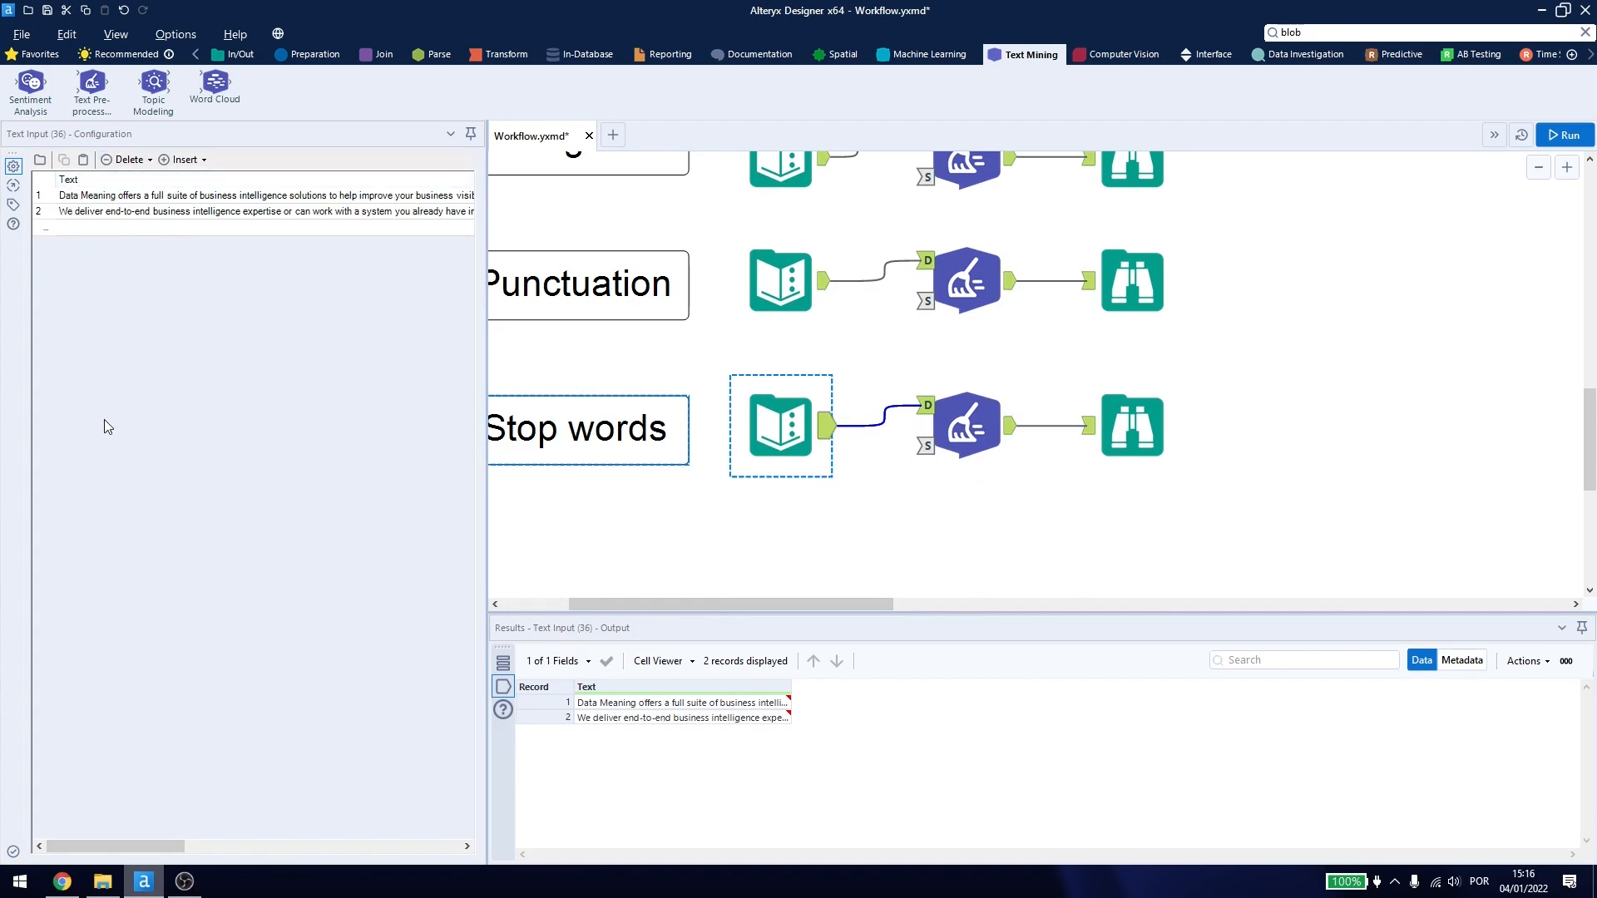
pyautogui.moveTo(101, 320)
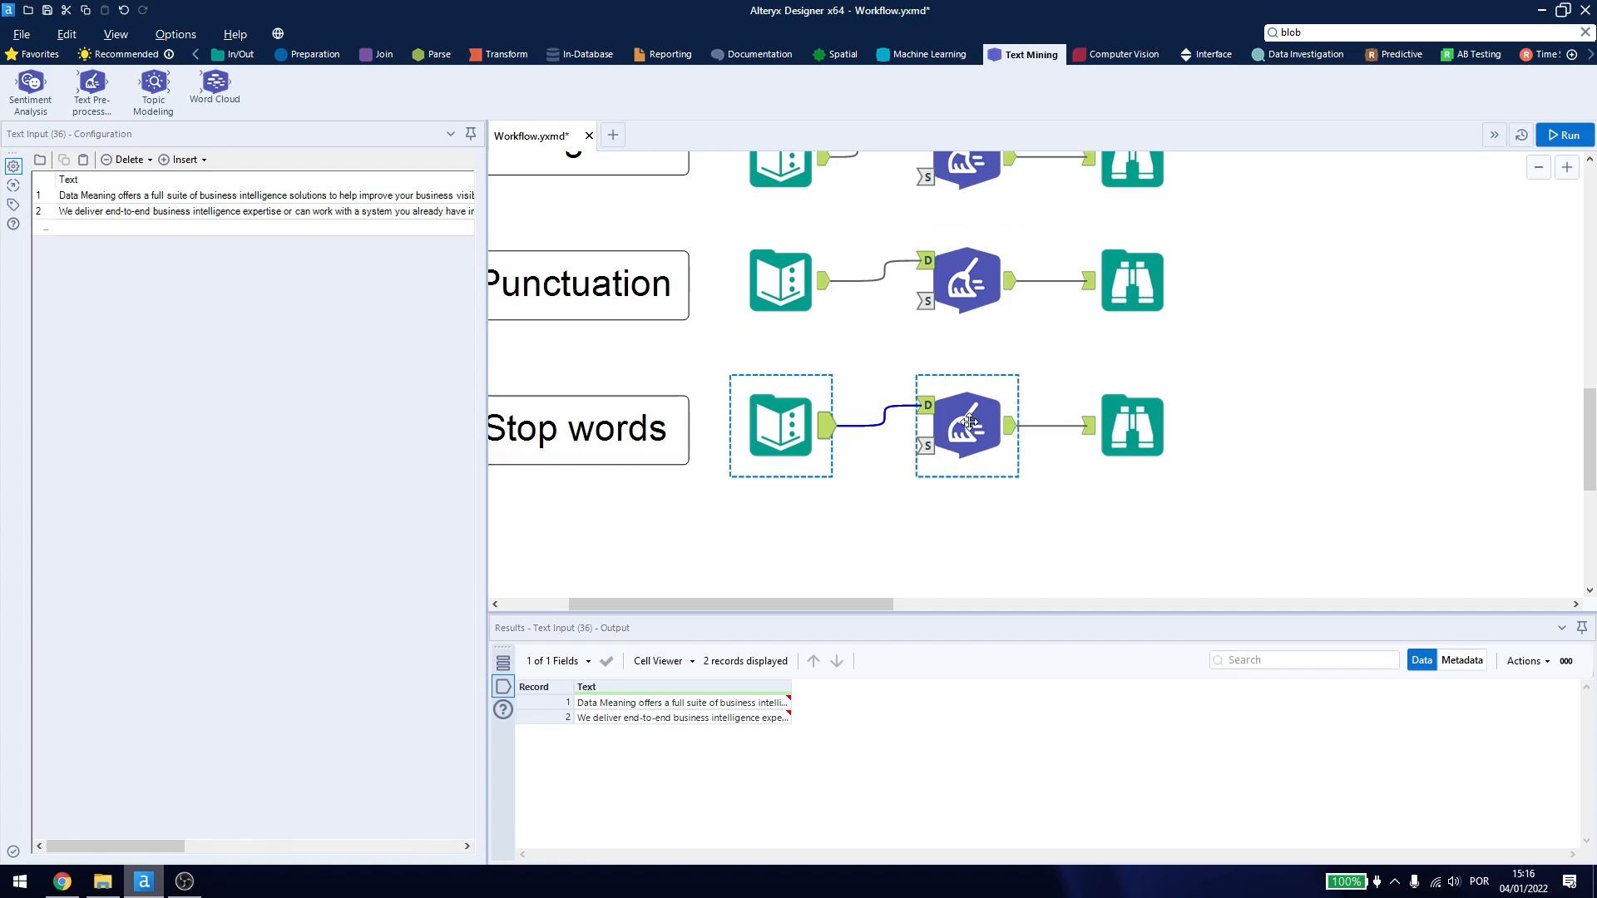
pyautogui.click(966, 425)
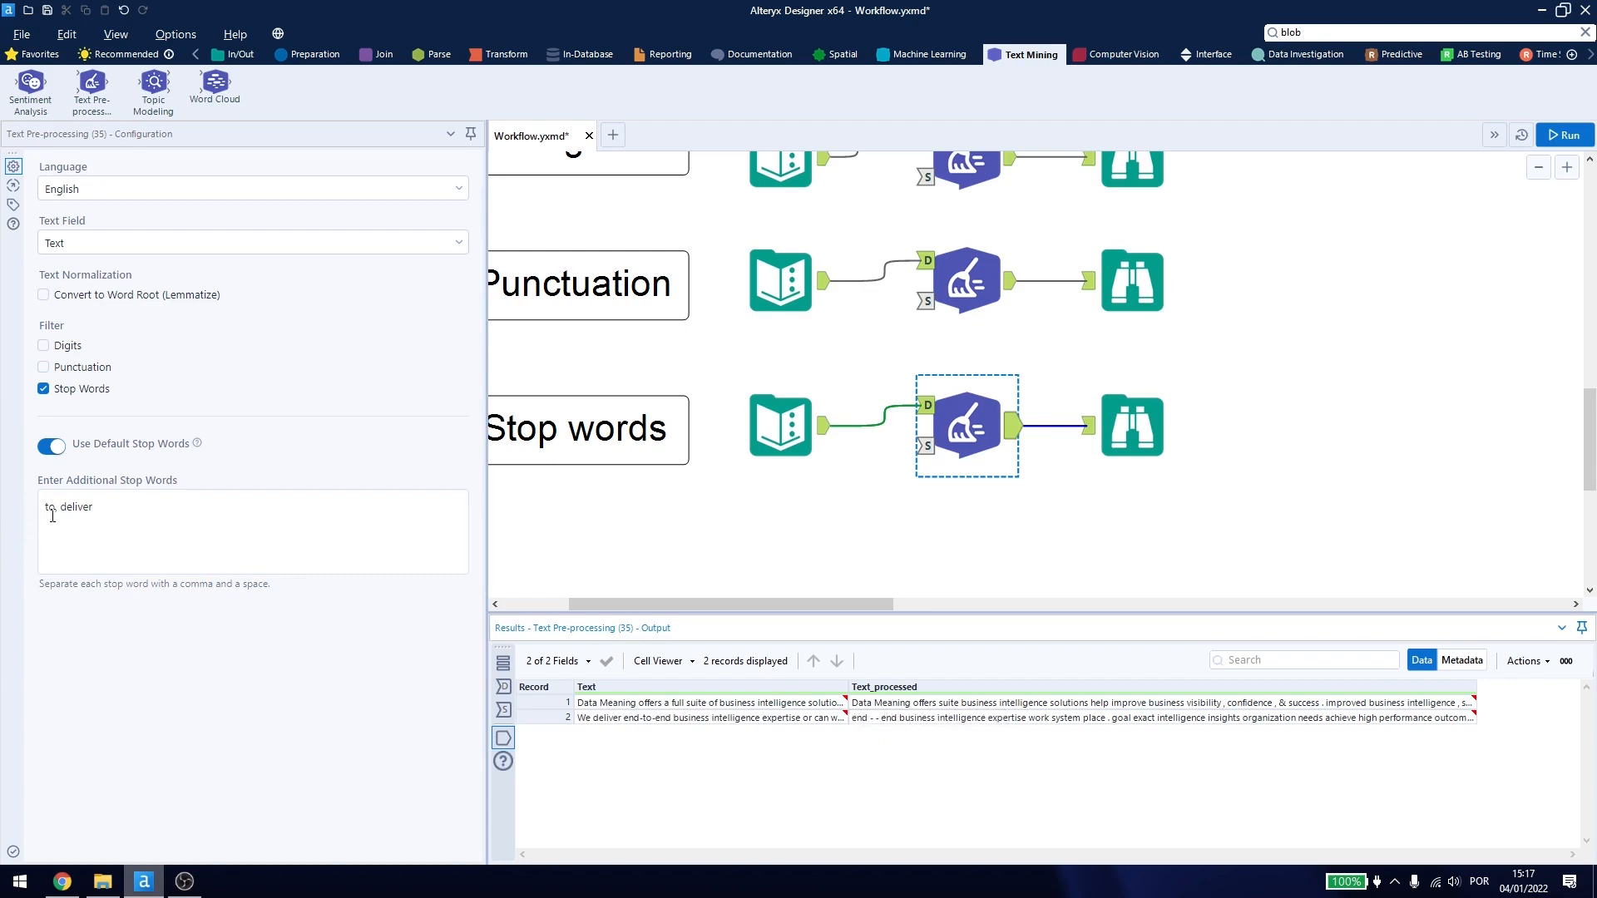
pyautogui.doubleClick(47, 506)
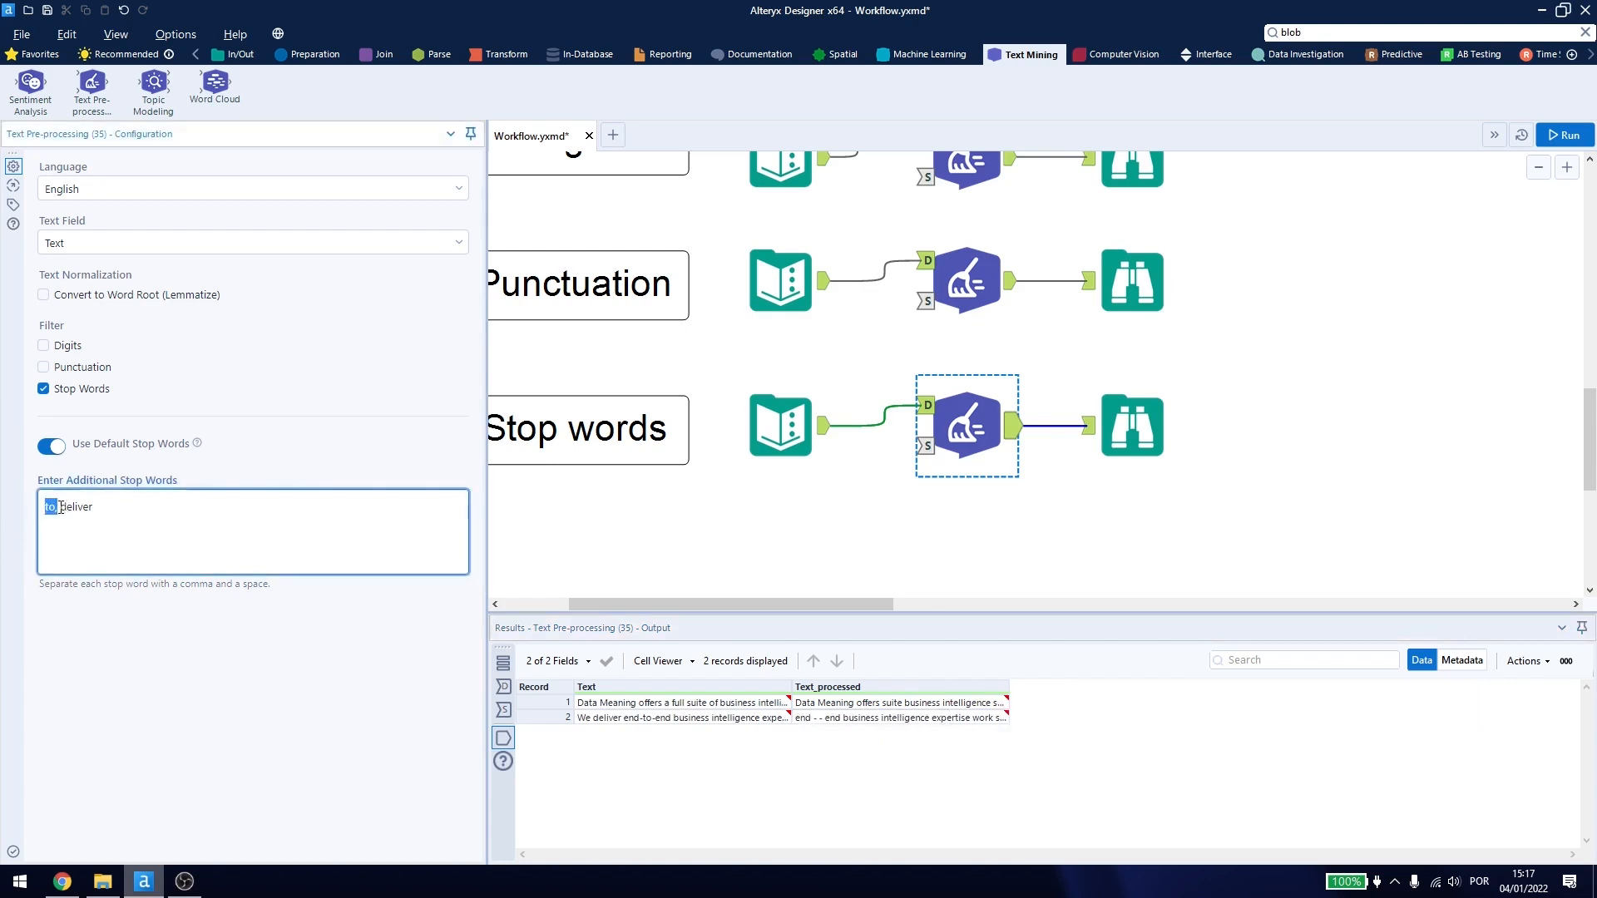
pyautogui.doubleClick(75, 507)
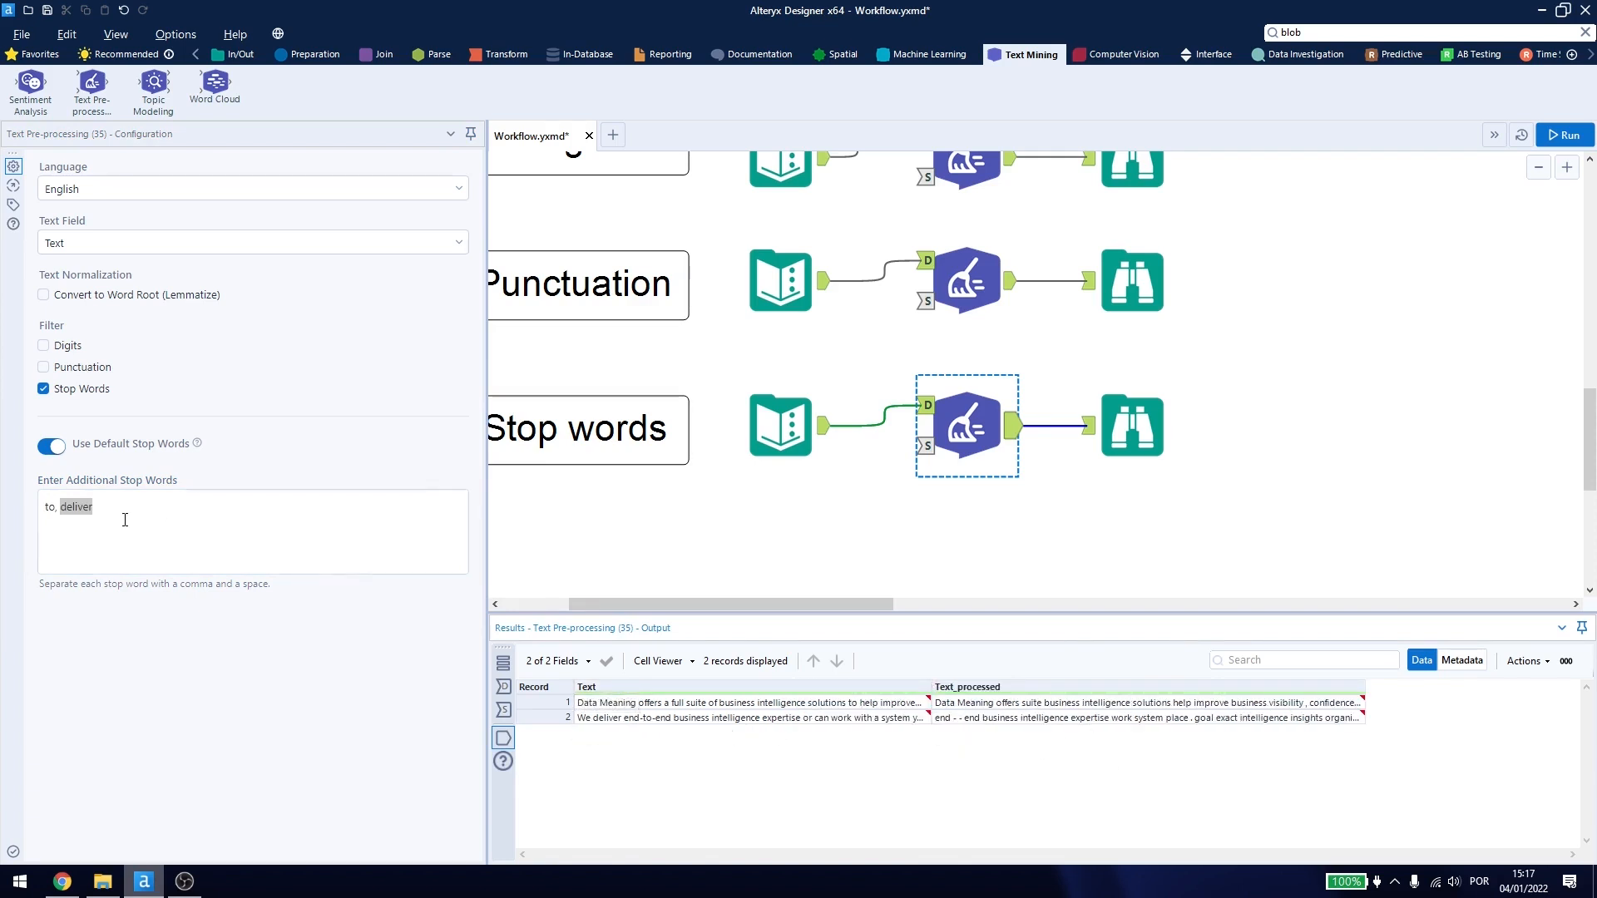
pyautogui.moveTo(616, 717)
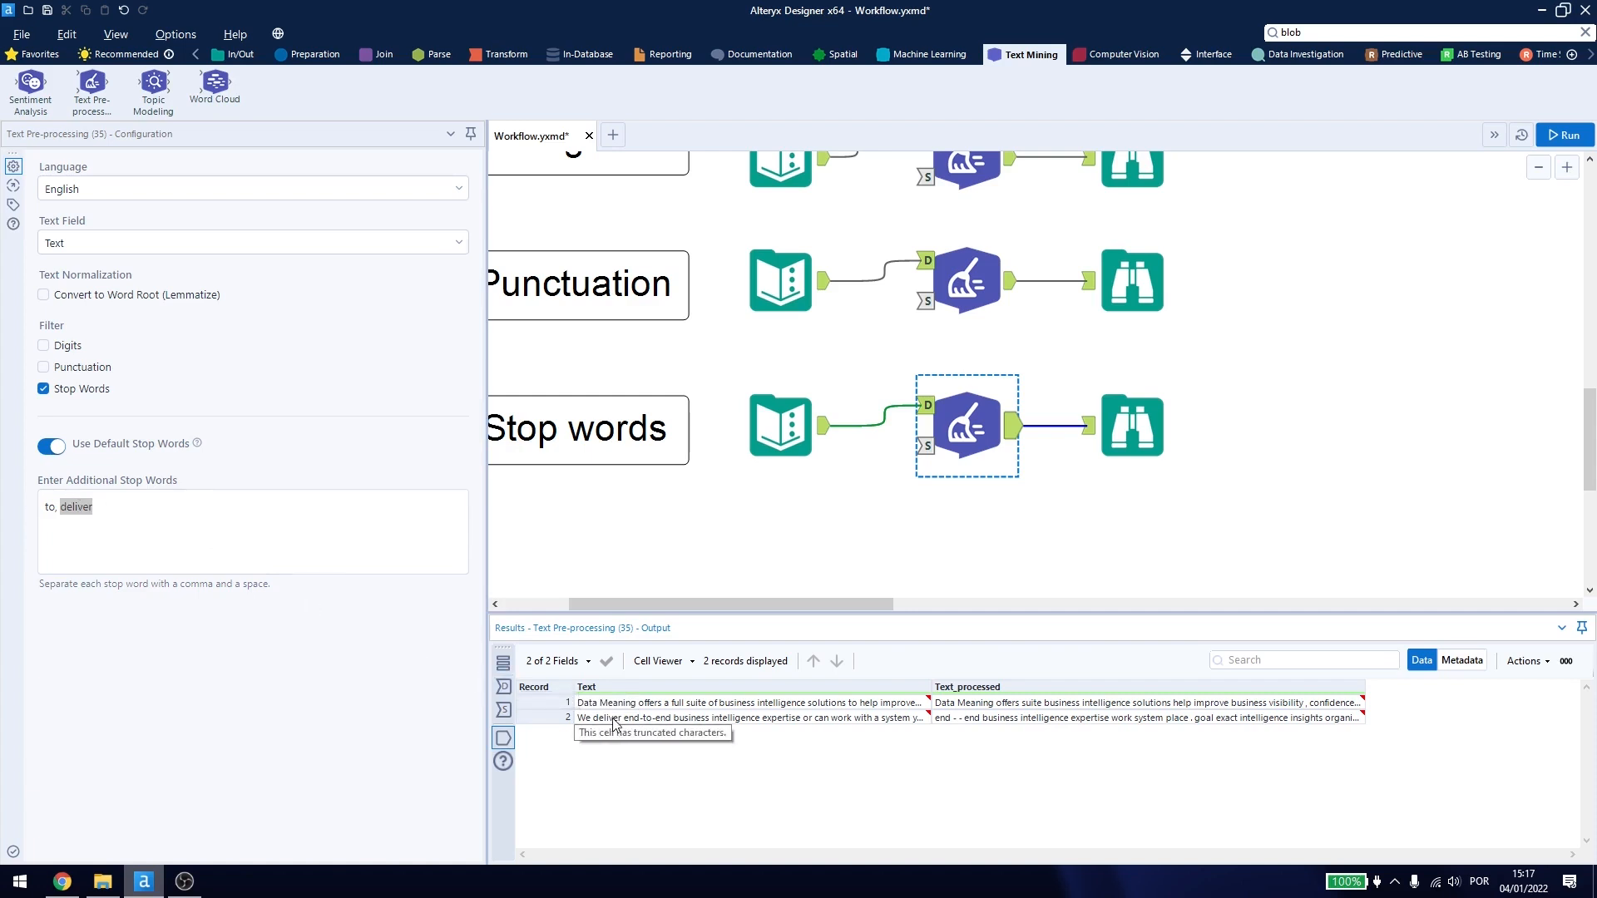
pyautogui.moveTo(858, 706)
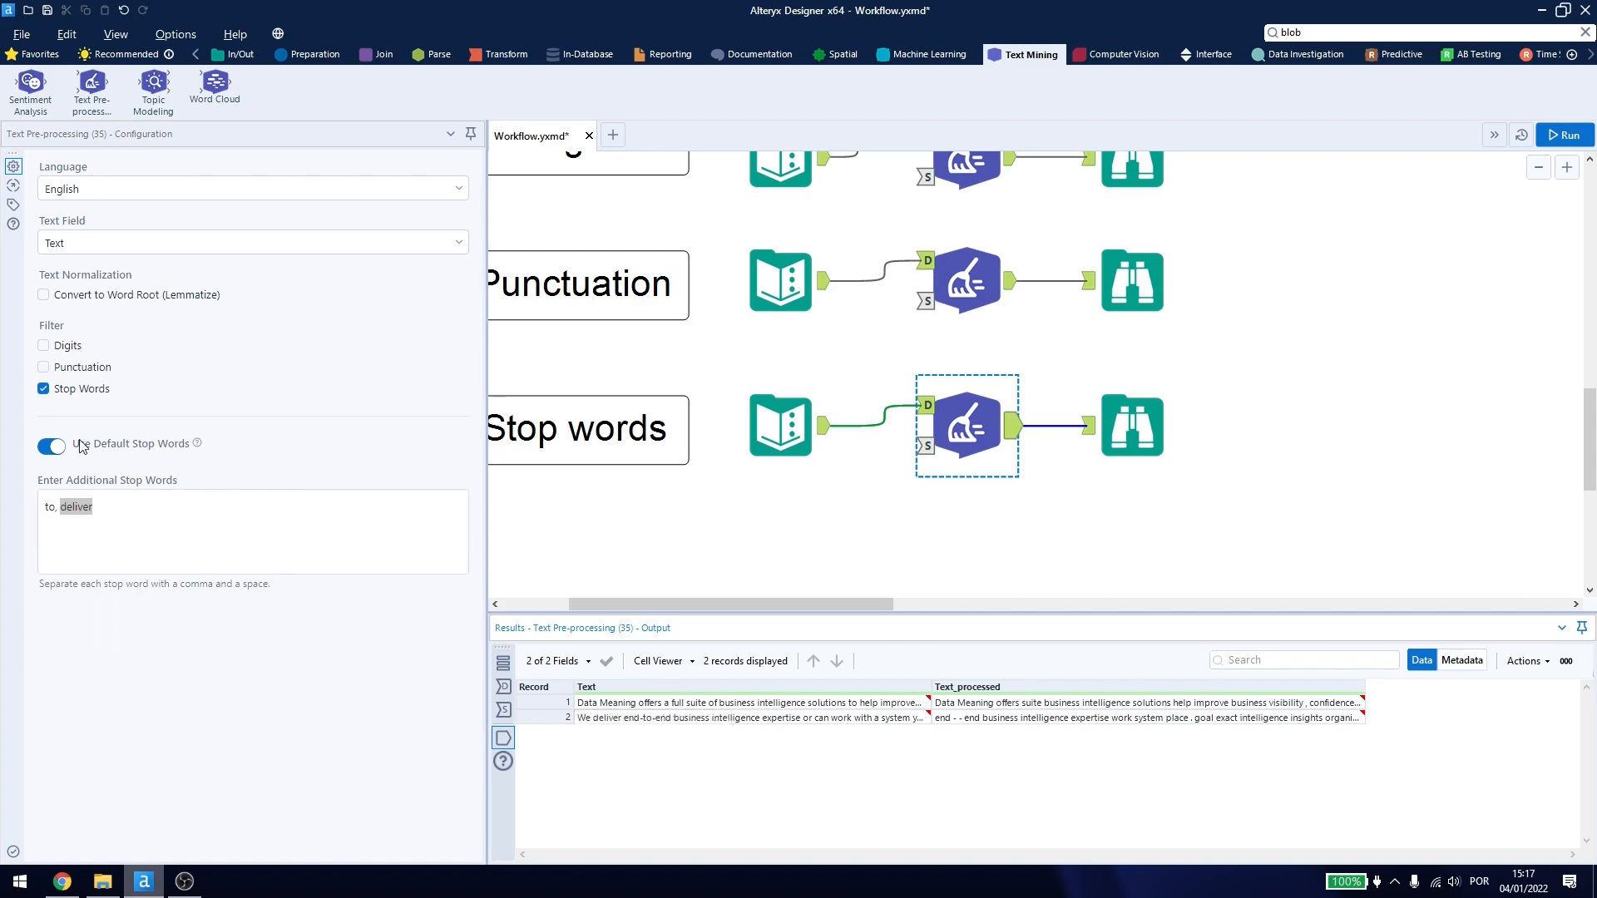
pyautogui.moveTo(27, 260)
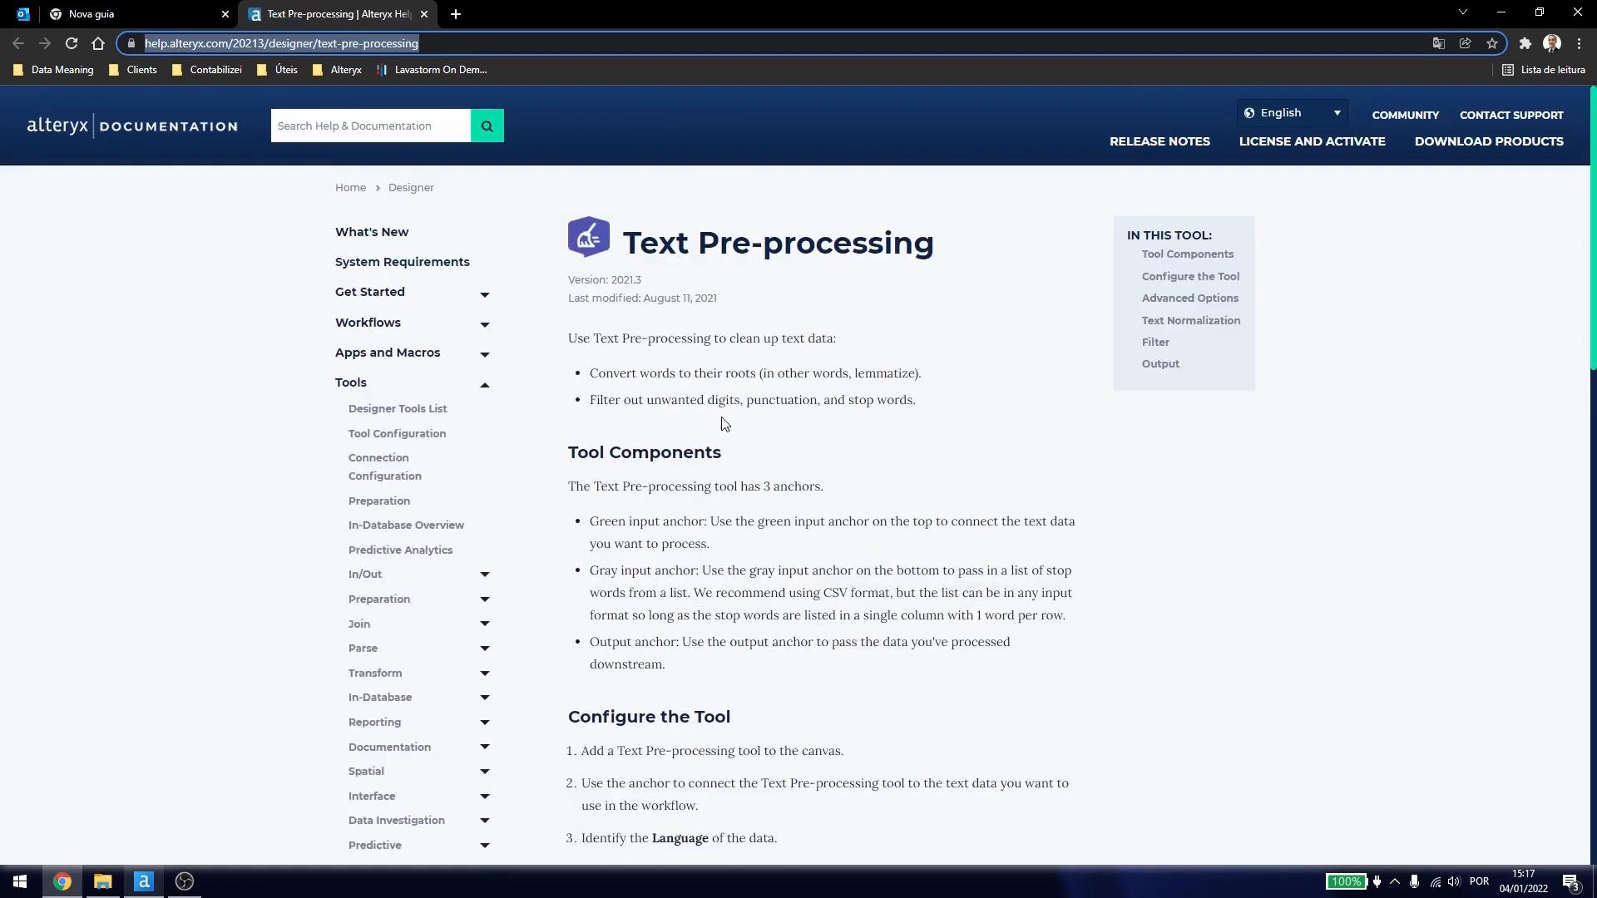
# Follow the Filter section's English link to spaCy's stop-word list.
pyautogui.scroll(-3)
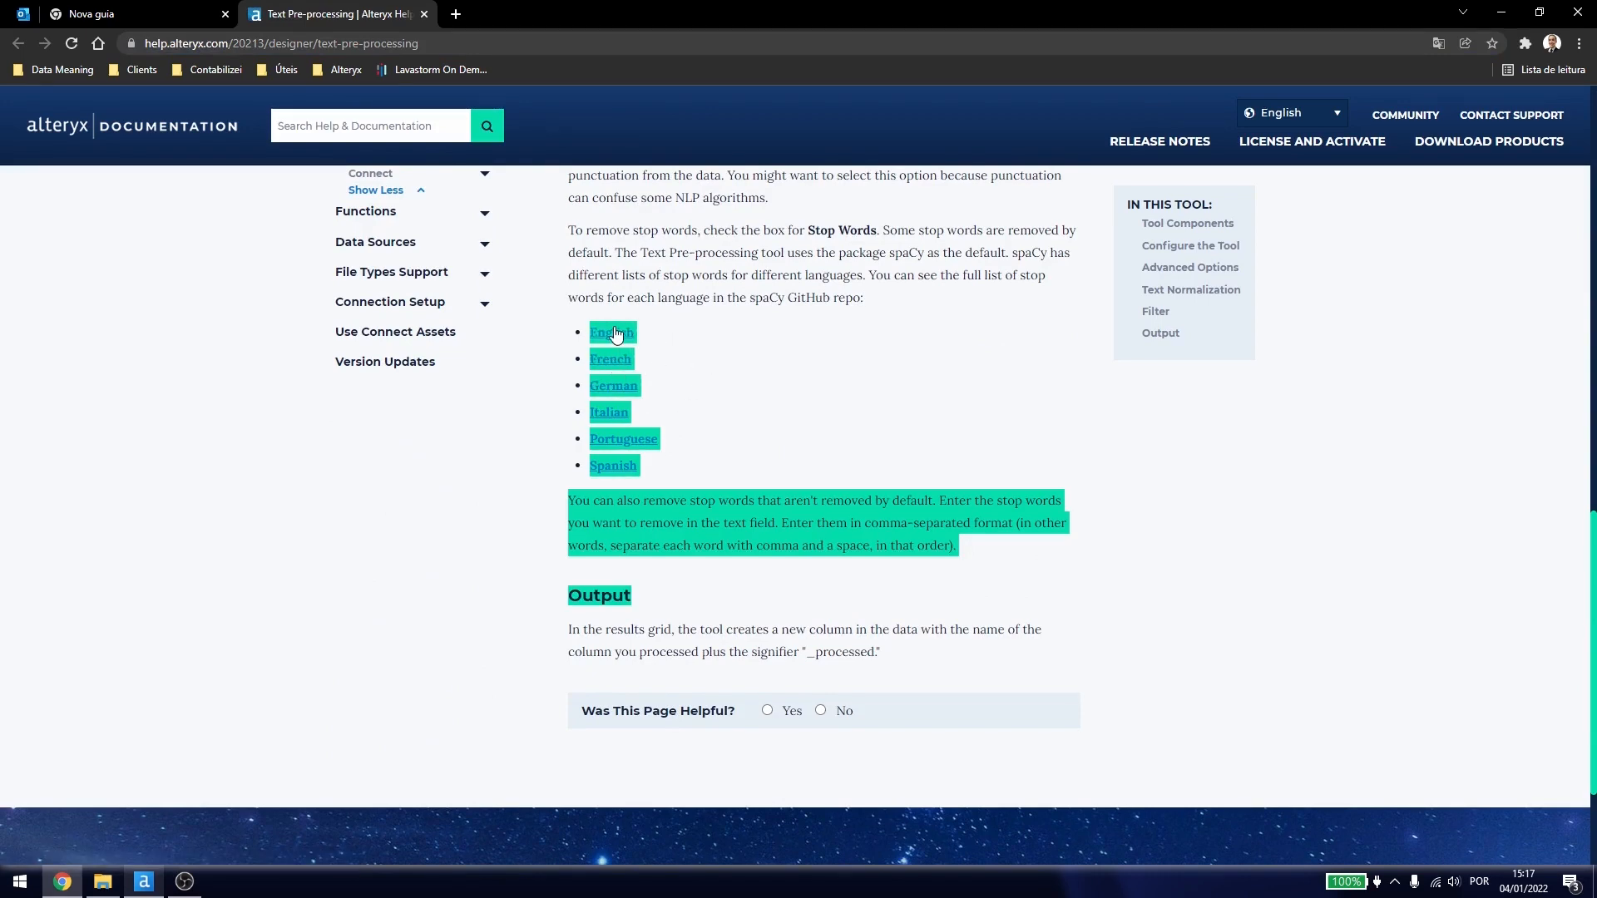
pyautogui.click(612, 332)
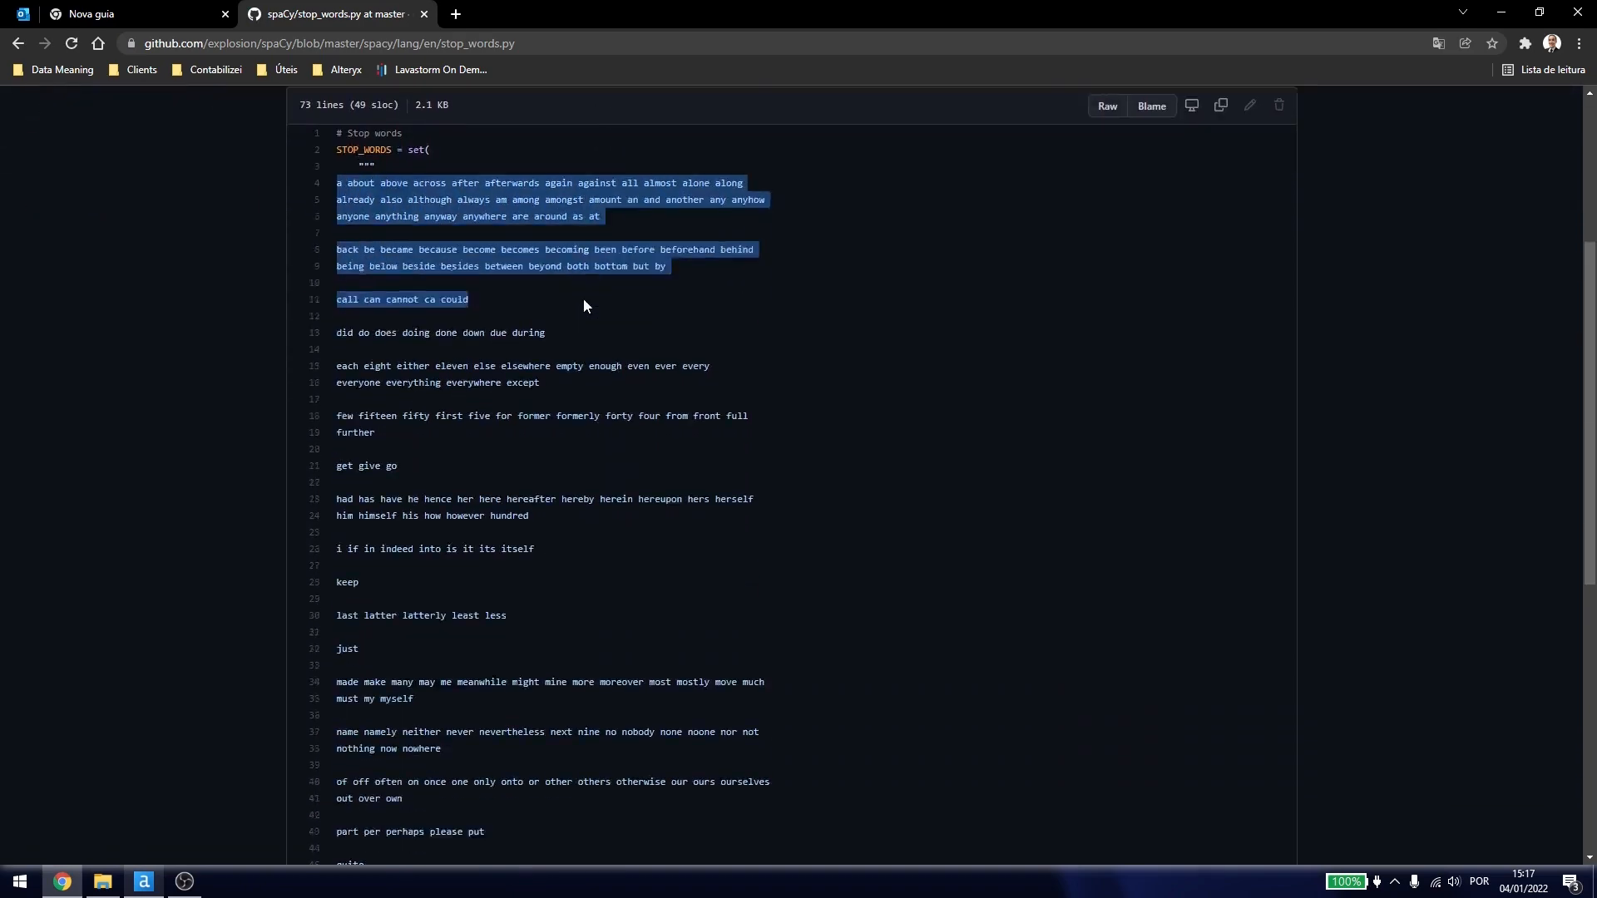
# Scroll through spaCy's English stop_words.py and highlight the word 'we'.
pyautogui.scroll(-3)
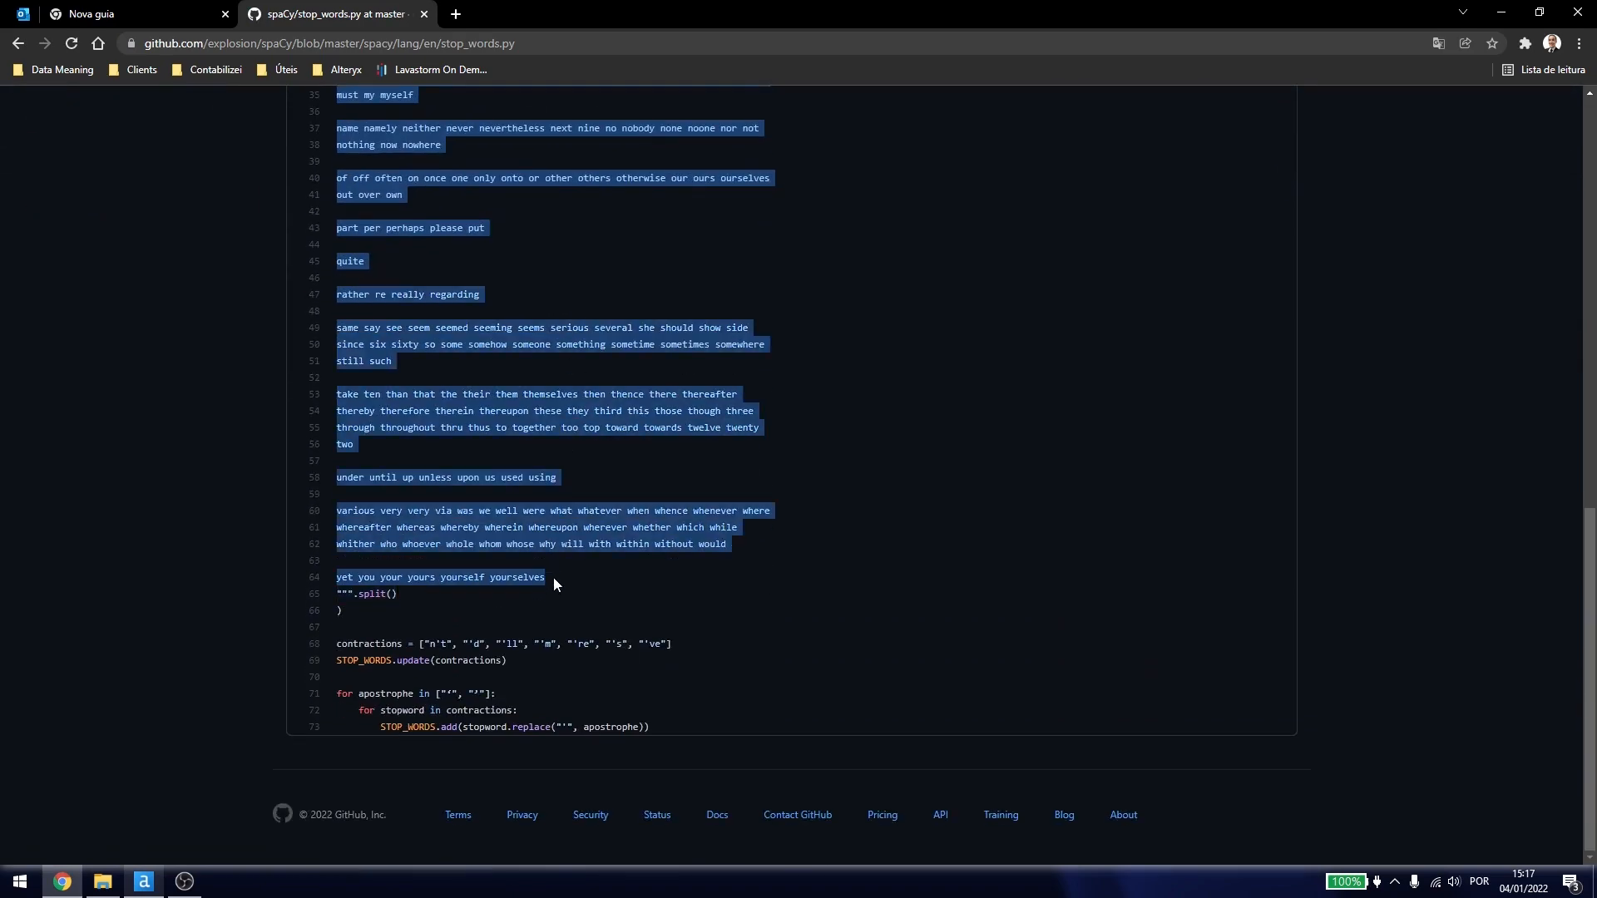
pyautogui.scroll(3)
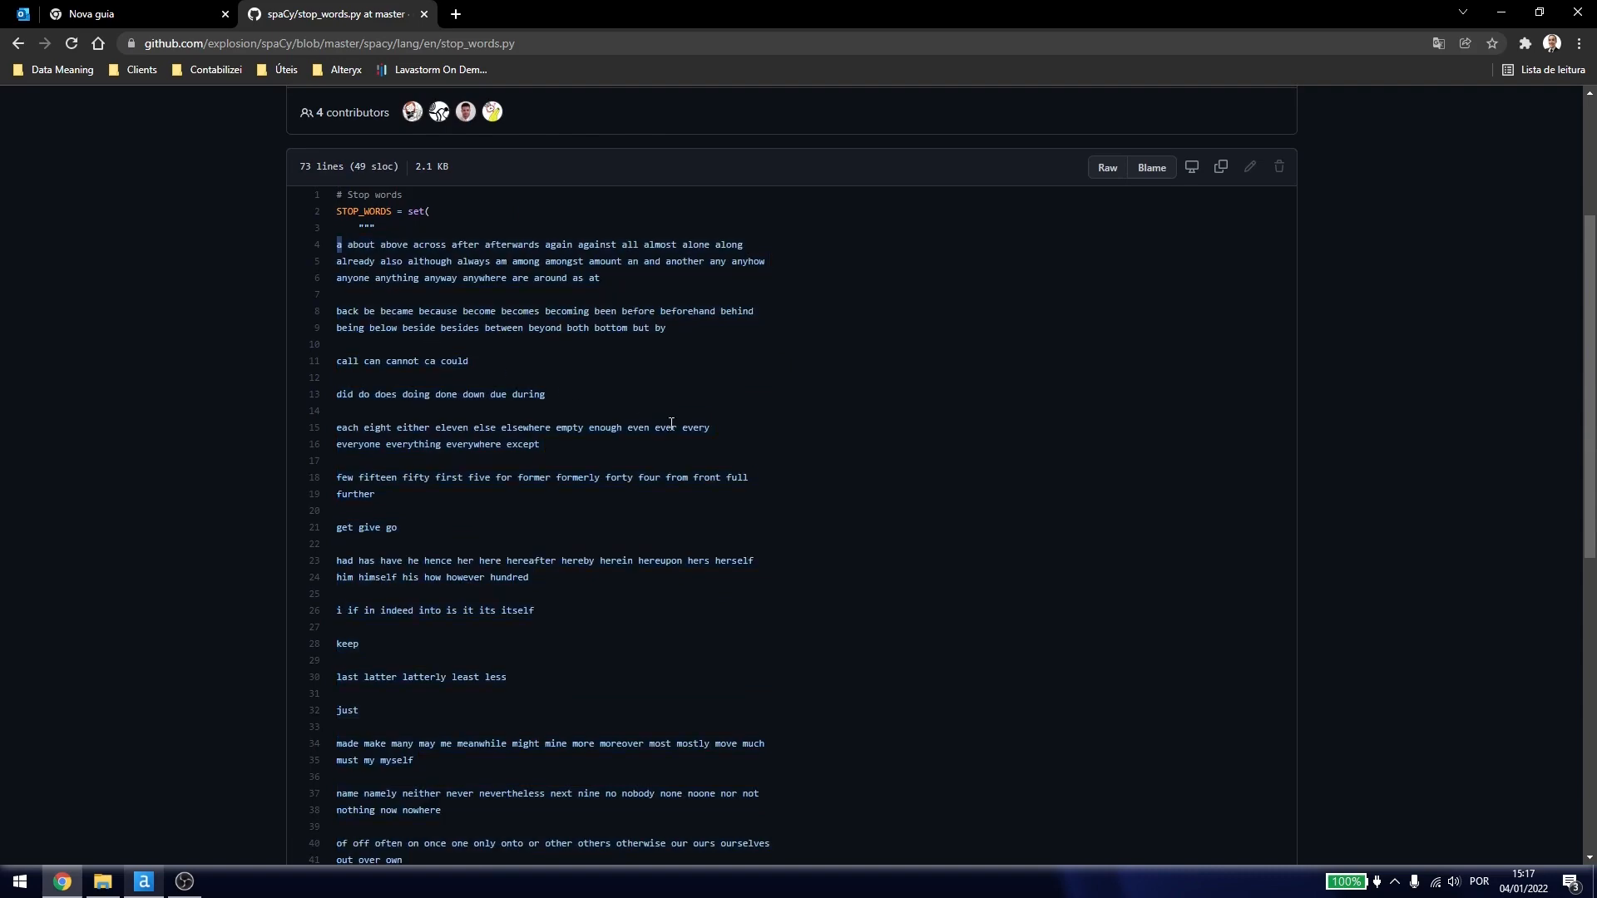
pyautogui.scroll(-3)
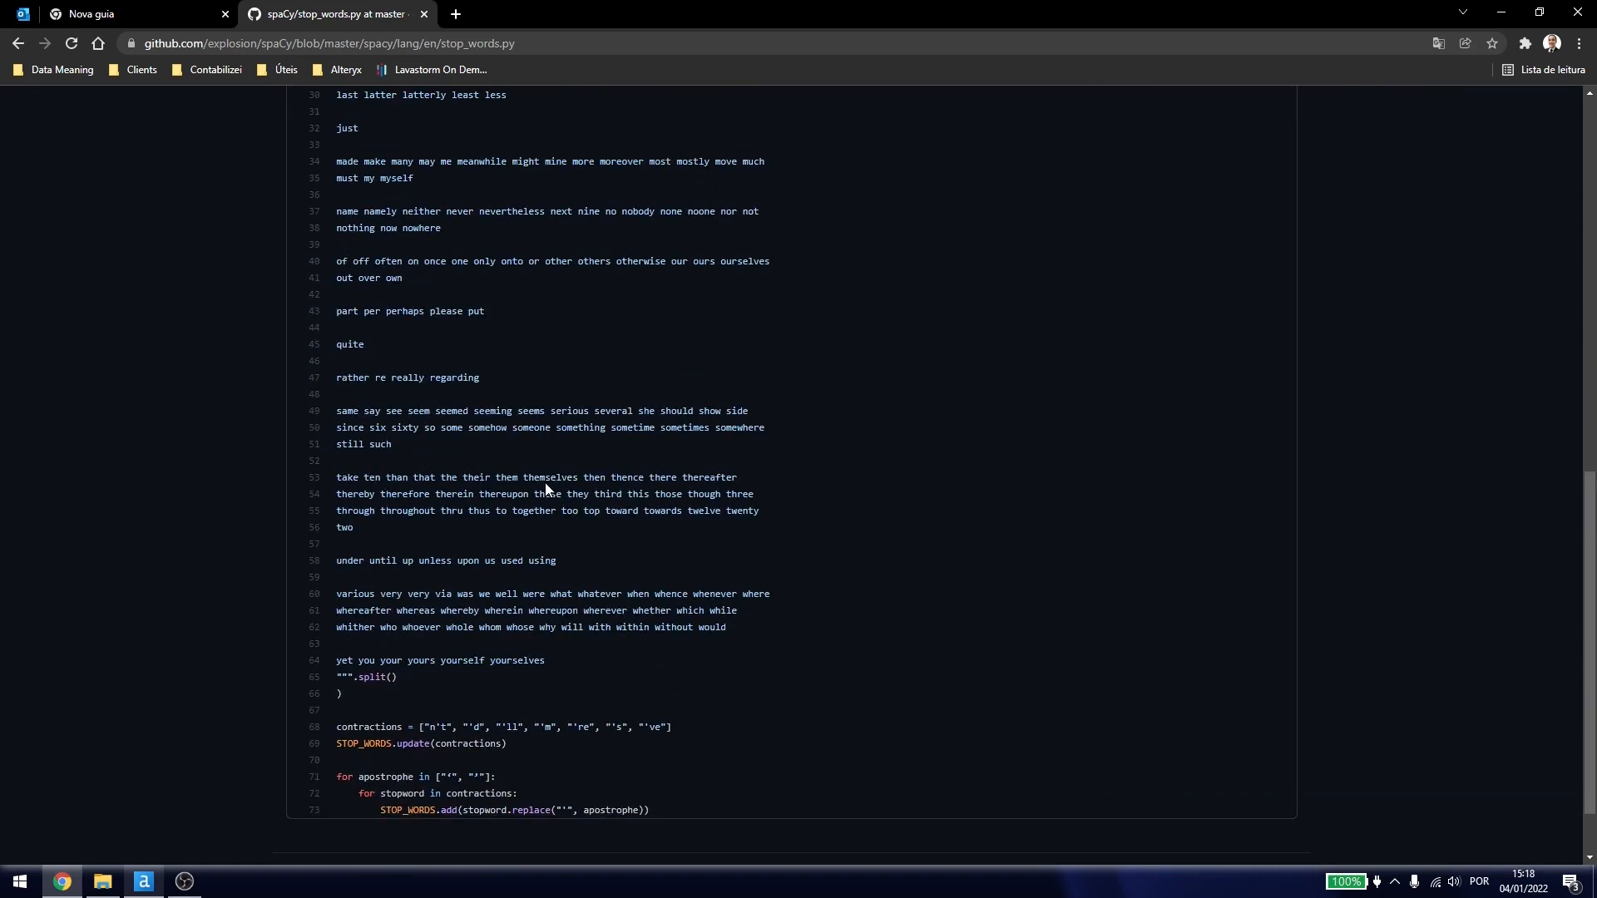
pyautogui.moveTo(363, 552)
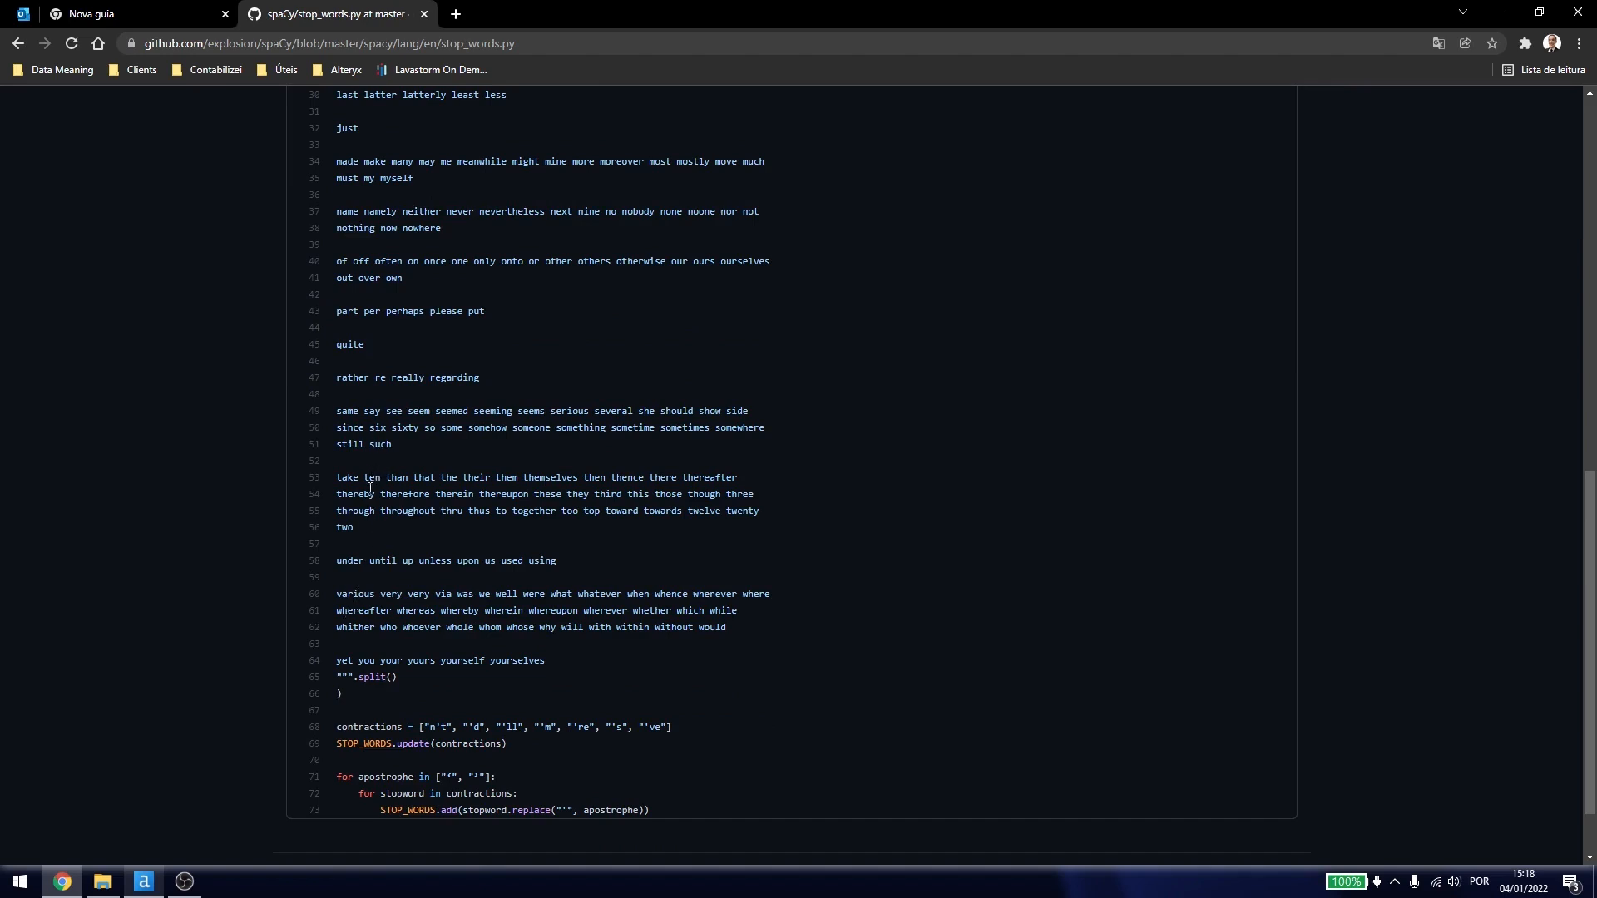
pyautogui.doubleClick(485, 594)
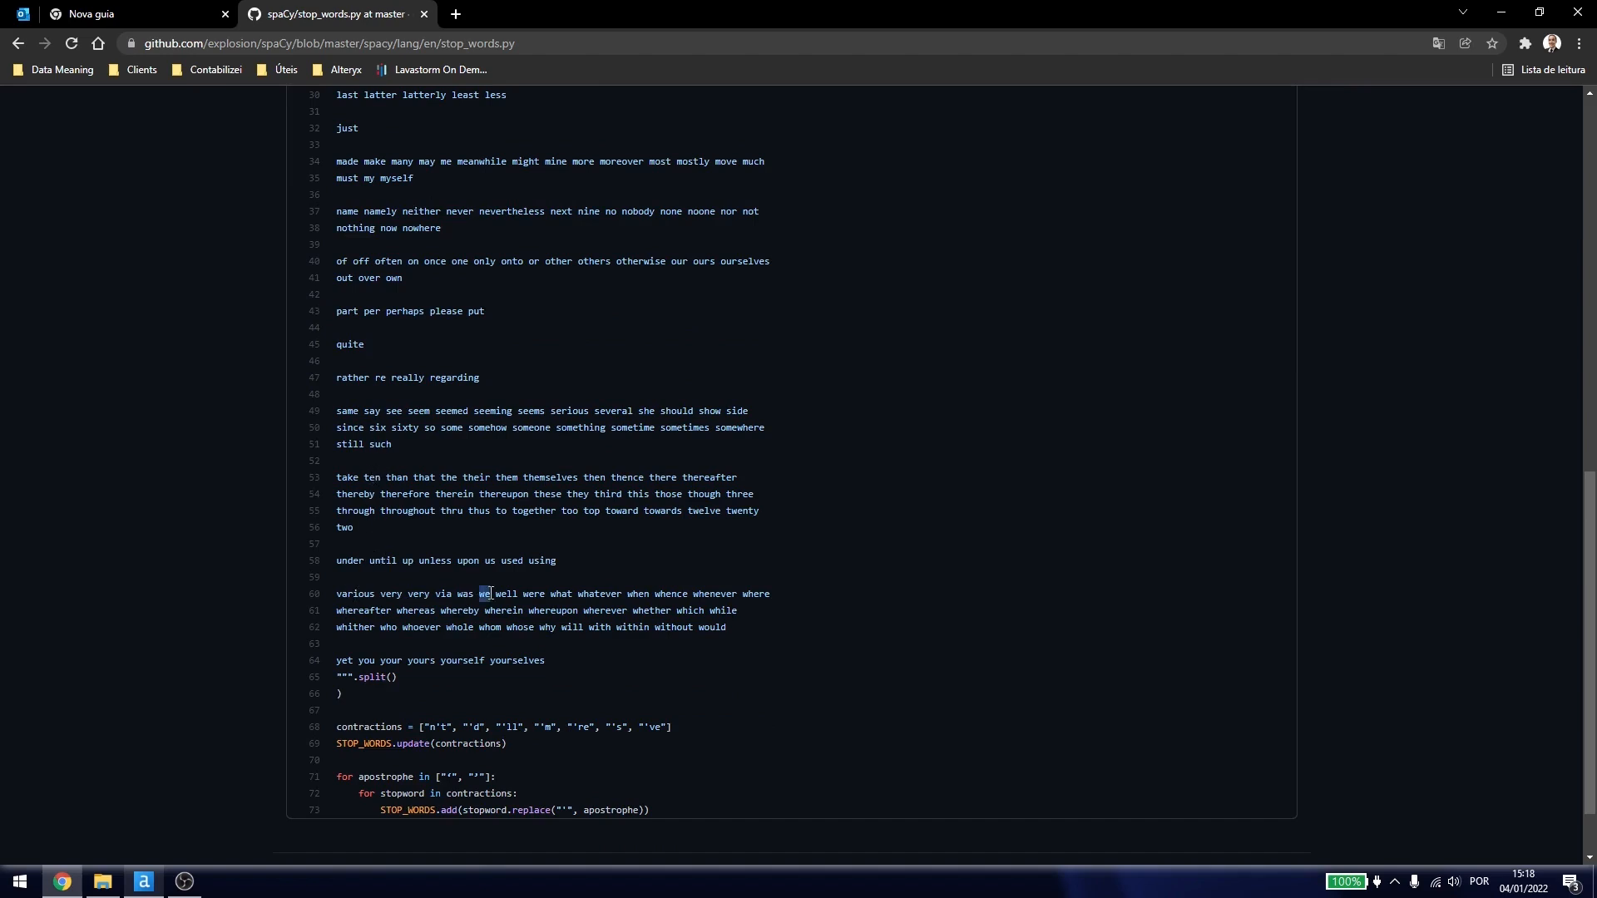
# Switch back to the Alteryx Designer workflow from the taskbar.
pyautogui.click(142, 881)
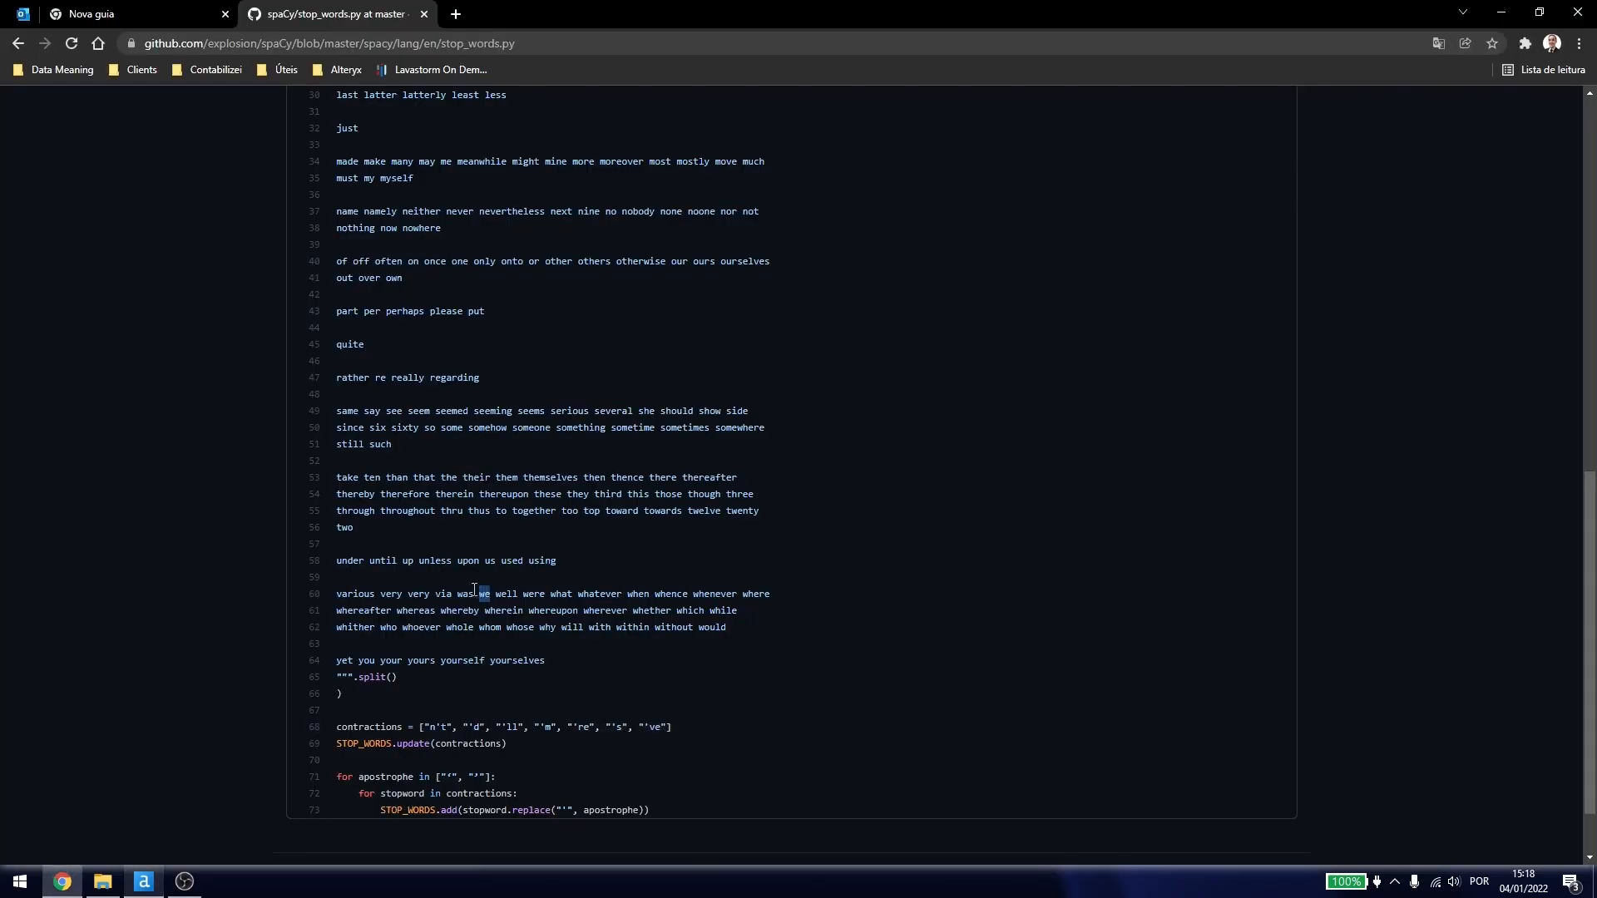
pyautogui.click(142, 881)
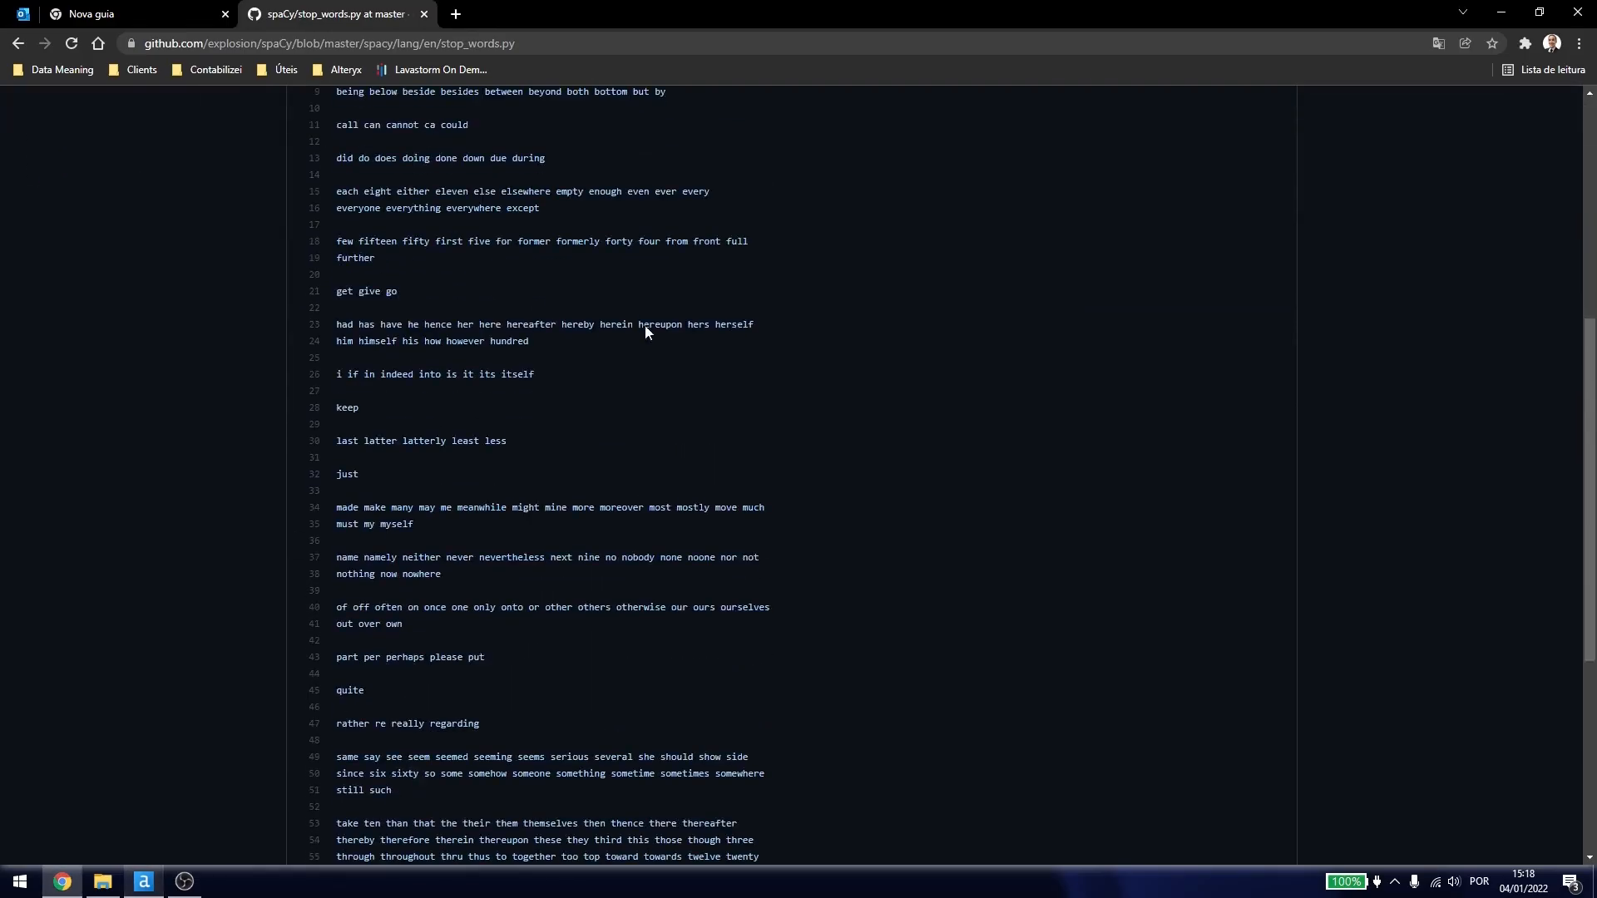
pyautogui.scroll(-3)
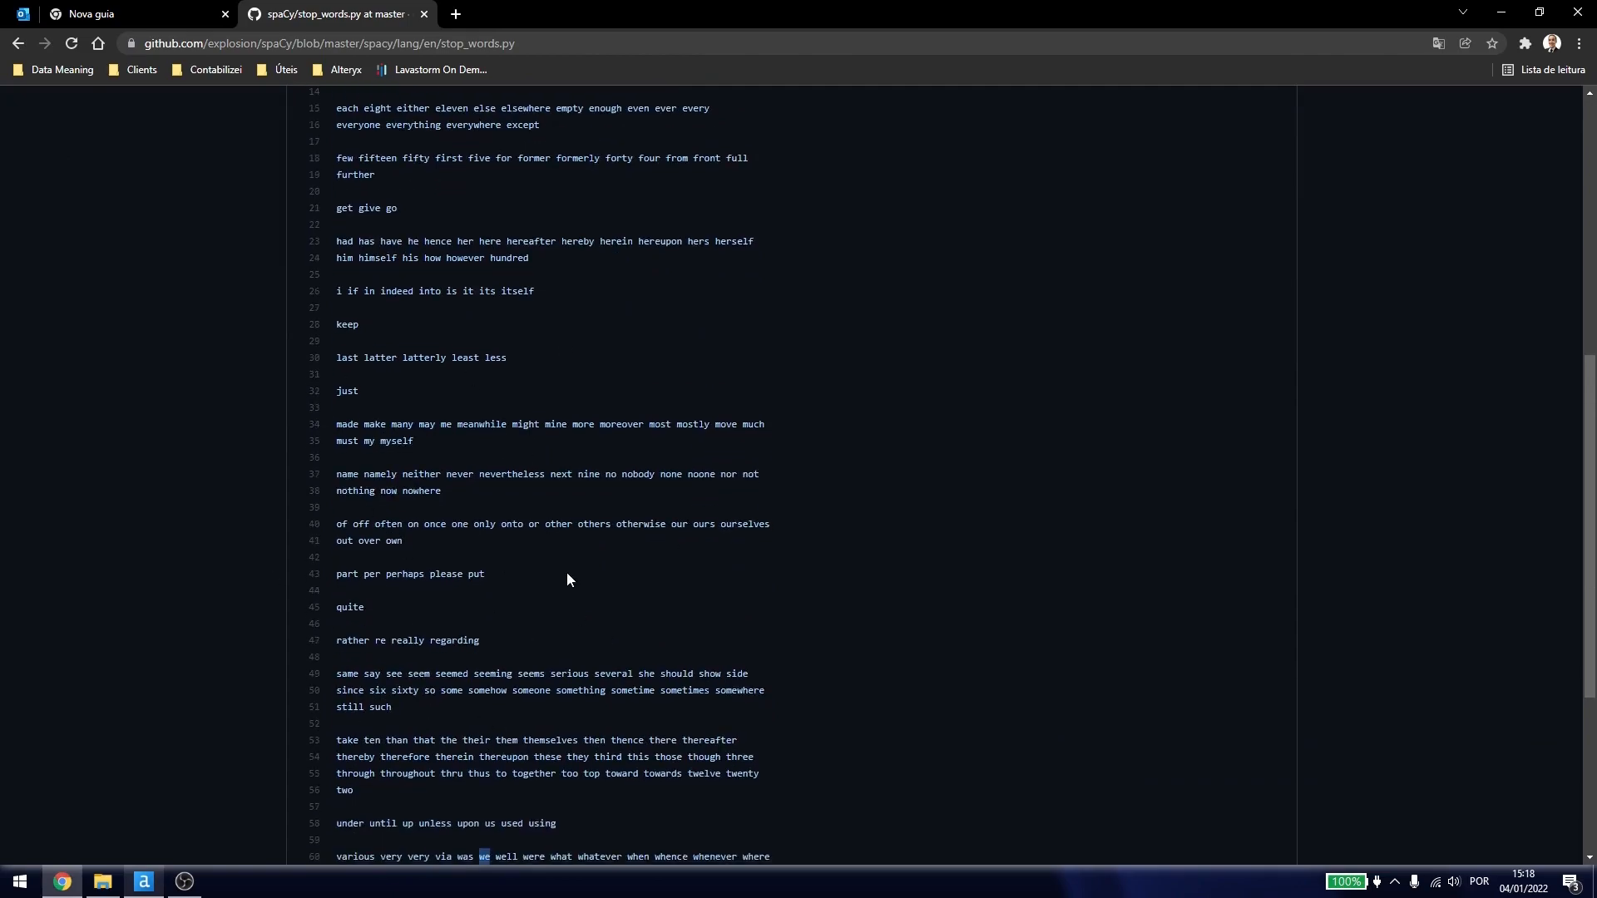
pyautogui.click(144, 881)
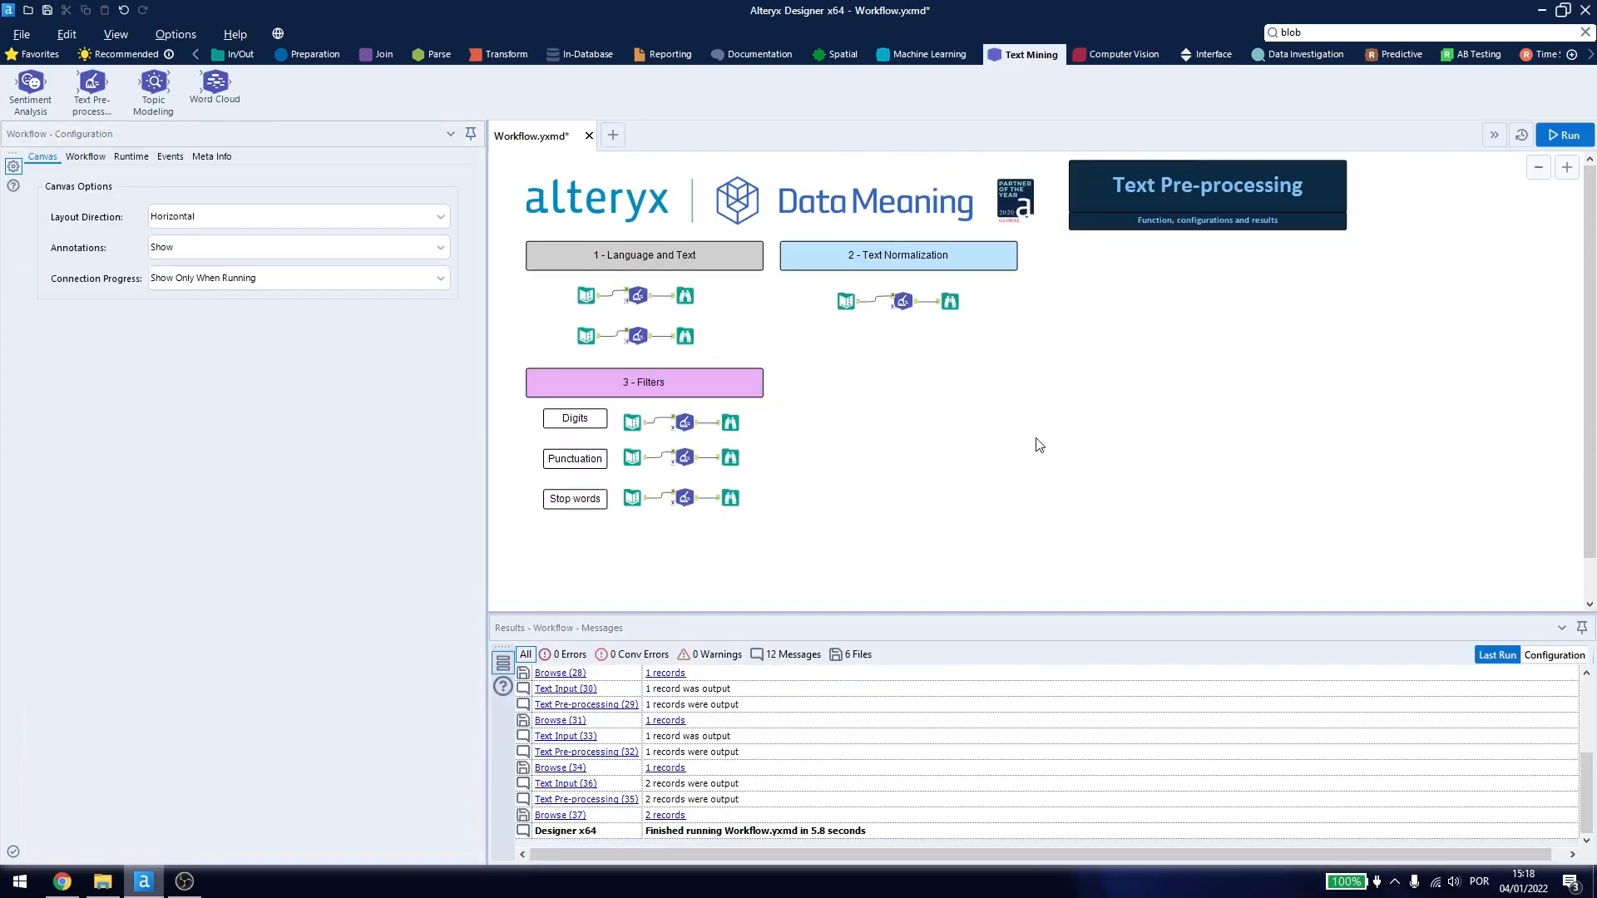